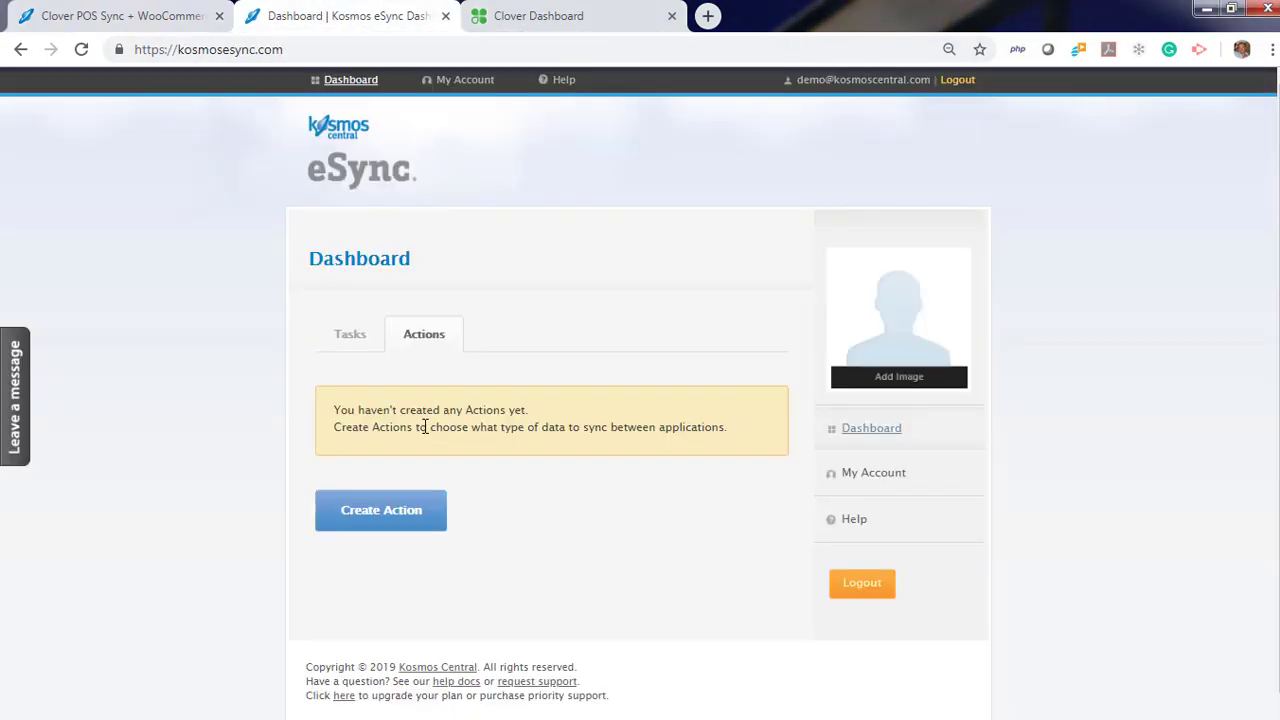
mouse_move(450, 458)
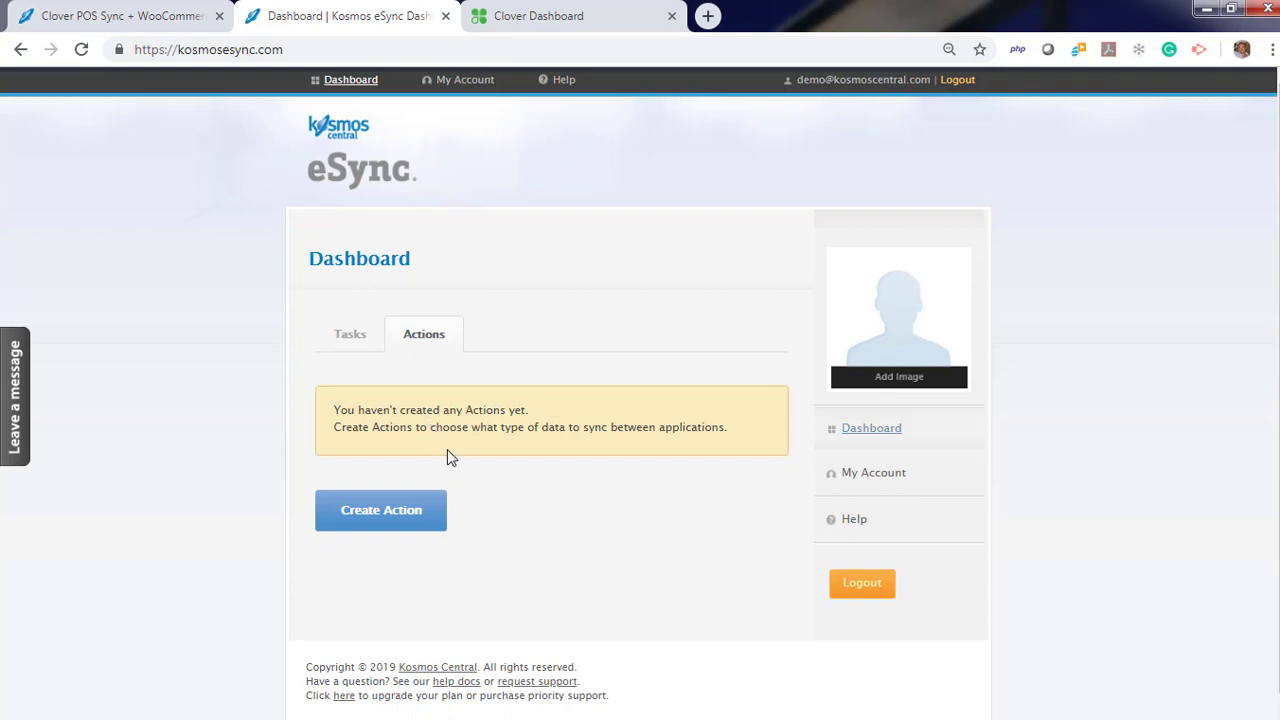
- Start a new action with the Clover tile as first connection and list its accounts
click(380, 510)
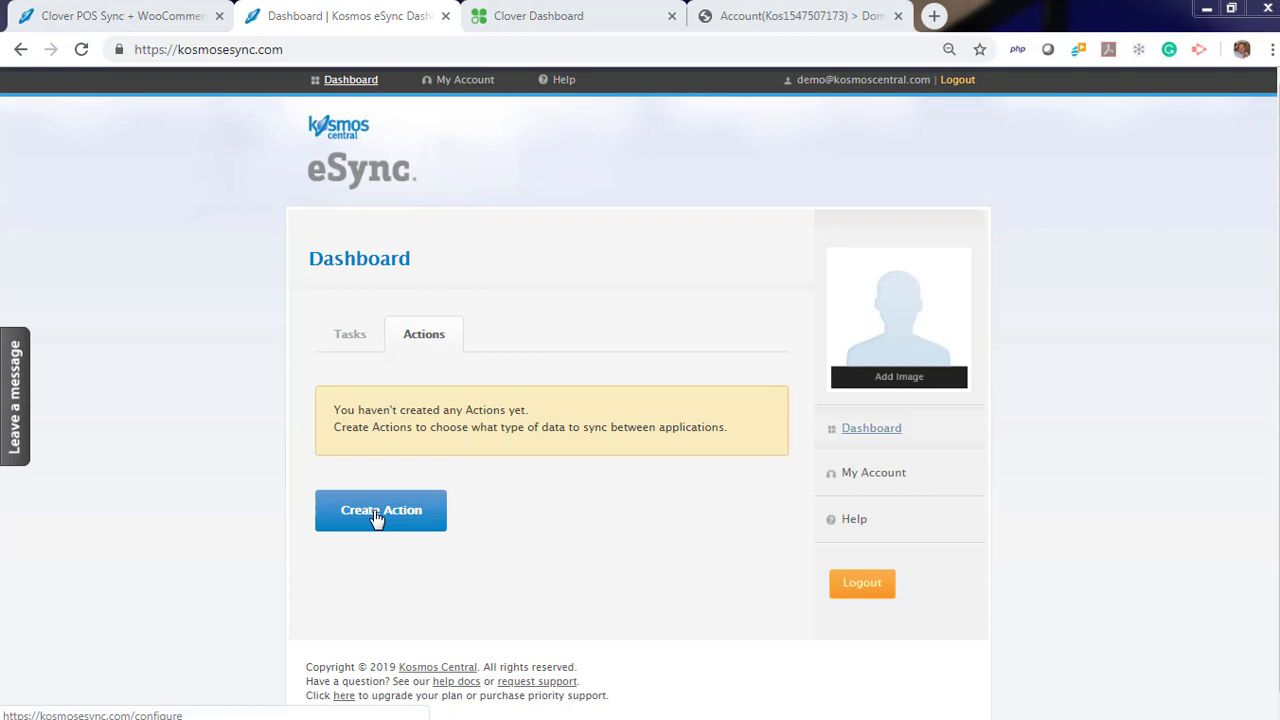
click(380, 510)
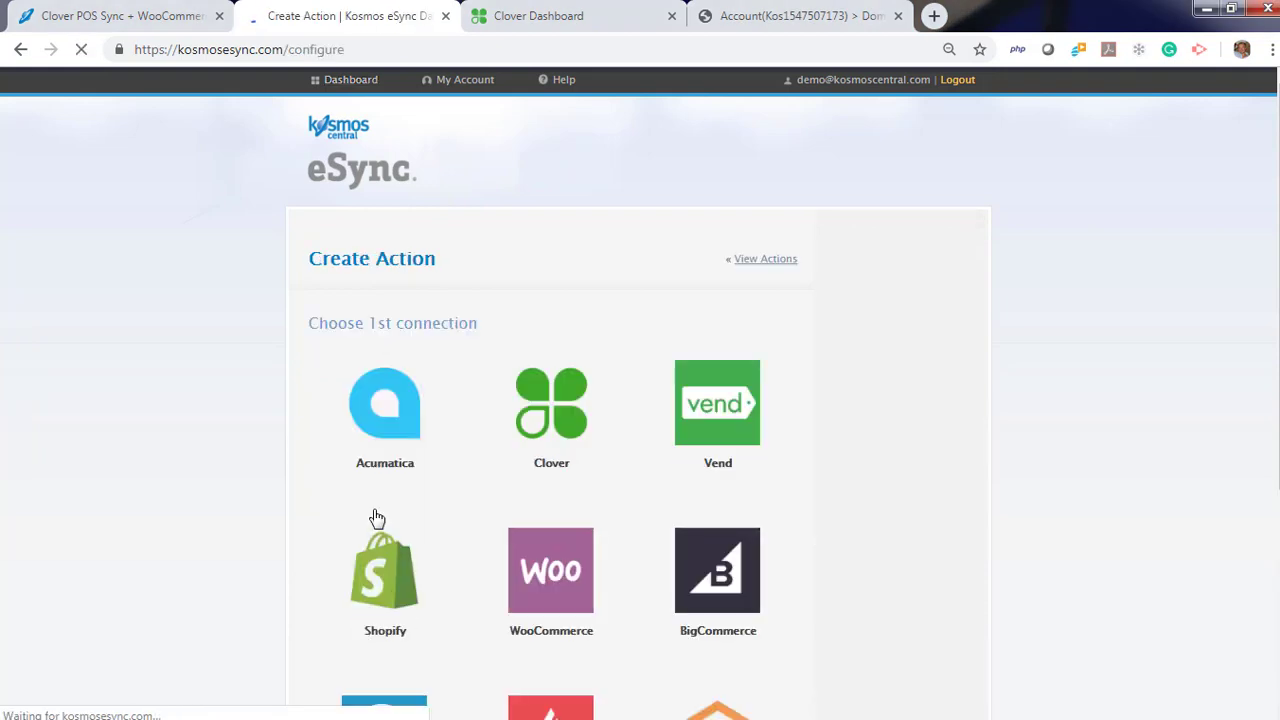
click(551, 403)
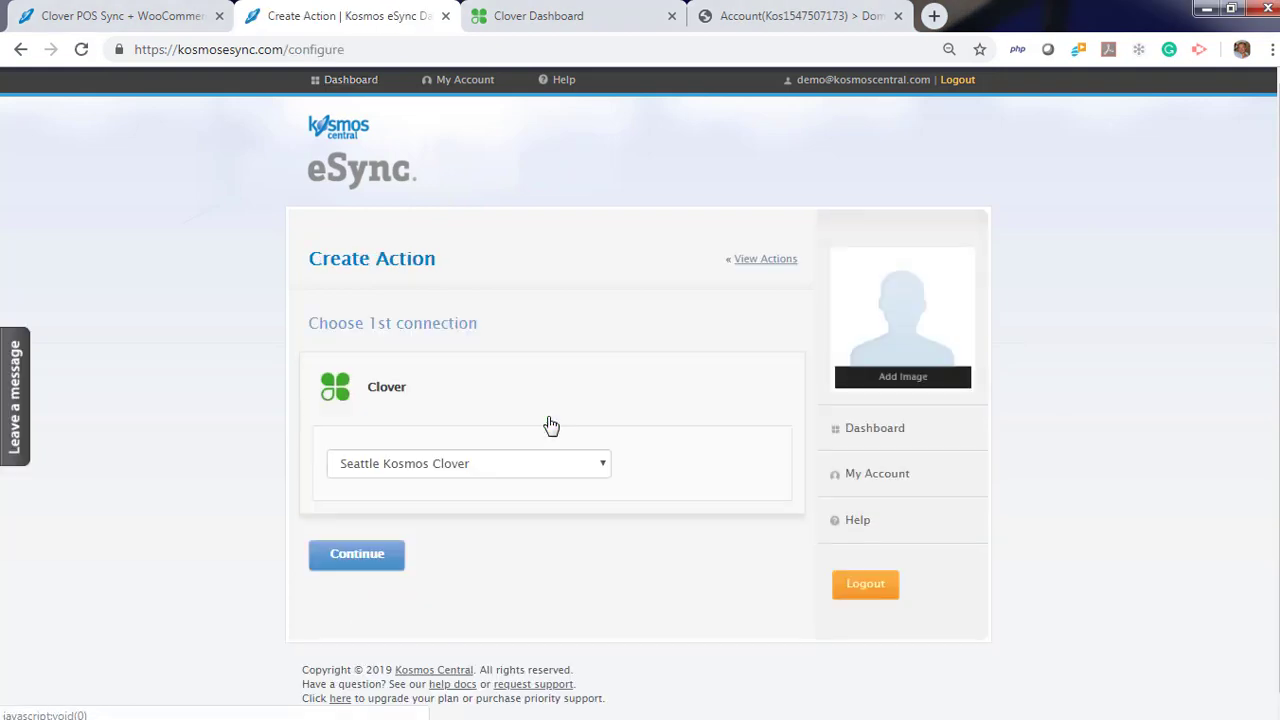
click(468, 463)
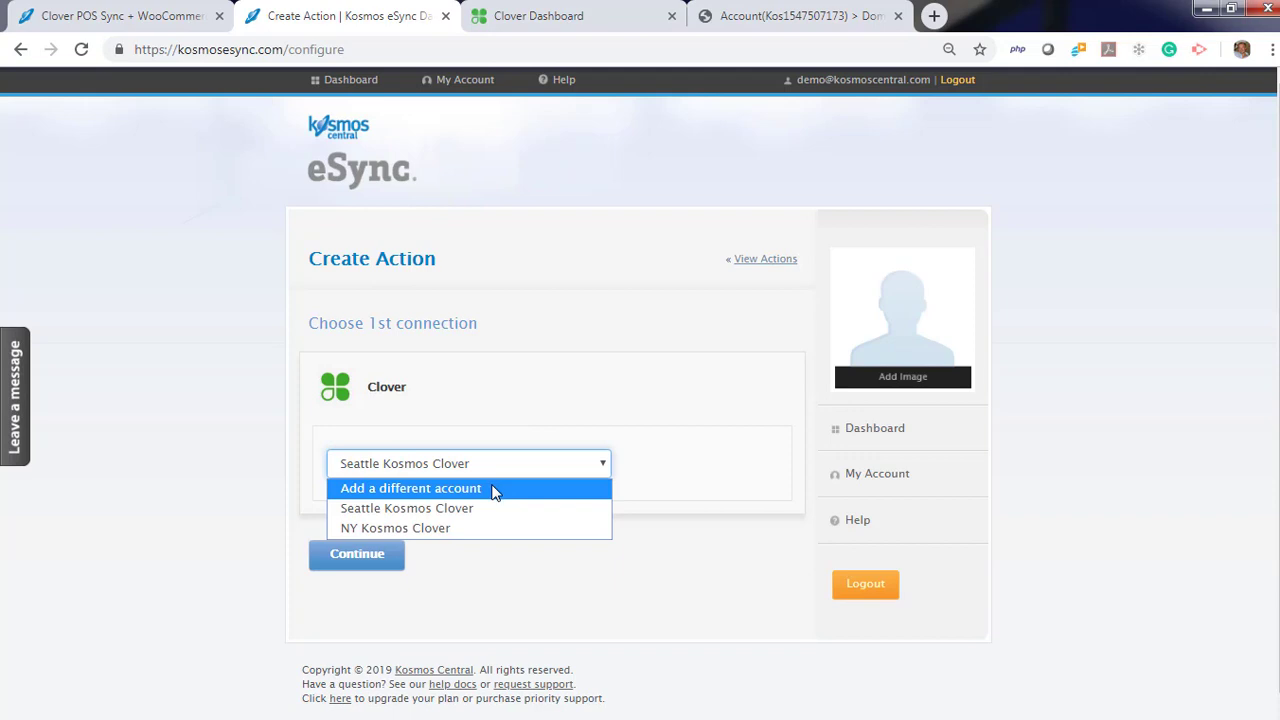
- Add a Clover account named 'Portland Clover' authorized for the Portland eSync merchant
click(409, 488)
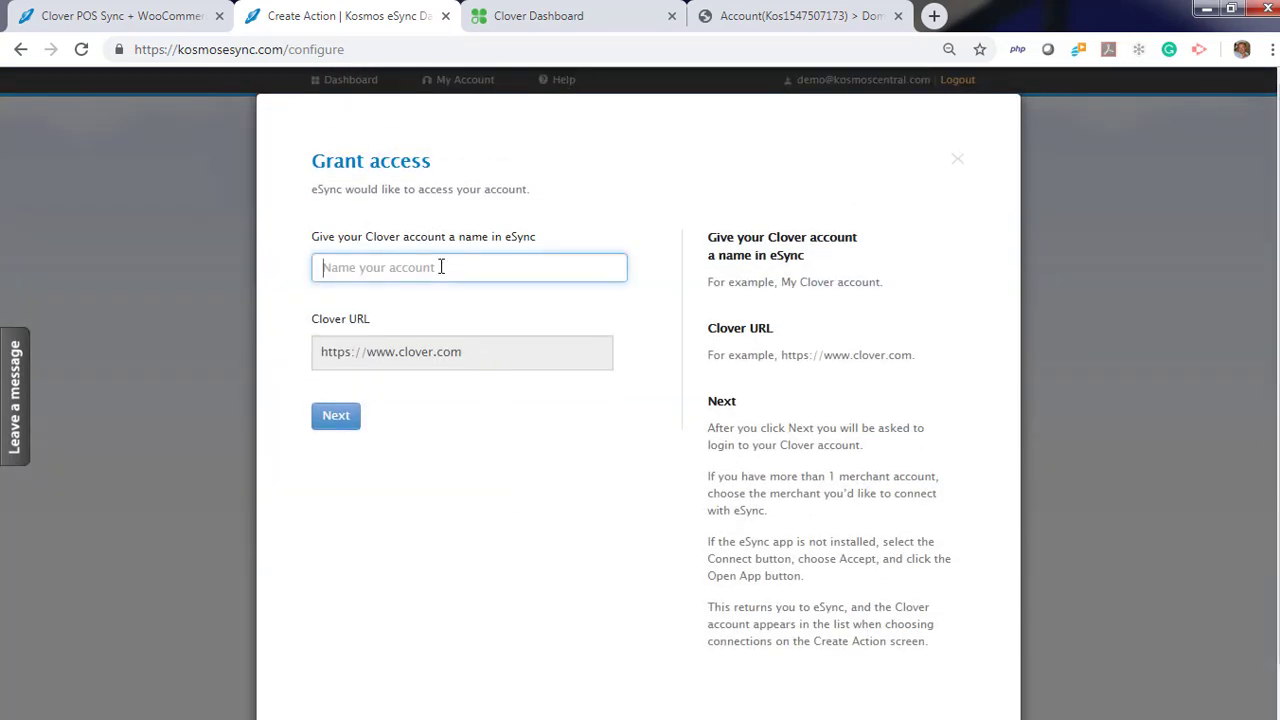
text(P)
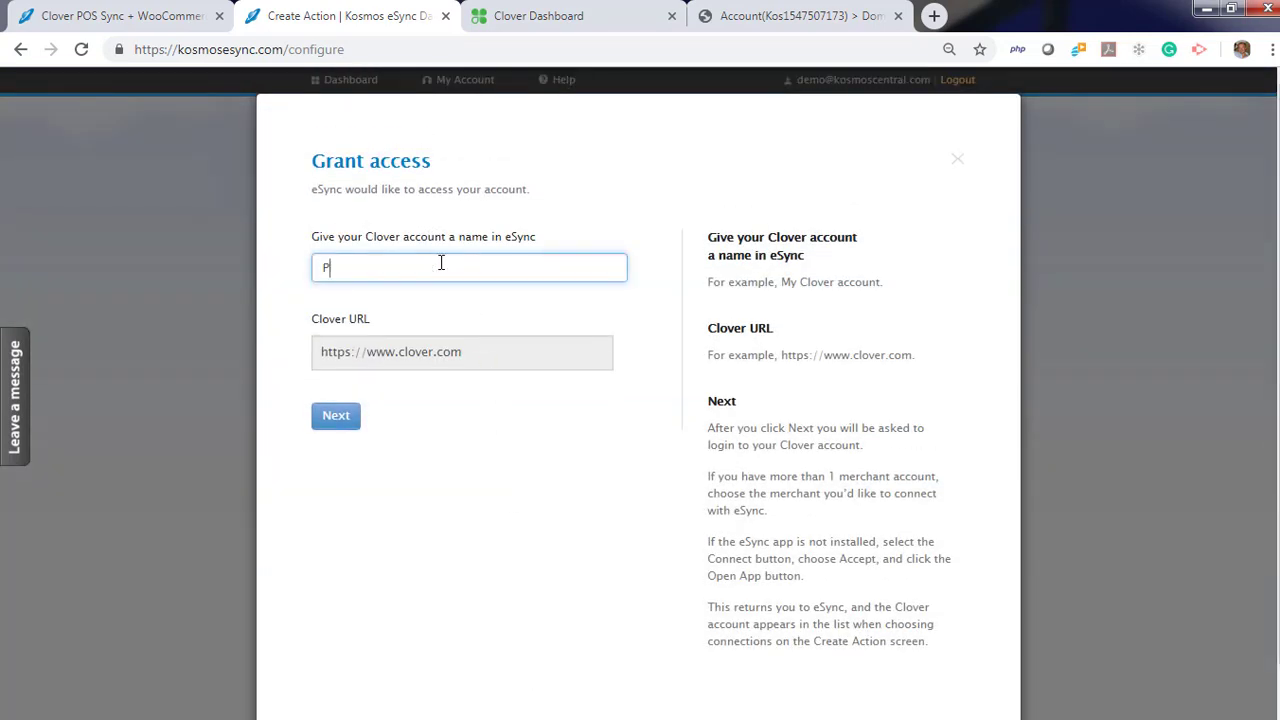
text(ortland Clover)
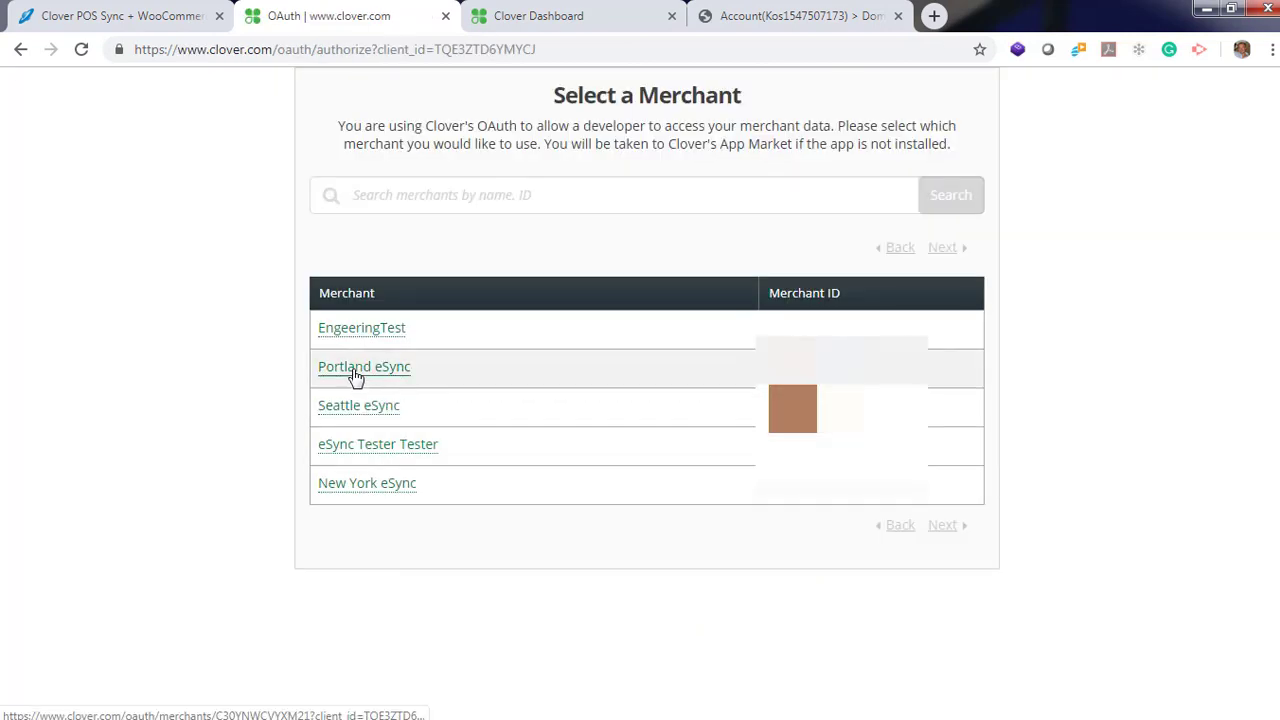
click(363, 366)
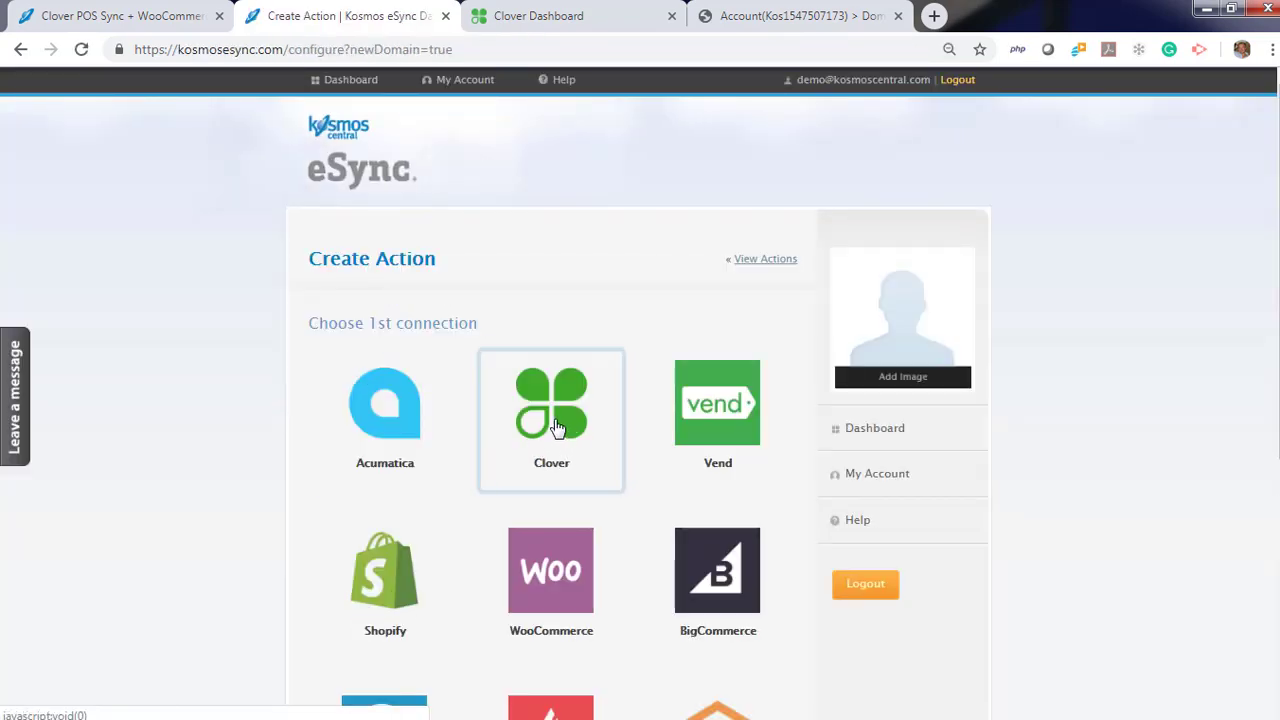
- Select Clover with the Portland Clover account as the first connection and continue
click(551, 403)
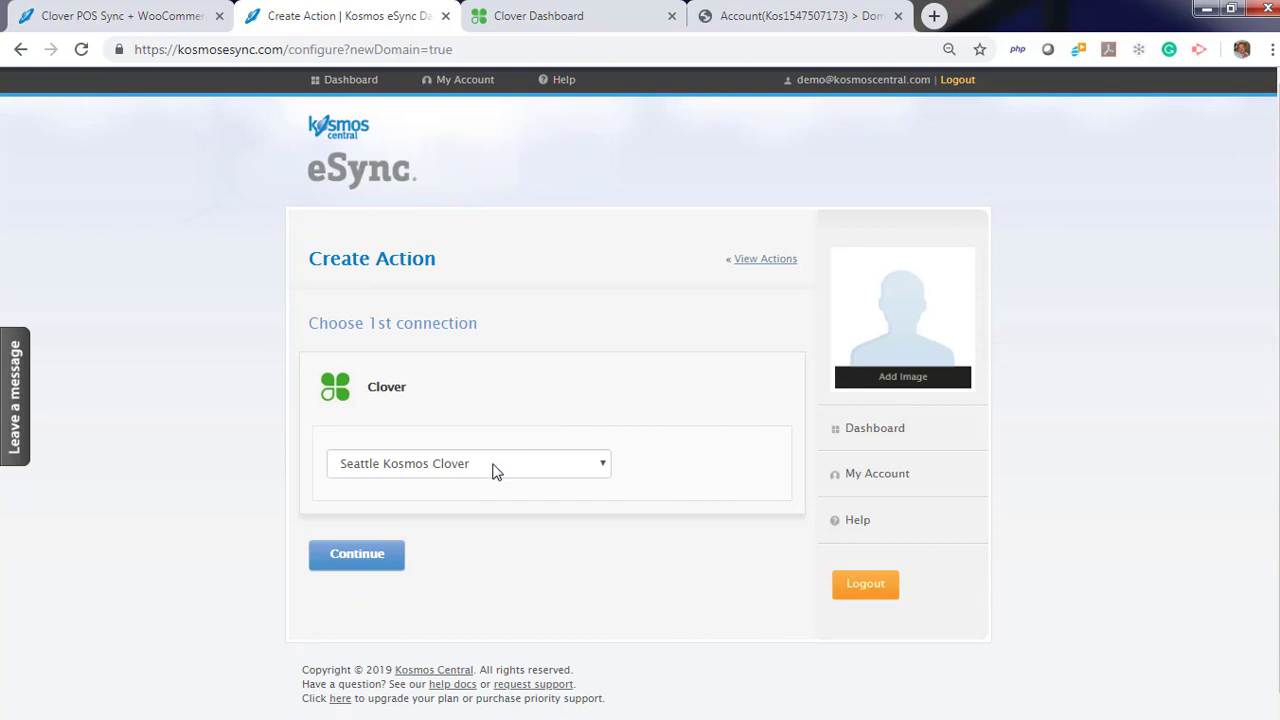
click(467, 463)
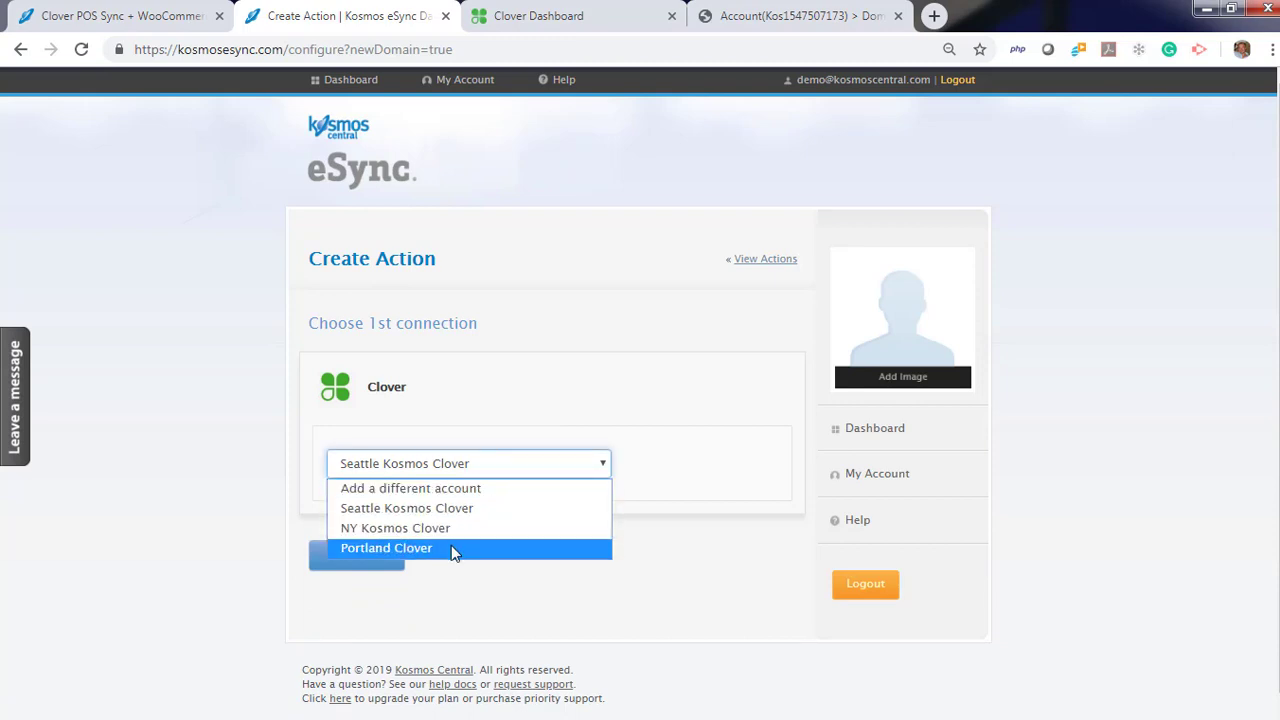
click(385, 548)
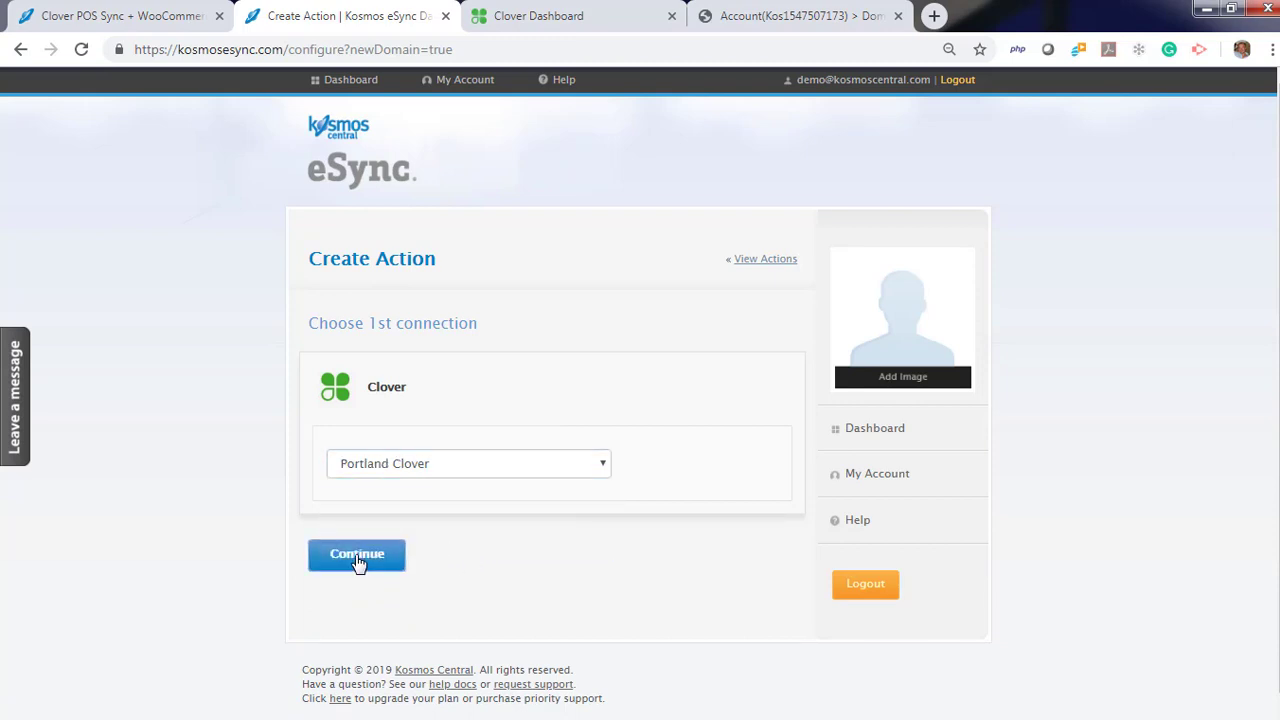
click(356, 555)
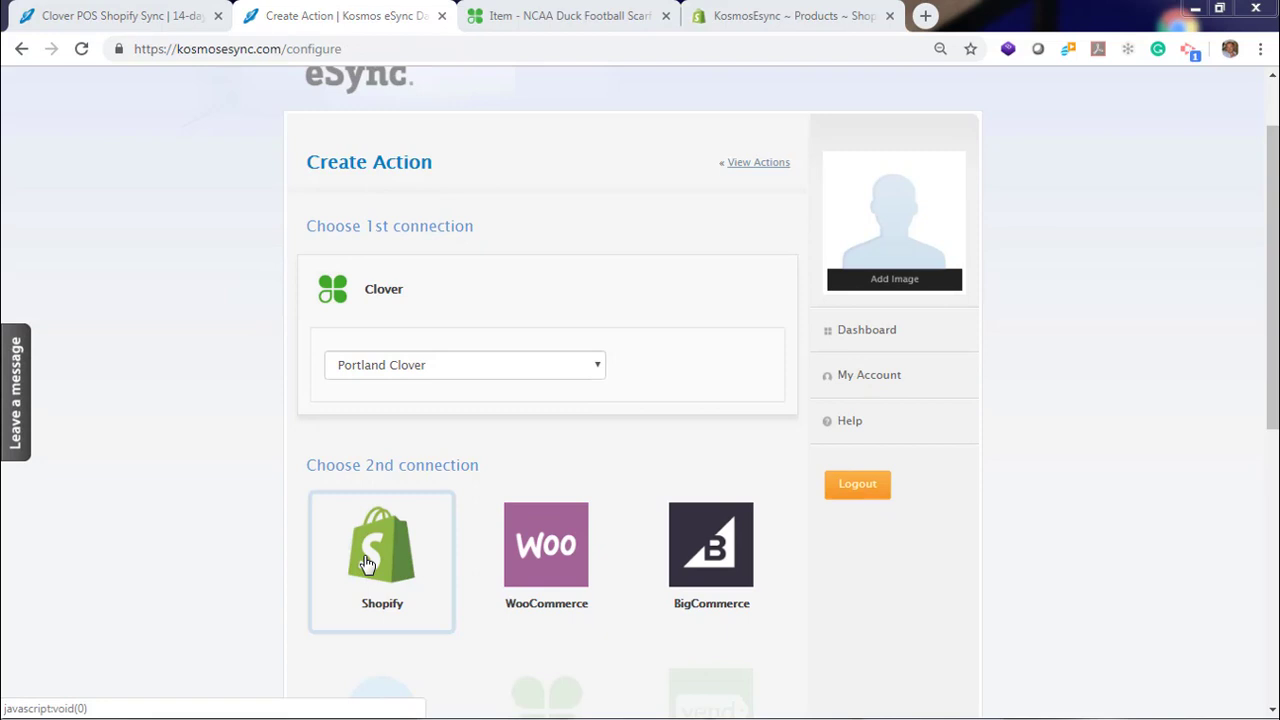
- Authorize a Shopify account named 'Kosmos eSync' with its store address, then select Shopify as first connection
click(380, 560)
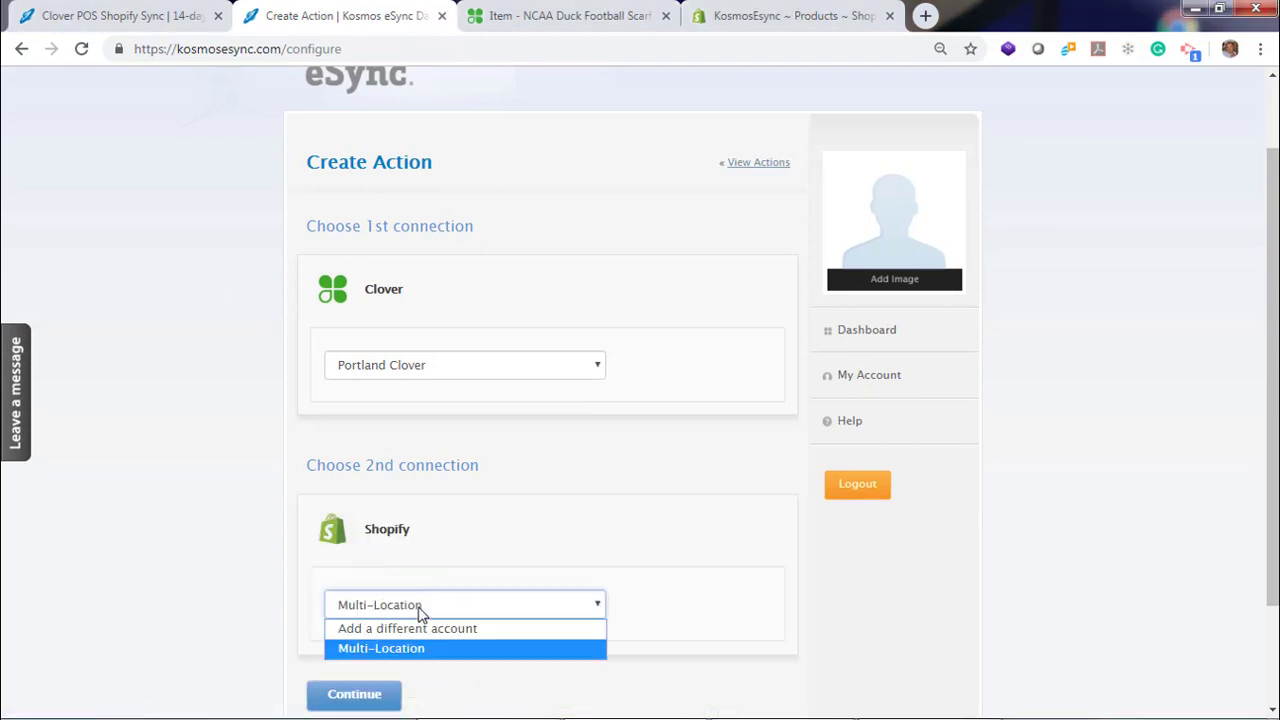
click(405, 628)
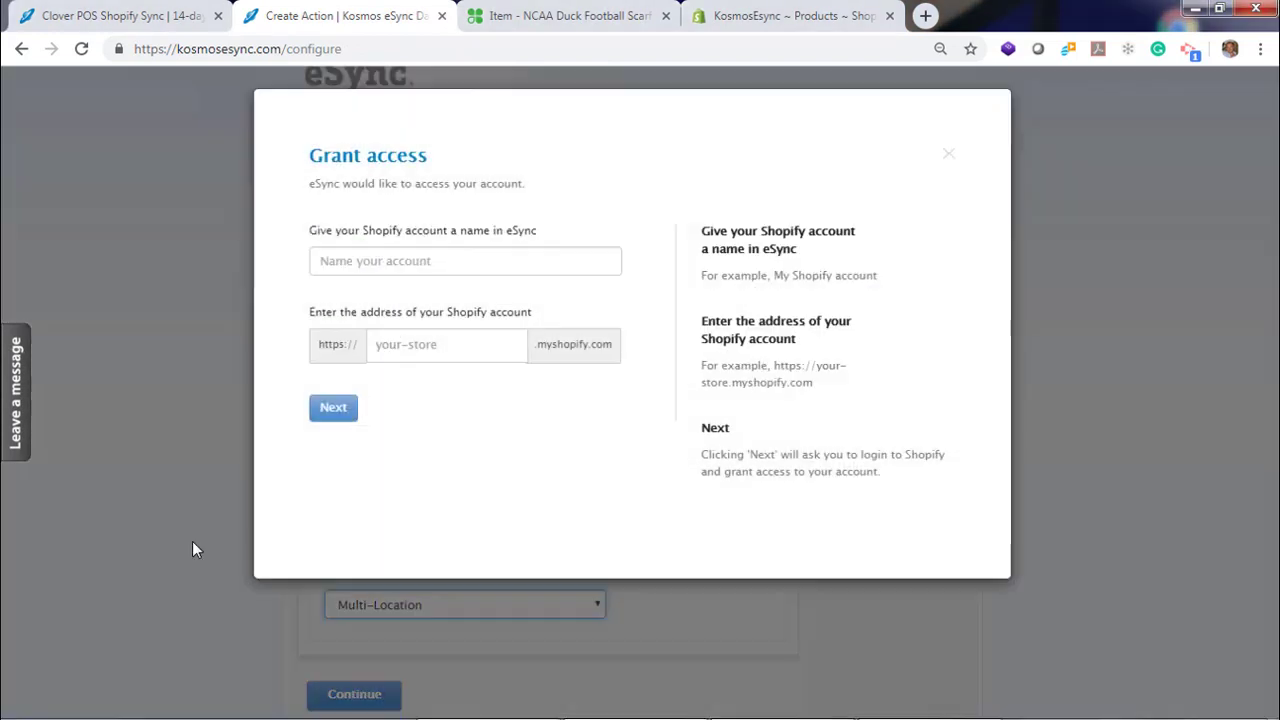
click(465, 264)
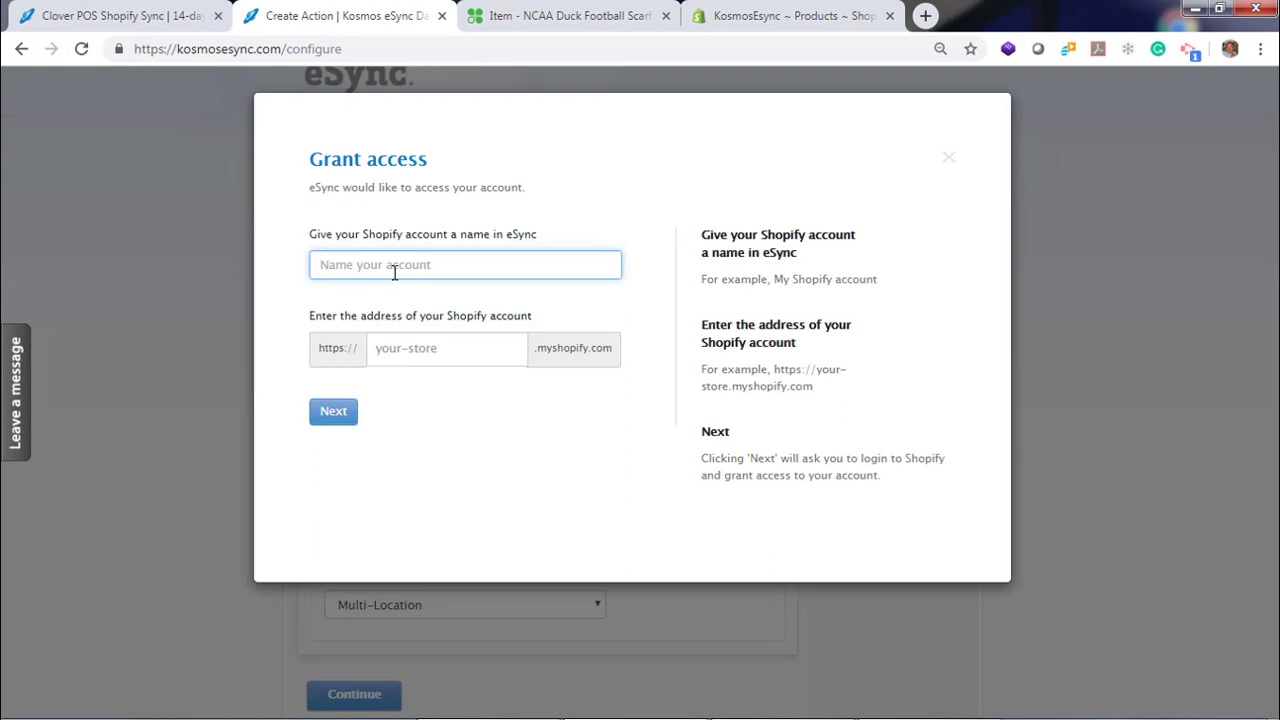
click(333, 412)
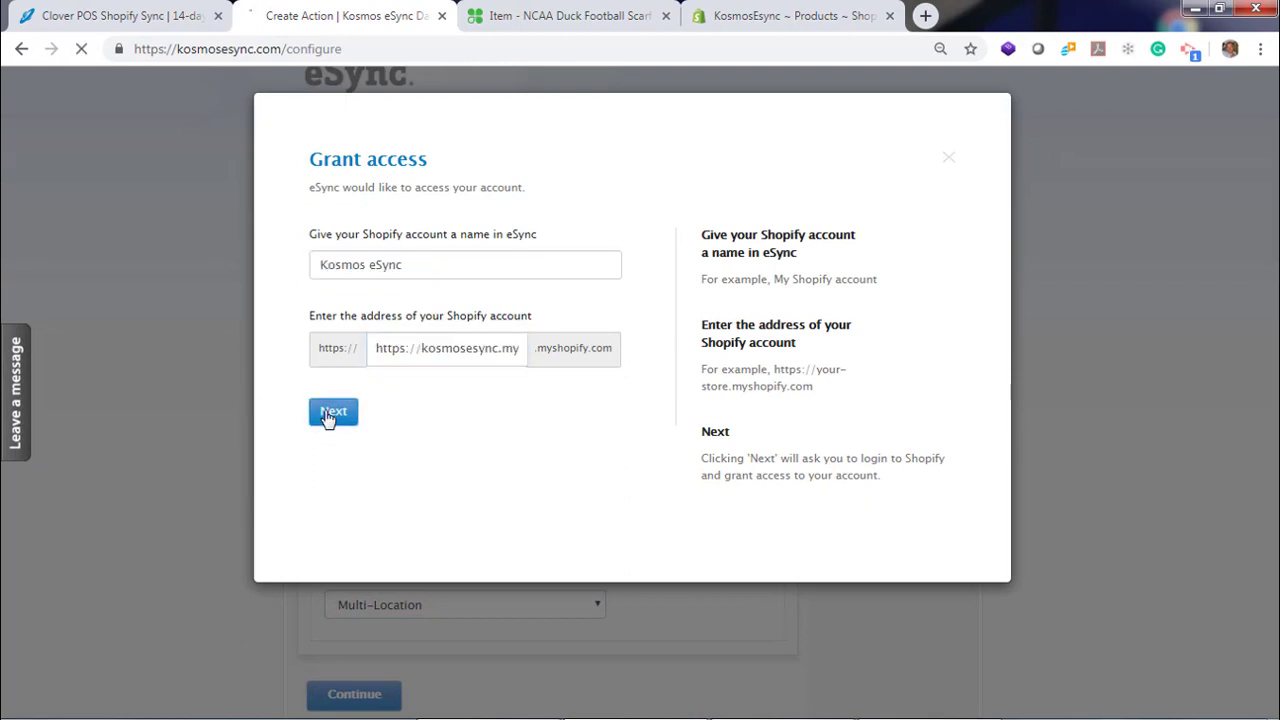
click(332, 412)
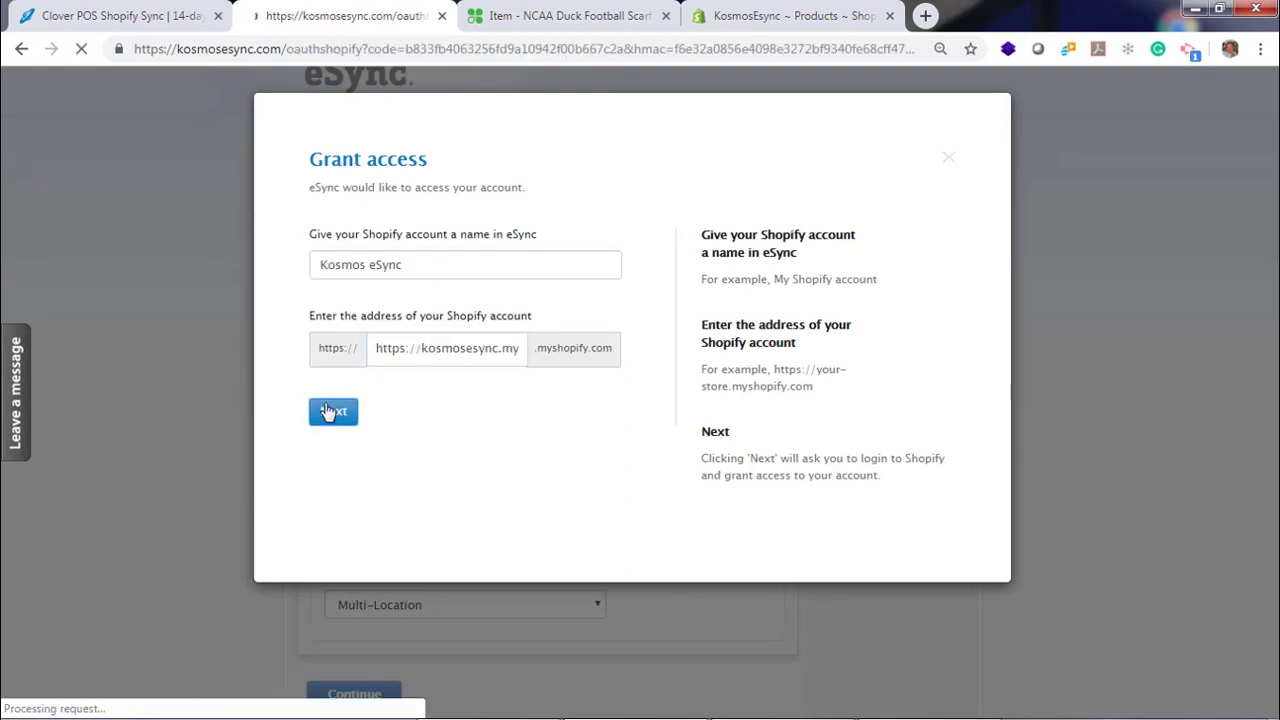
click(332, 412)
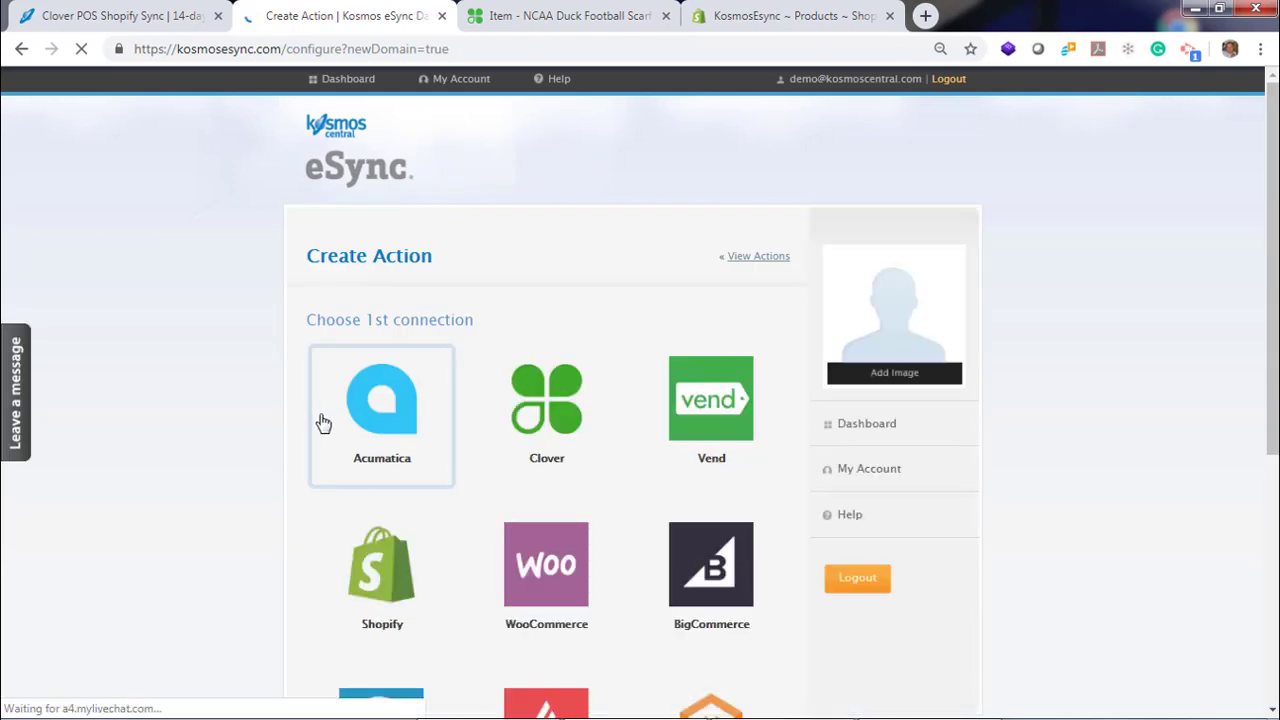
click(382, 575)
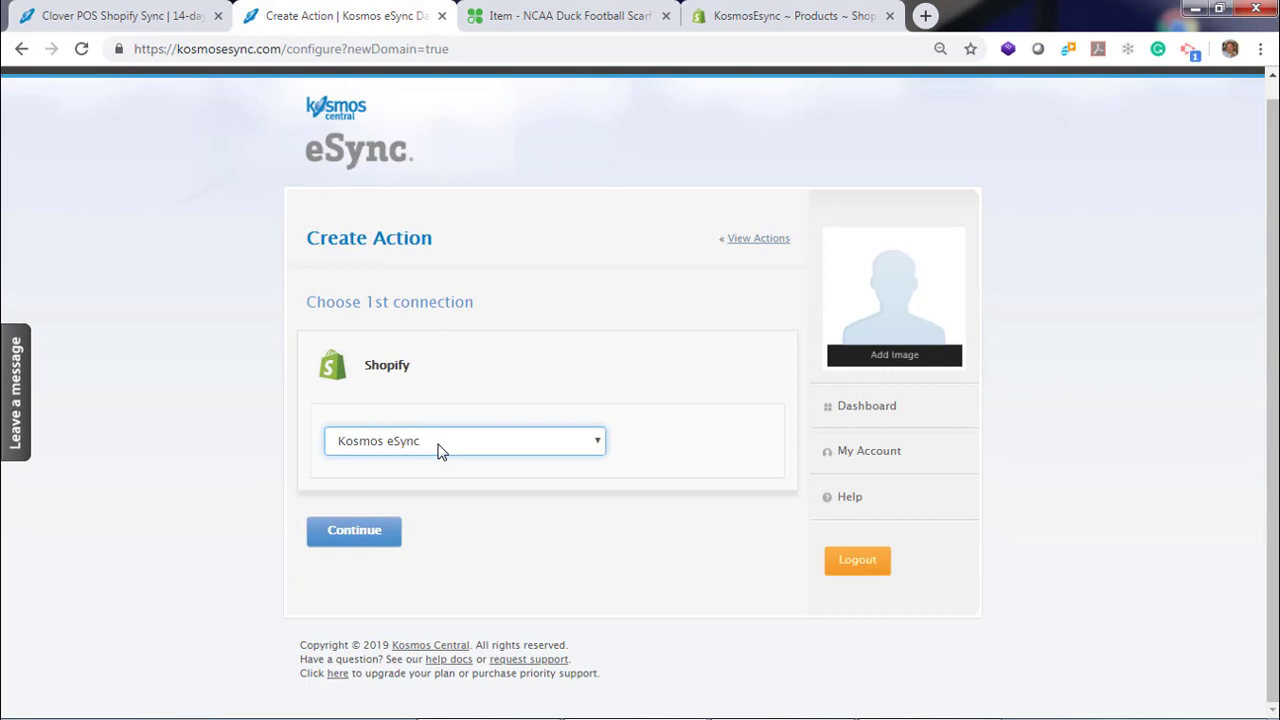
- Add Clover as second connection, choose 'Clover send standard items to Shopify', and save the action
click(353, 531)
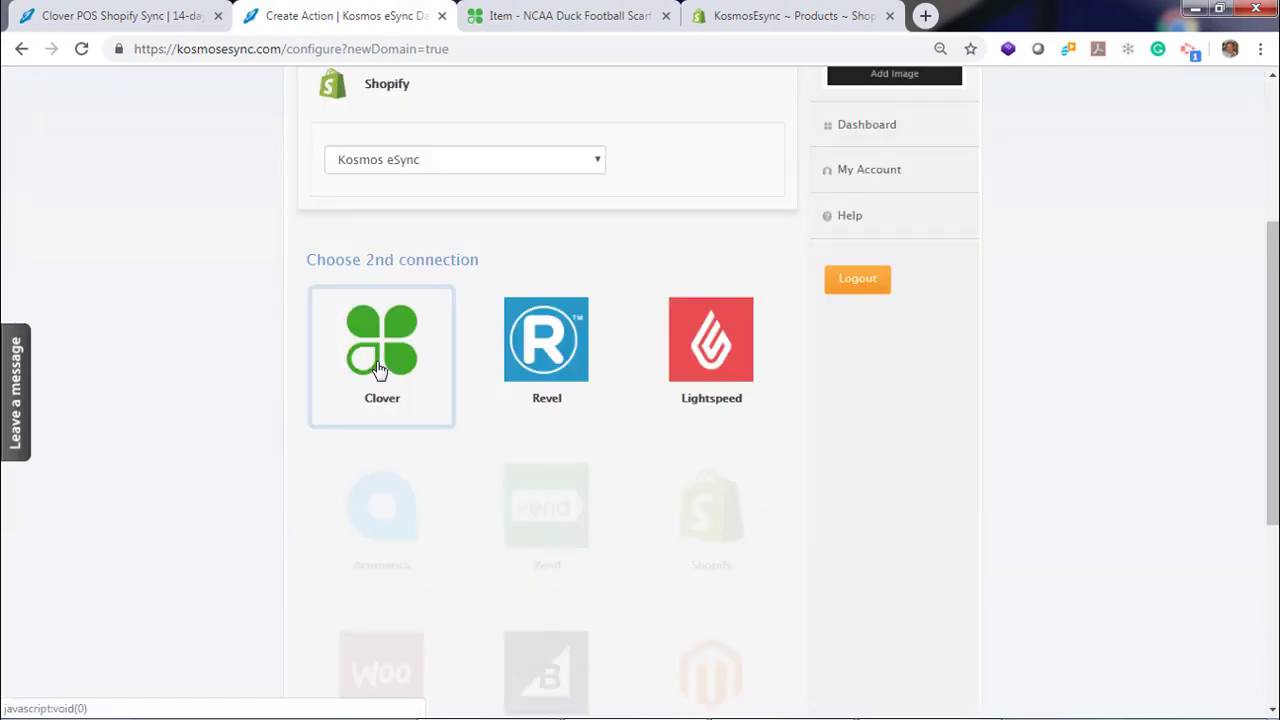
click(381, 345)
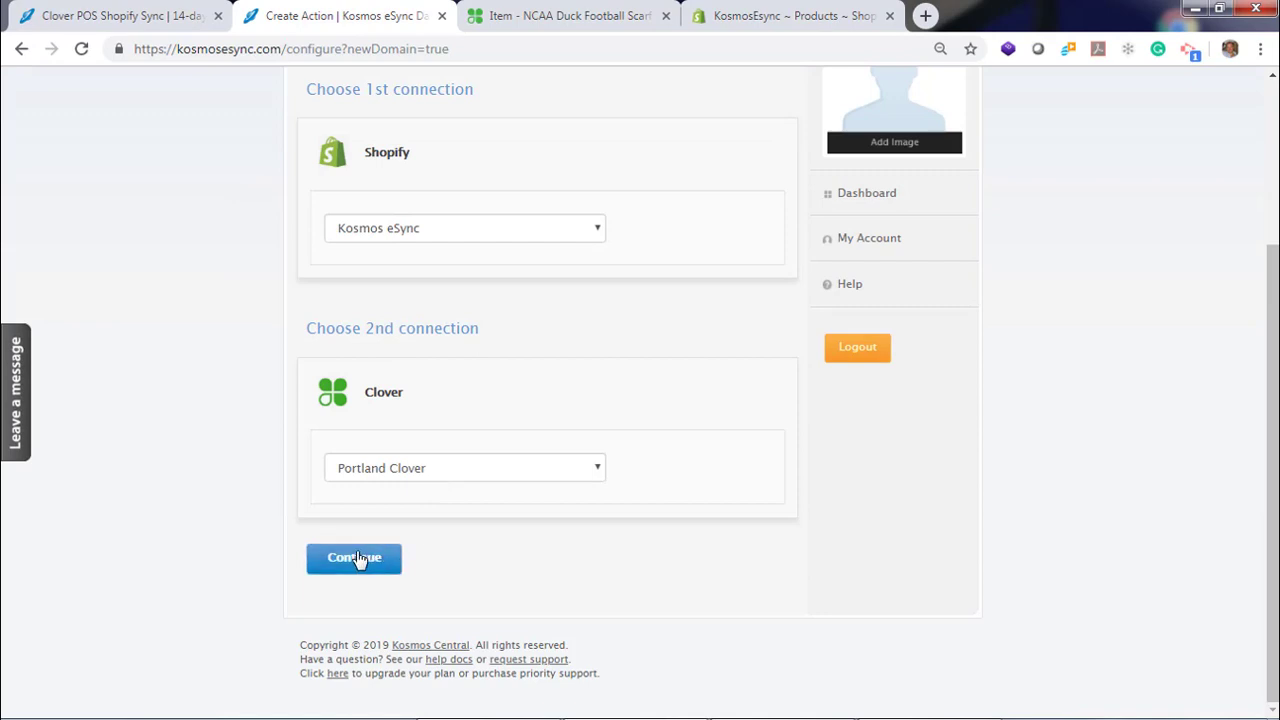
click(354, 559)
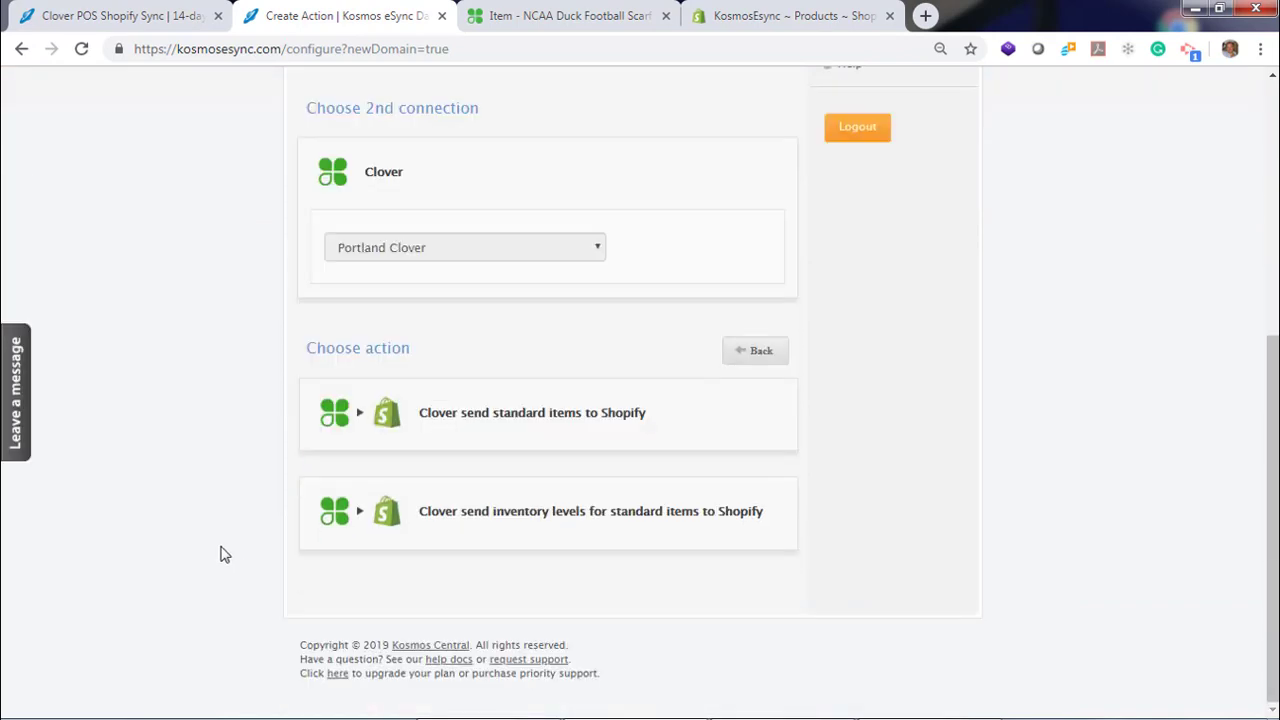
mouse_move(447, 420)
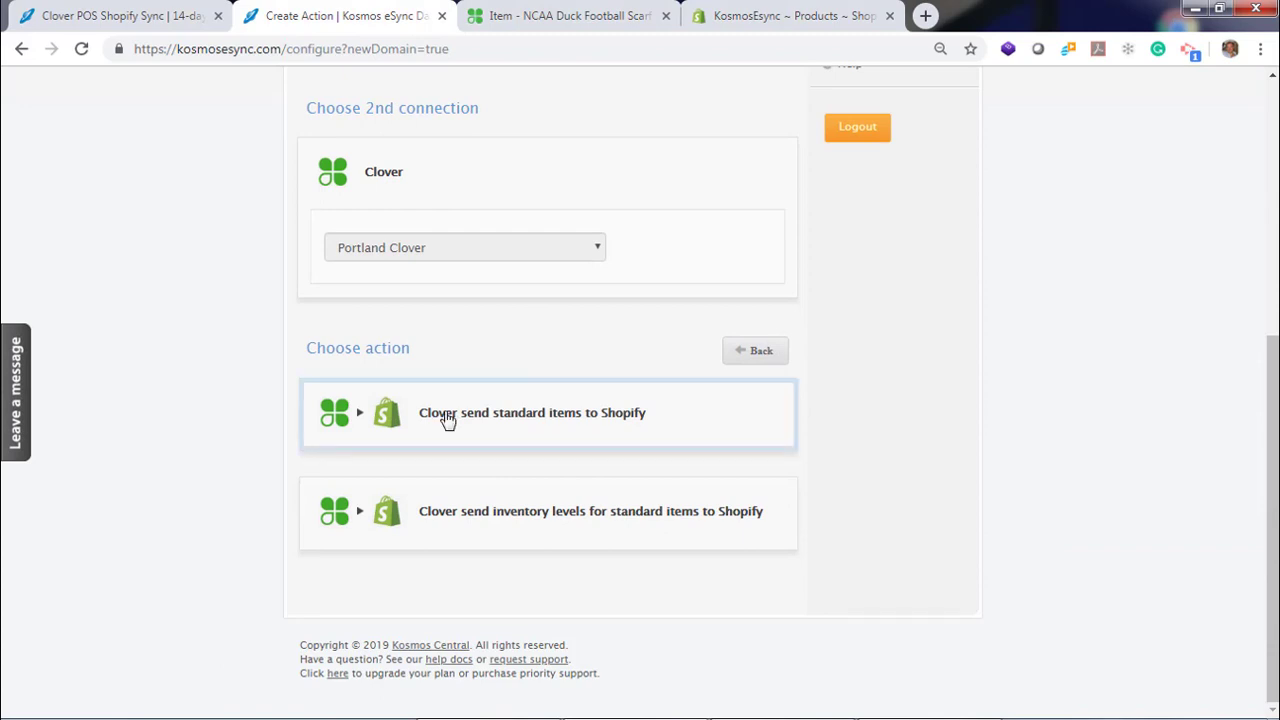
click(532, 413)
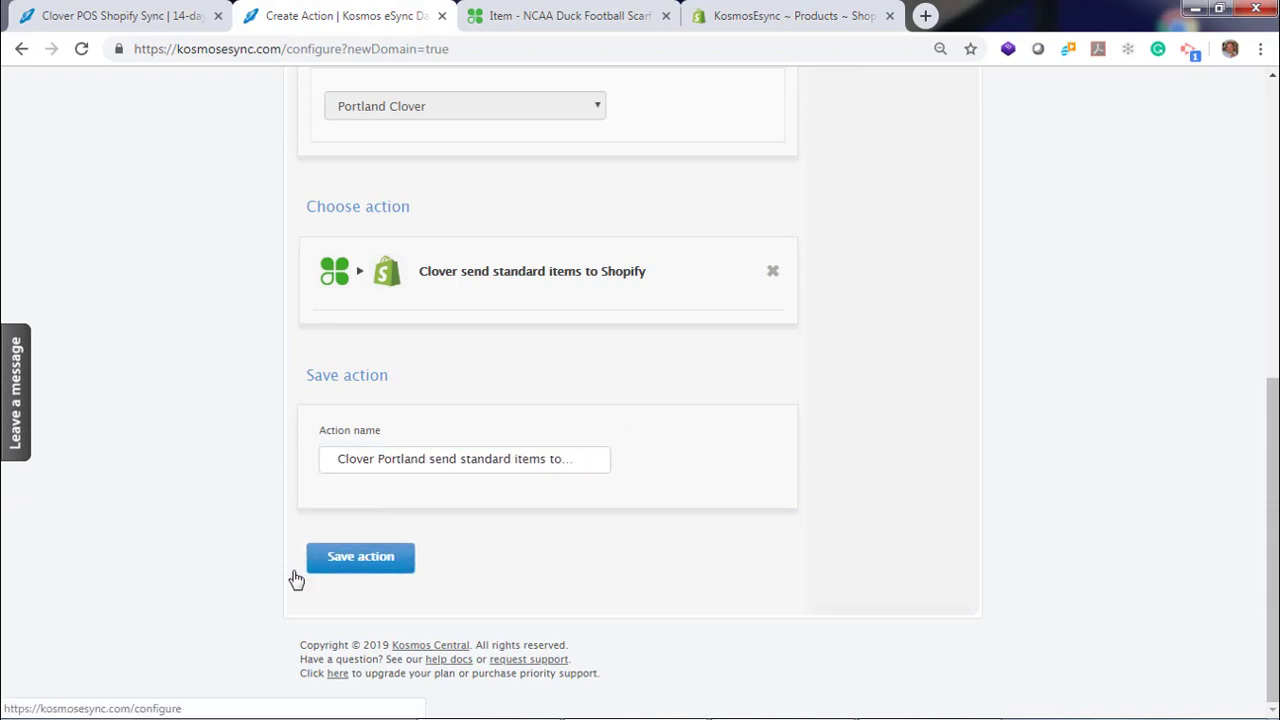
click(360, 557)
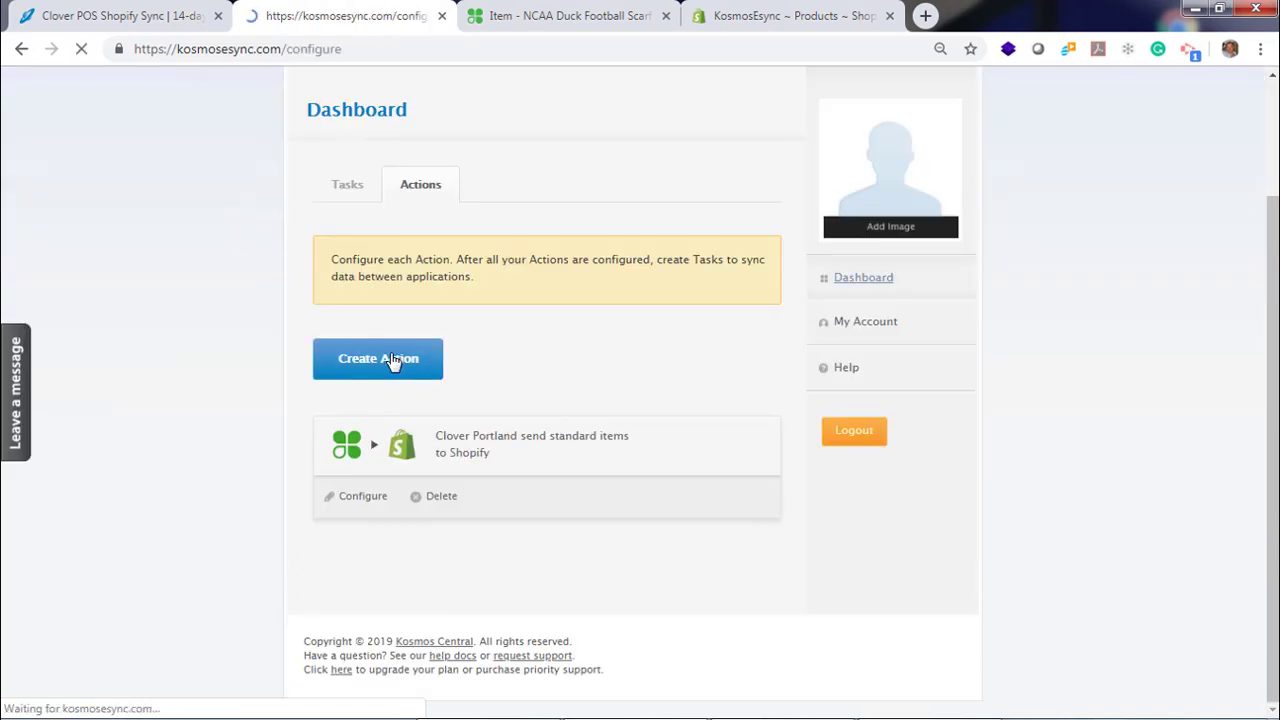
- Start another action with Shopify as second connection, choosing 'send inventory levels' to Shopify
click(378, 358)
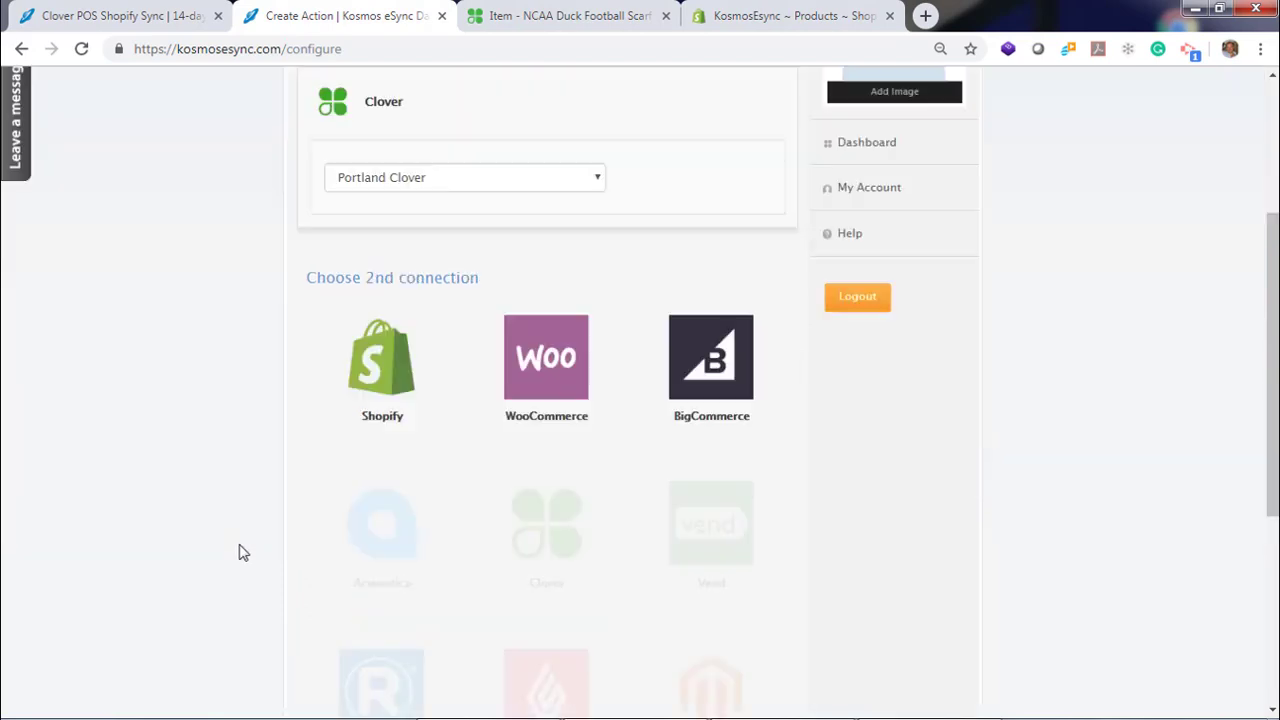
click(381, 357)
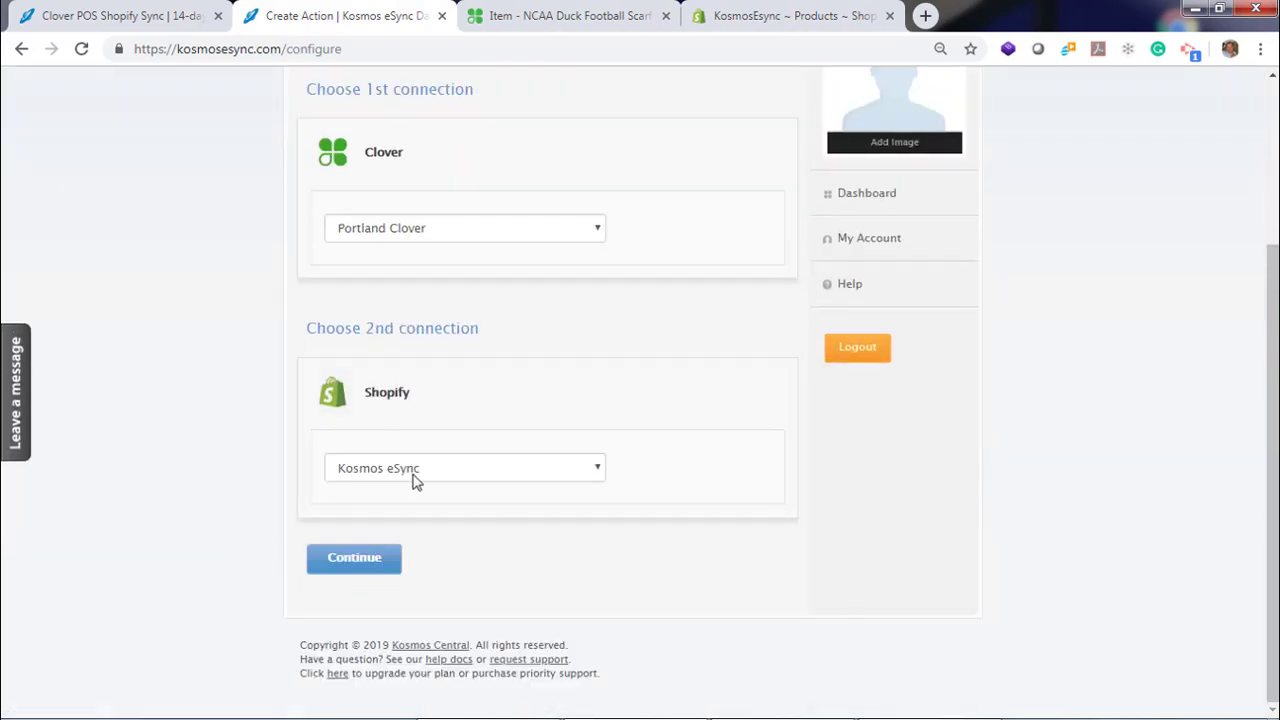
click(353, 558)
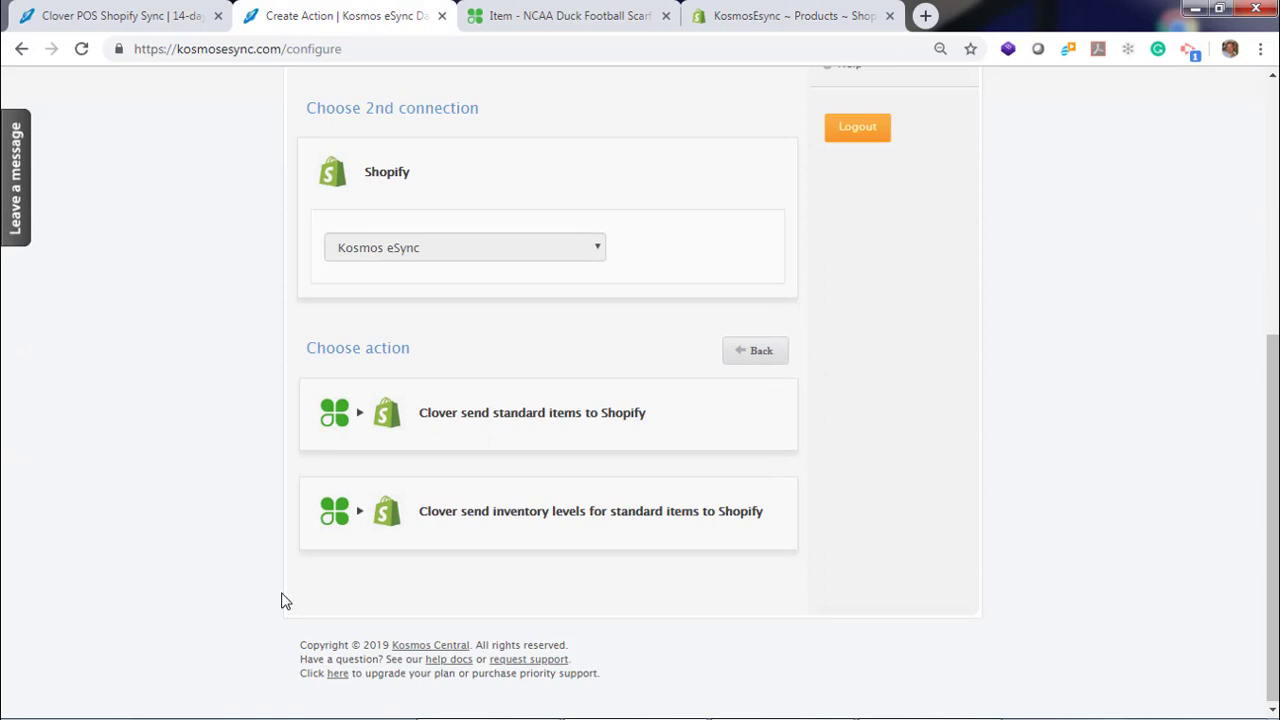
click(548, 512)
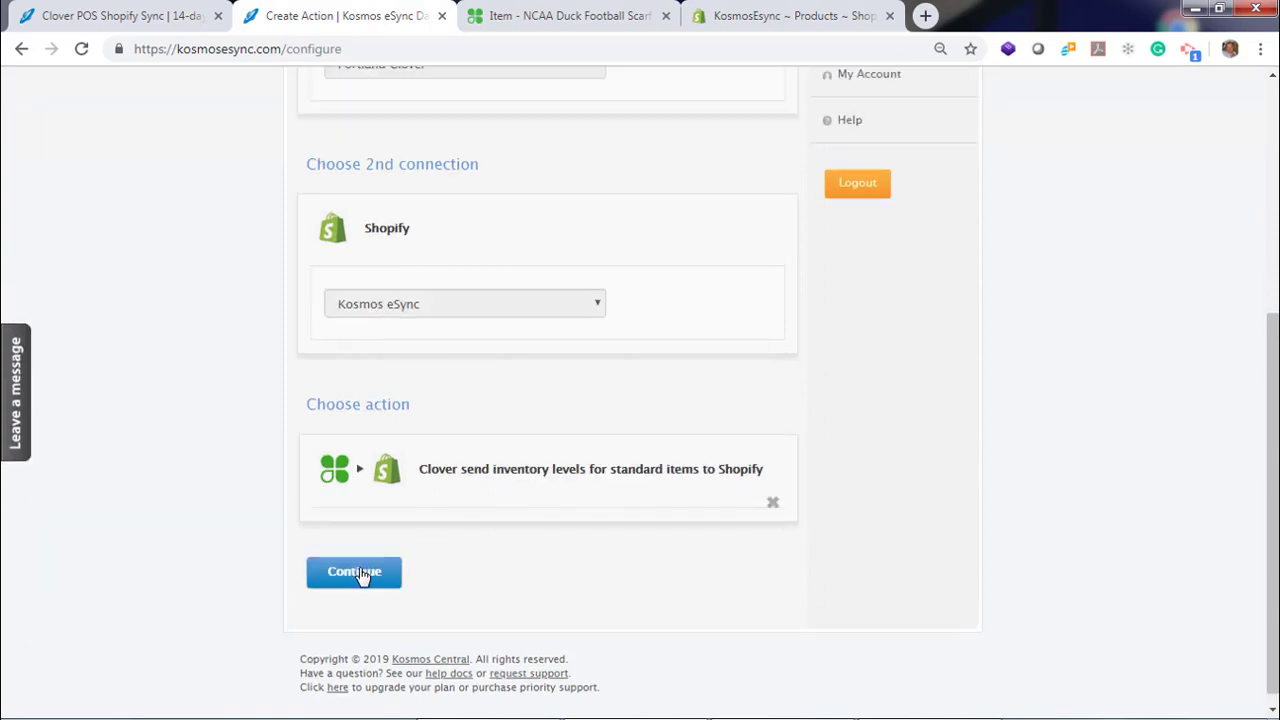
- Add 'Portland' to the action name after 'Clover', save it, and show the Actions list
click(354, 572)
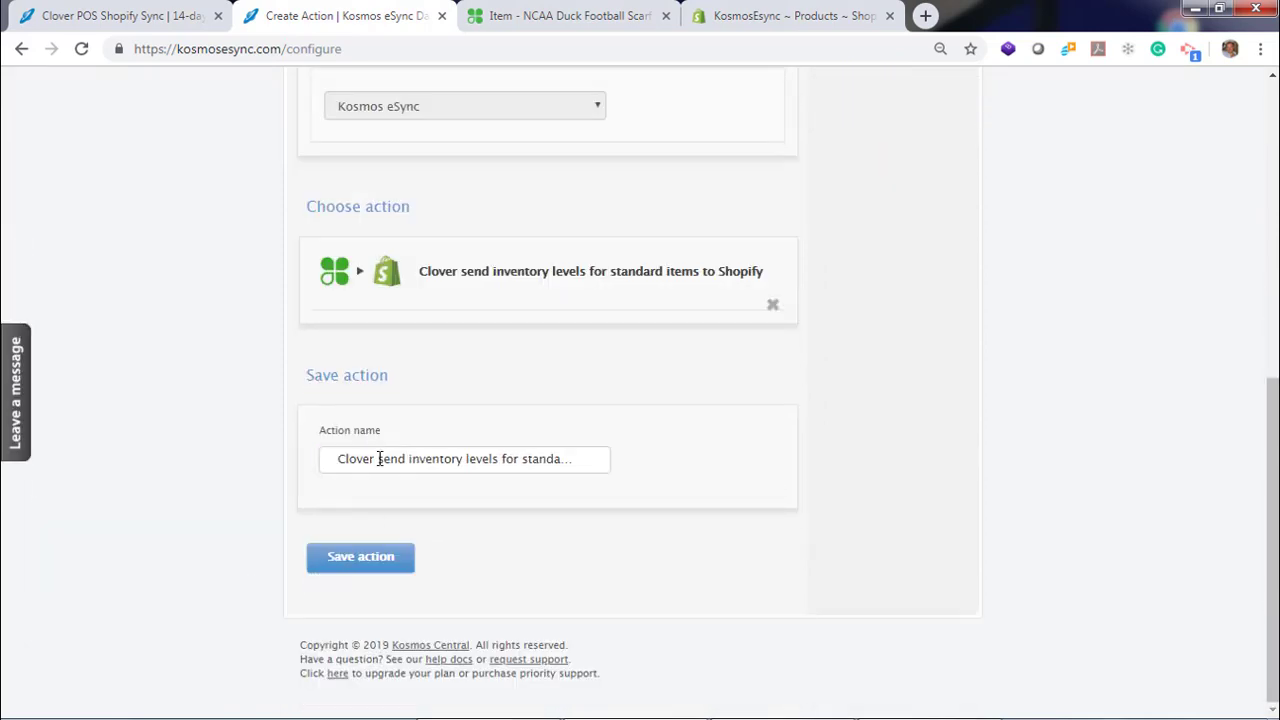
click(464, 459)
text( Portland)
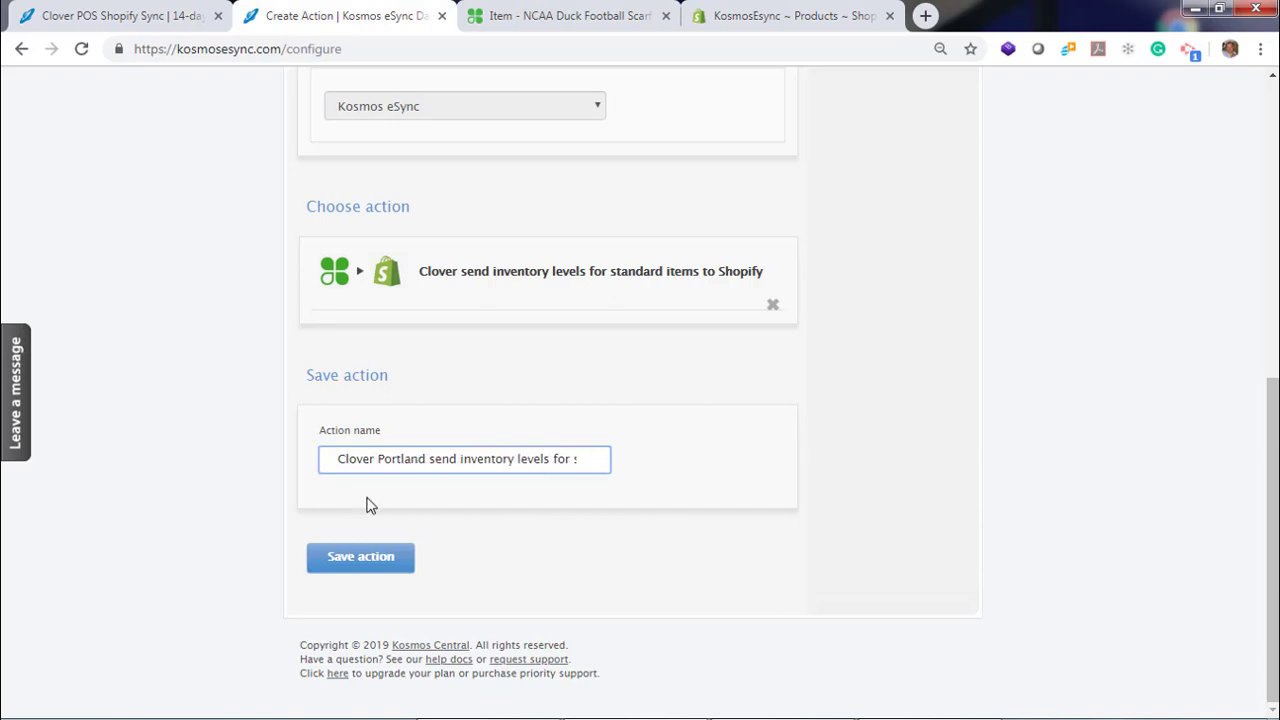
click(360, 557)
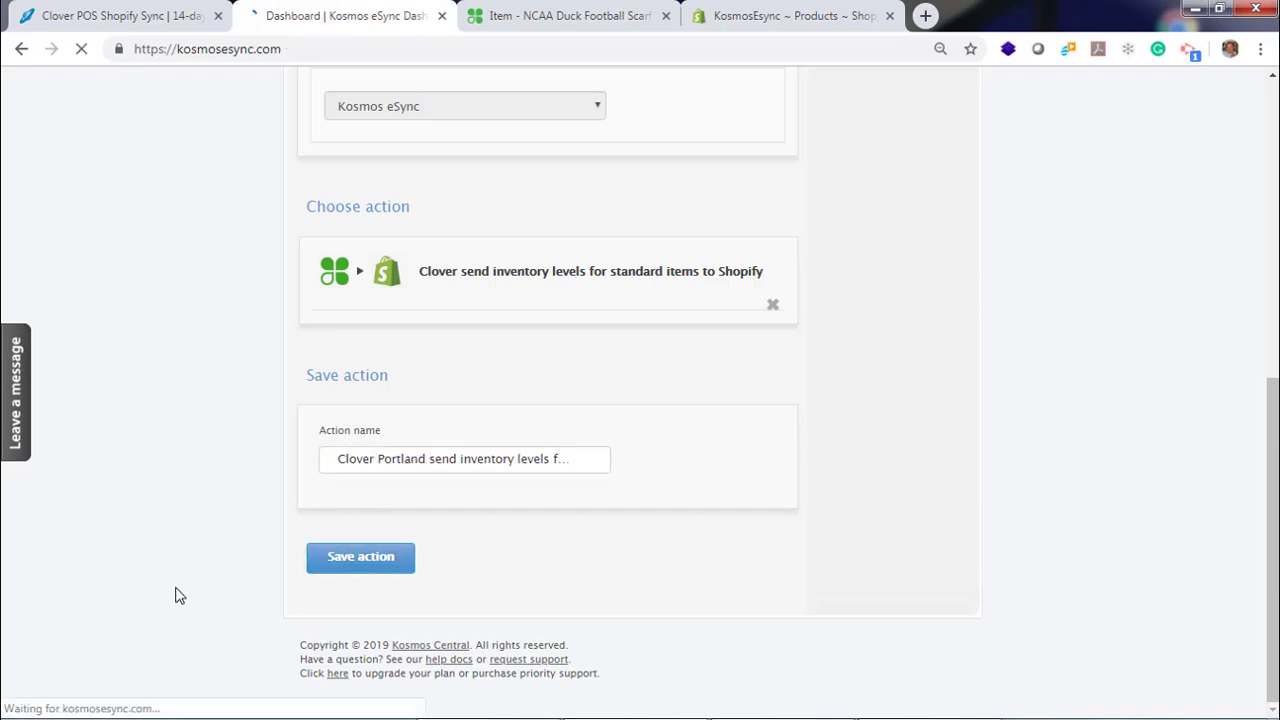
click(360, 557)
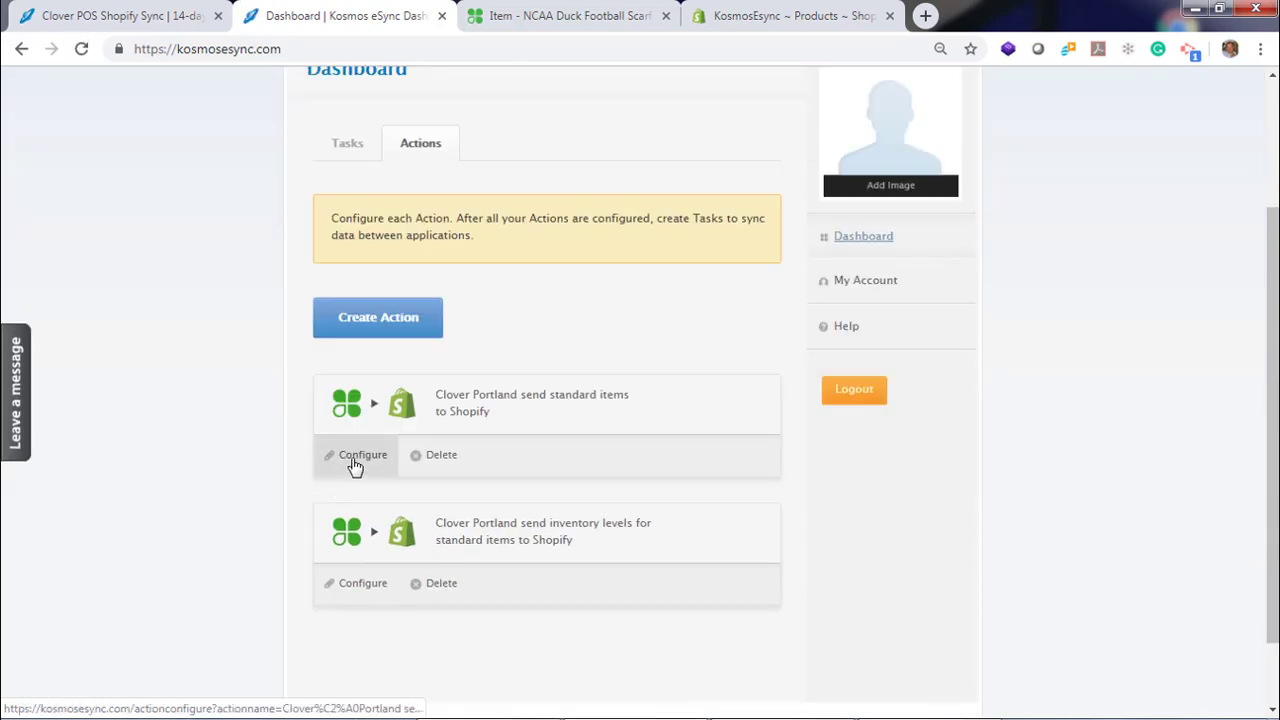
- Set the standard items action's Clover start date to 17 May 2019, save, and return to the dashboard
click(362, 455)
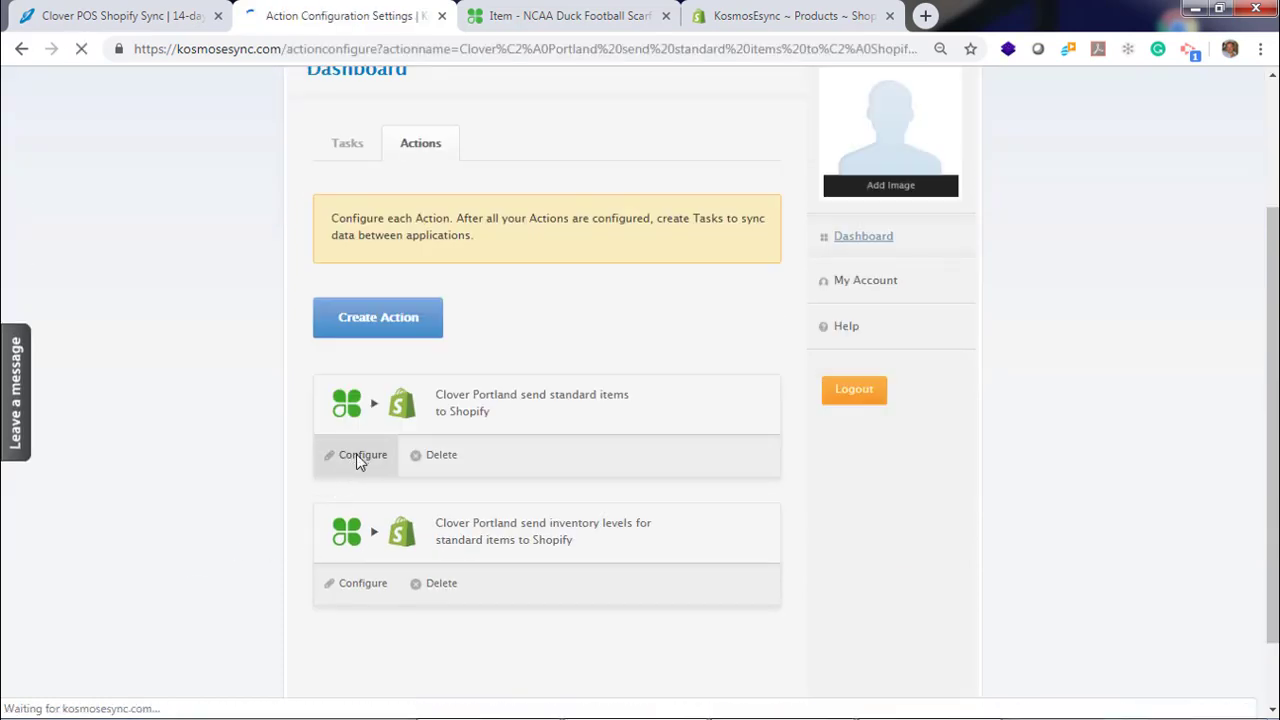
click(364, 455)
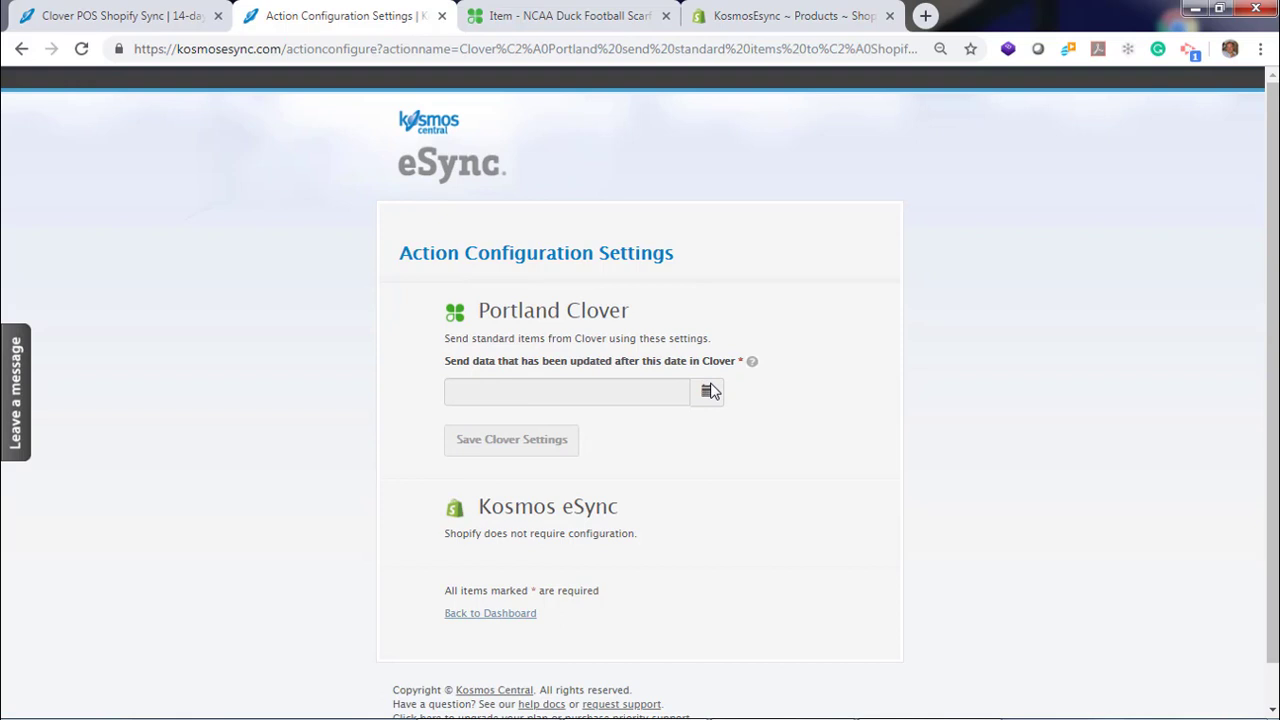
mouse_move(707, 399)
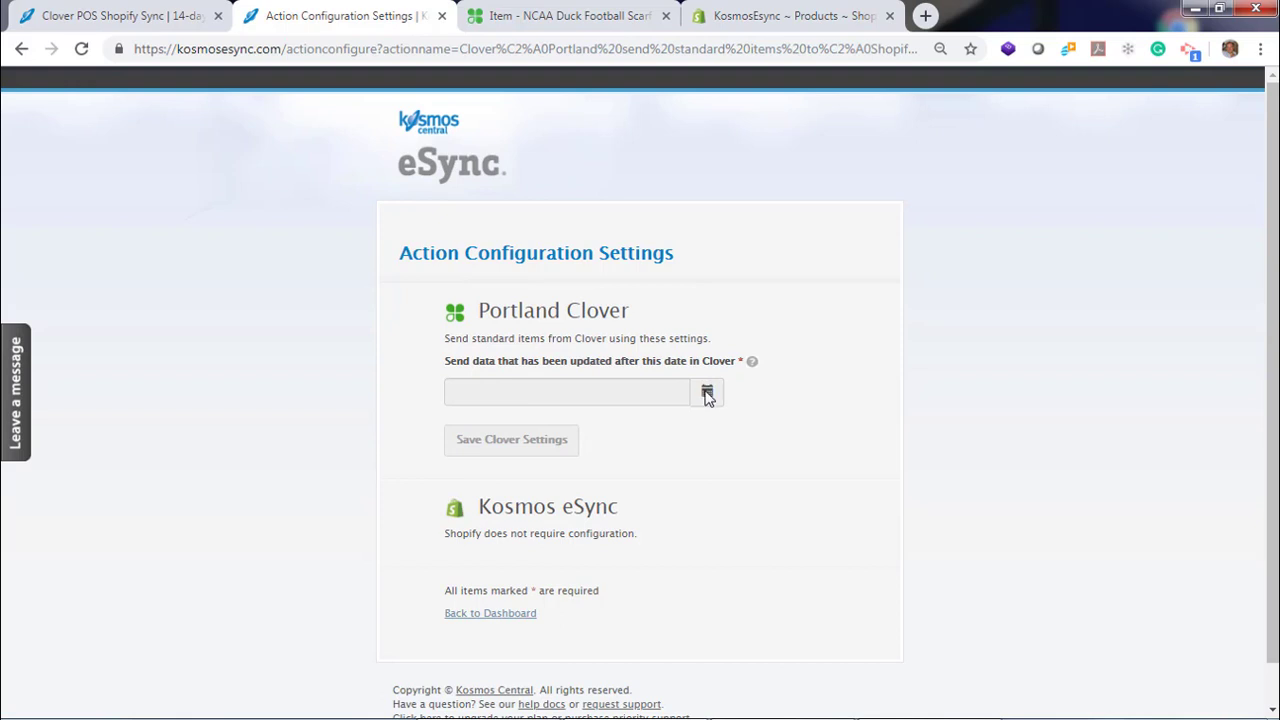
click(707, 391)
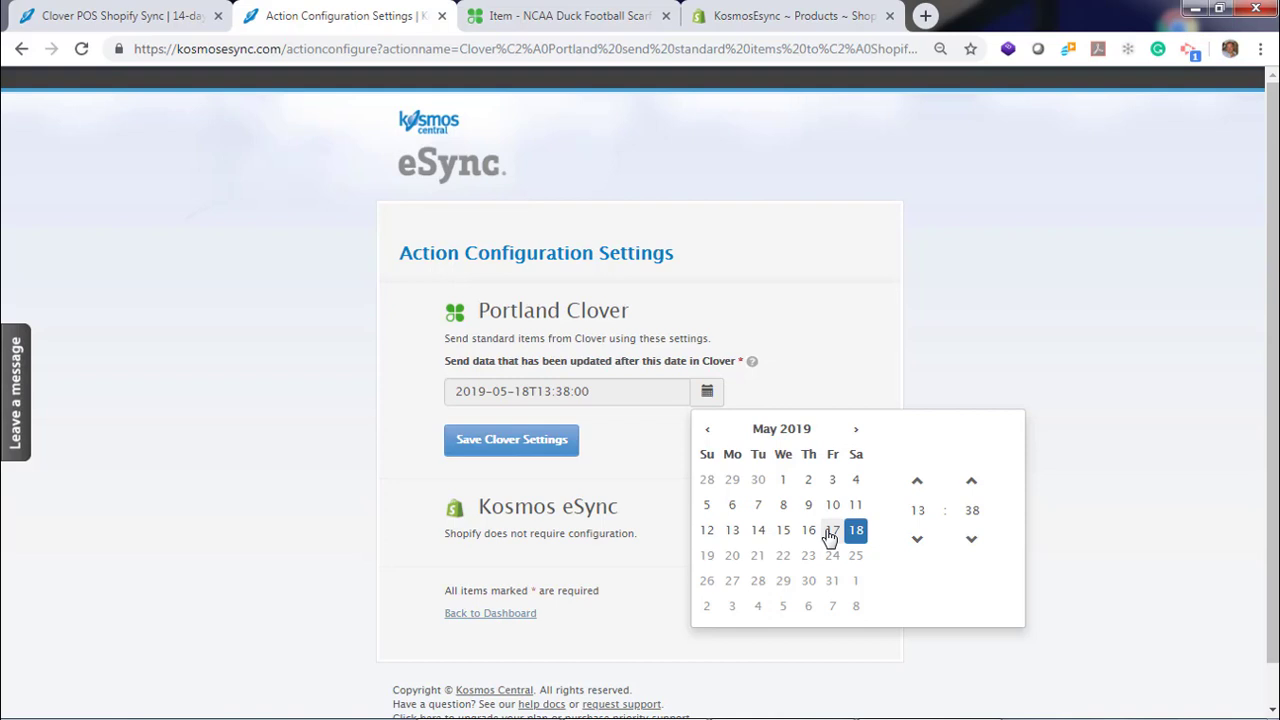
click(832, 530)
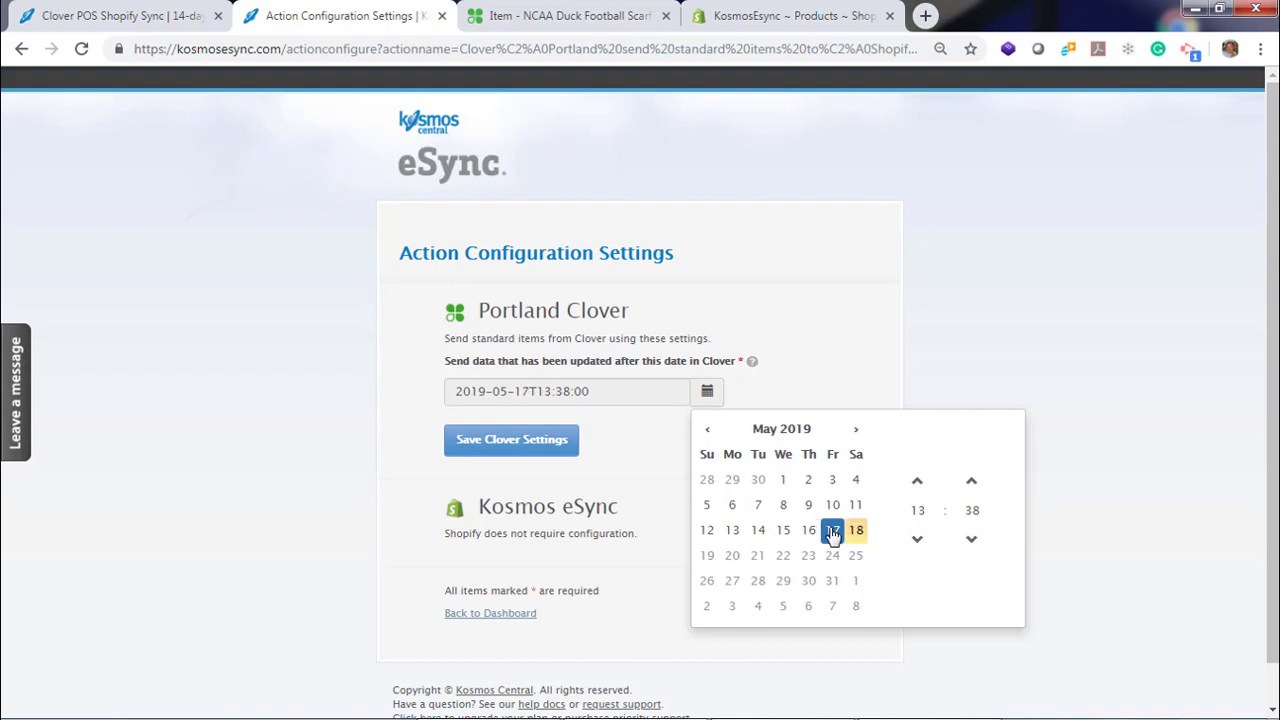
click(643, 468)
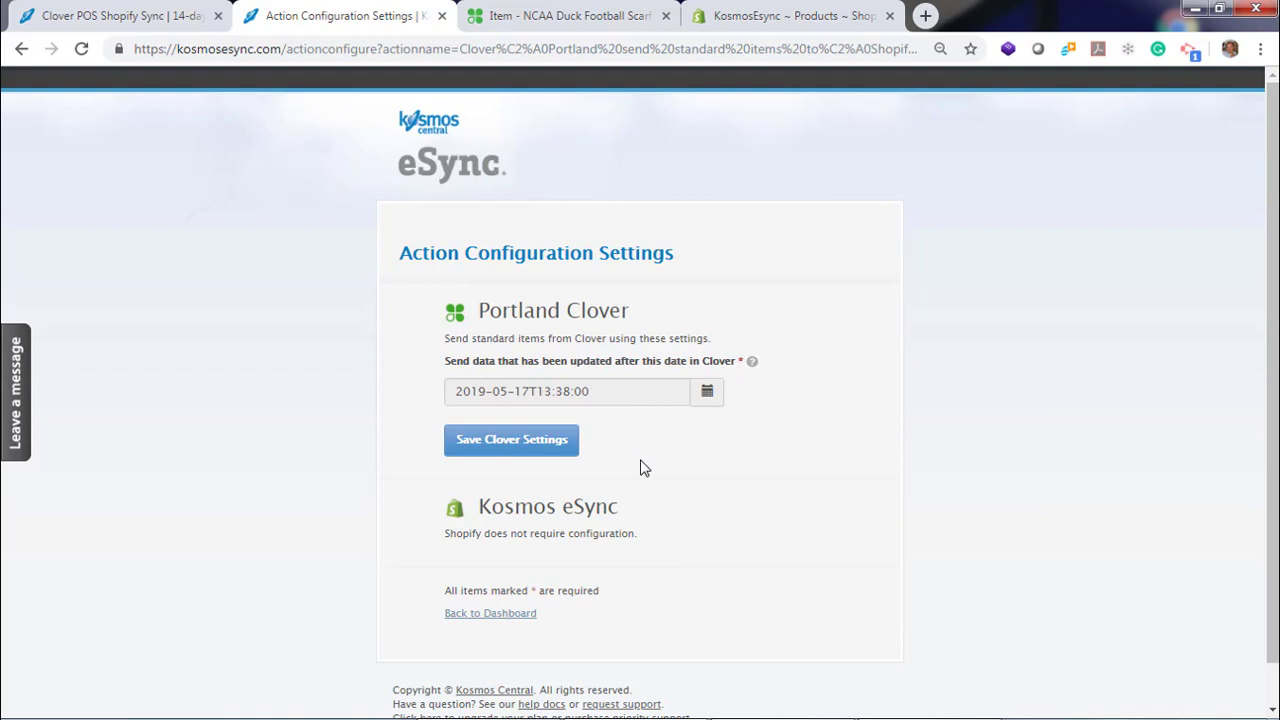
mouse_move(532, 460)
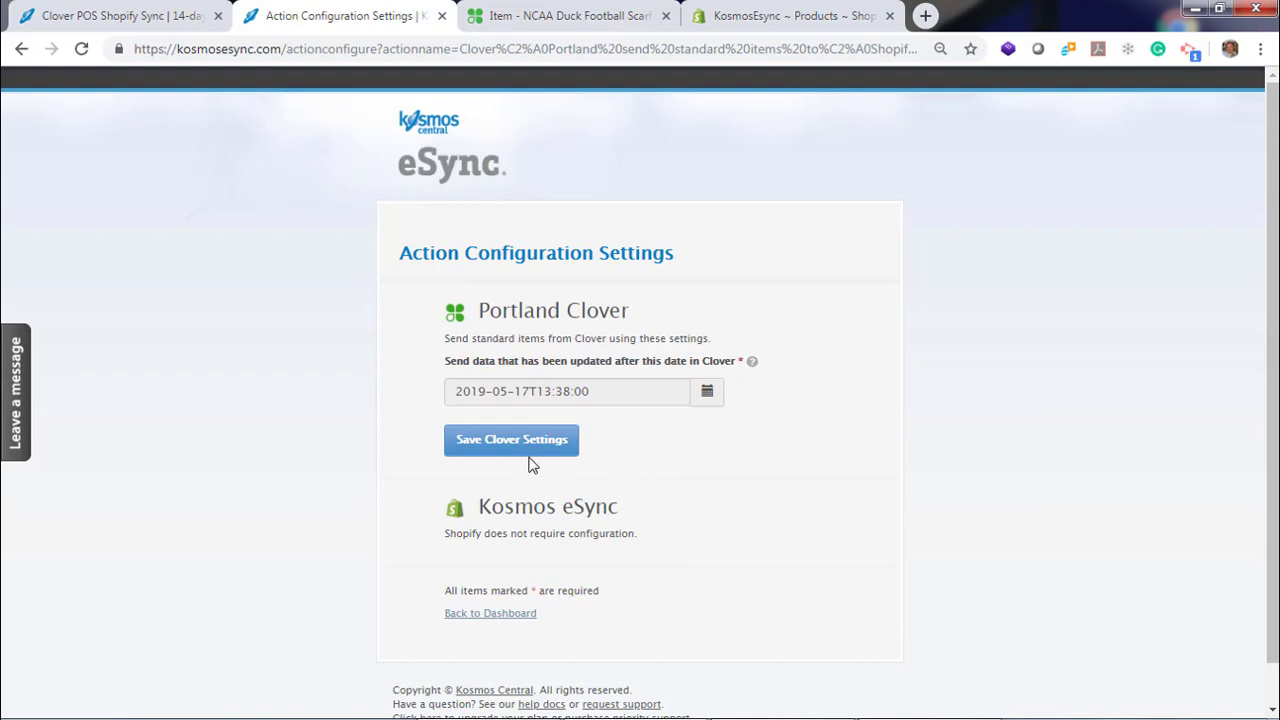
click(511, 440)
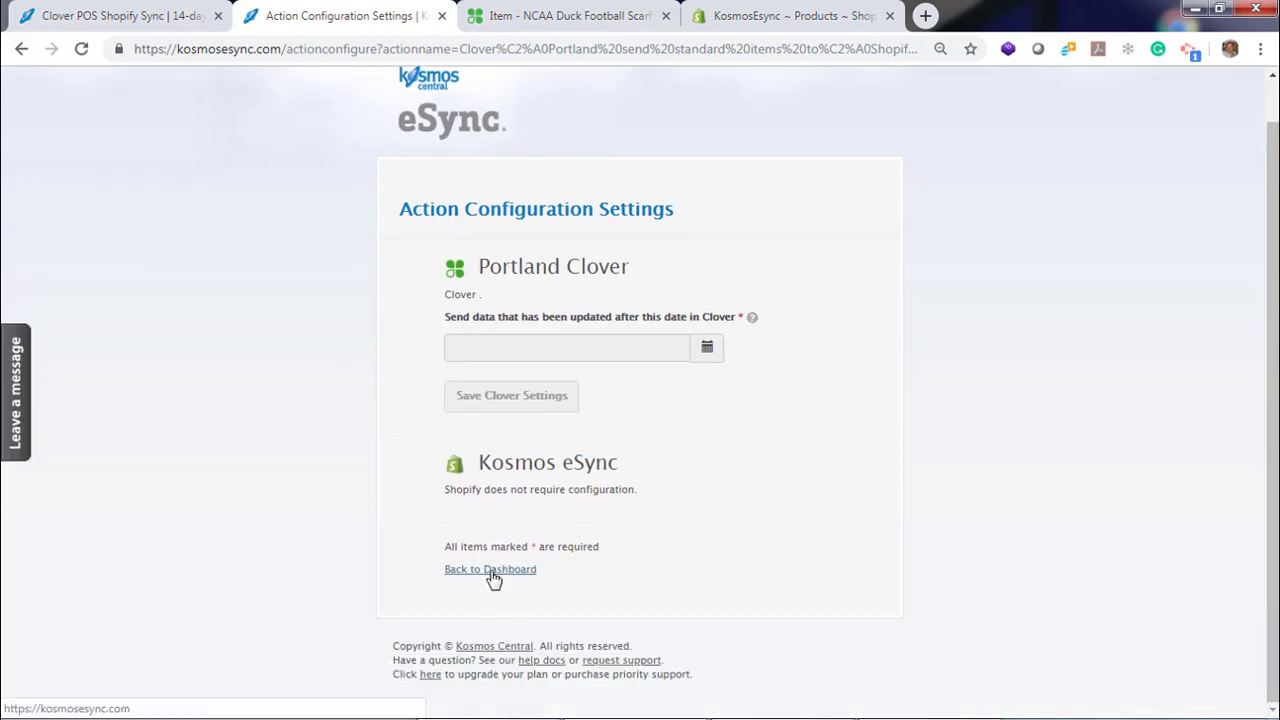
click(490, 569)
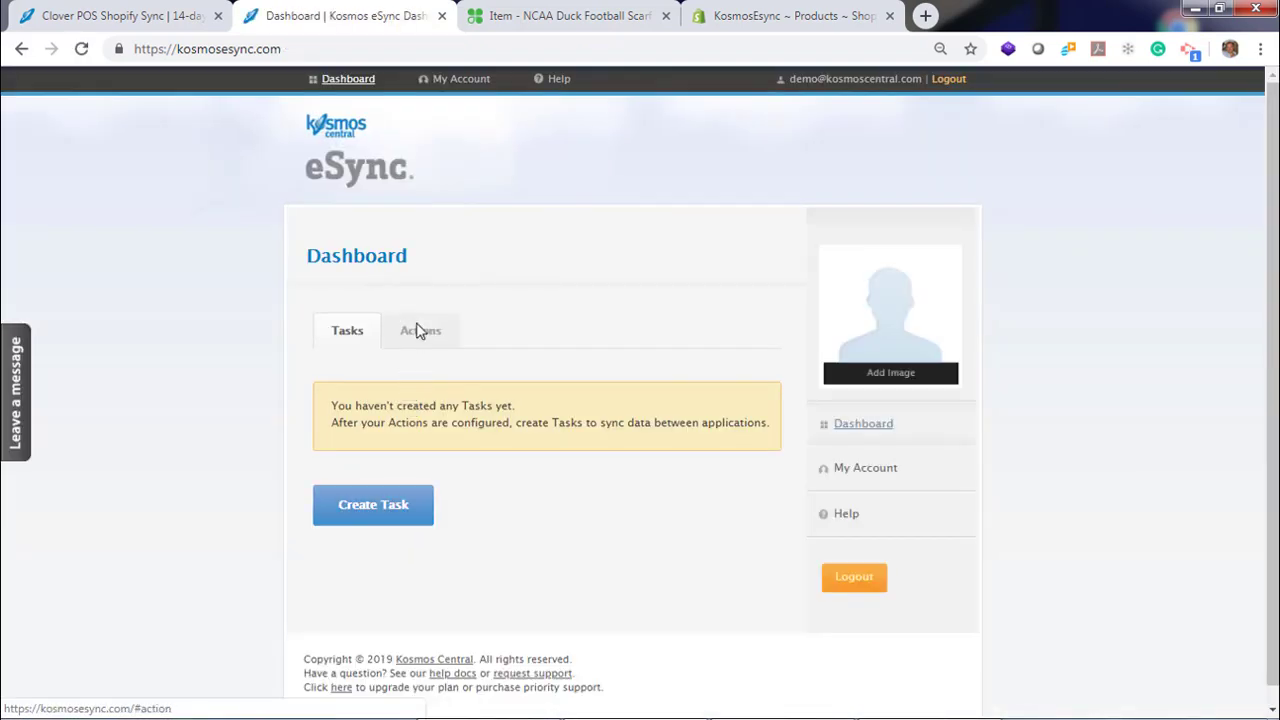
- Give the inventory levels action Clover date 17 May 2019 13:39 and Location ID 45496650, then reopen it
click(420, 330)
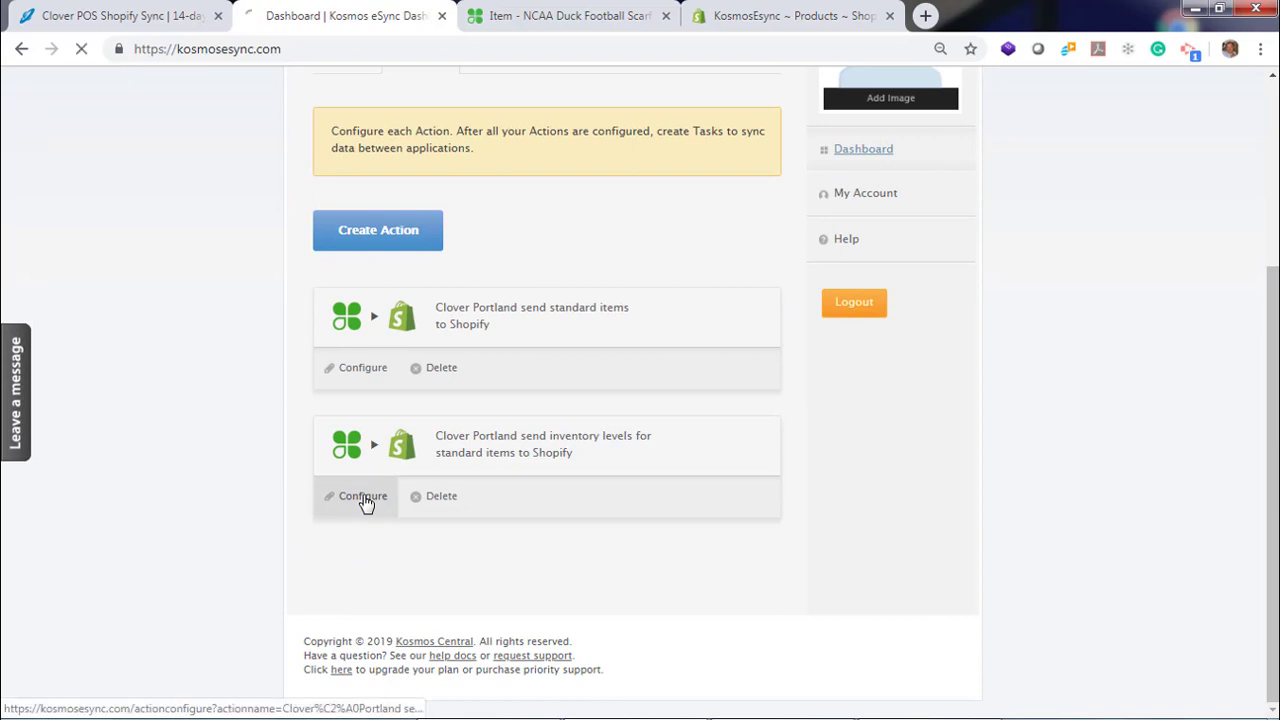
click(362, 496)
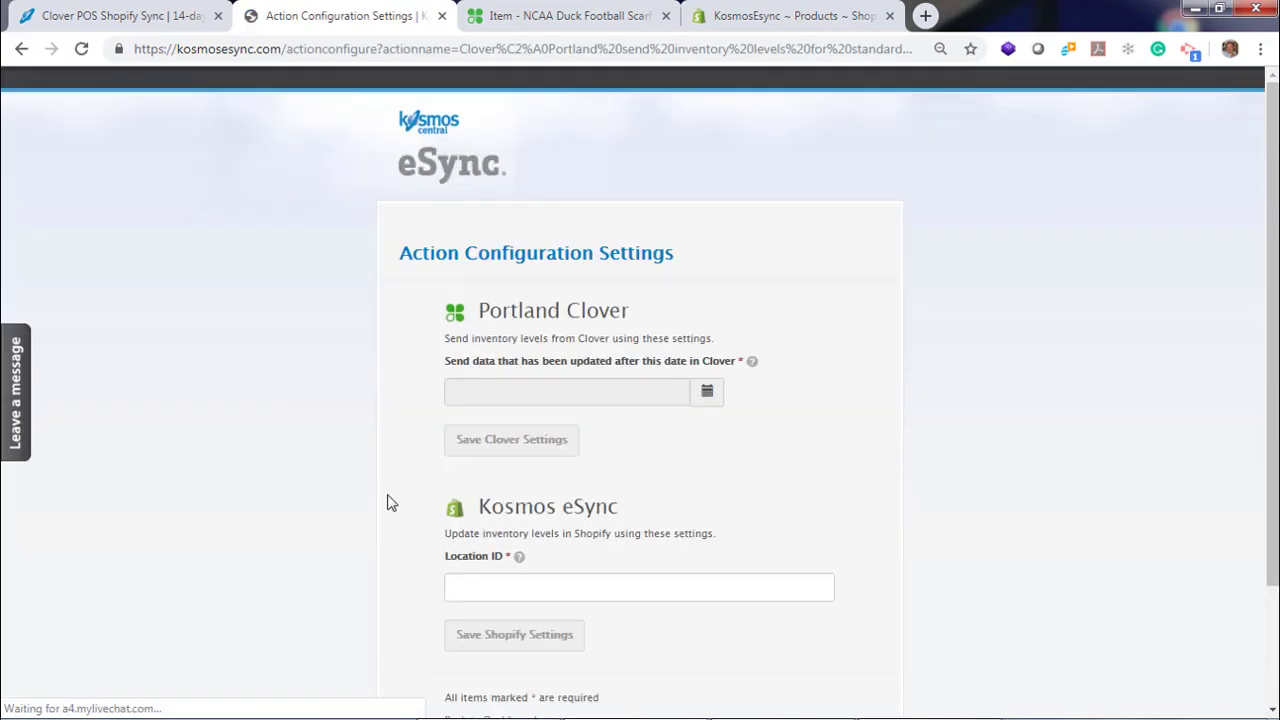
mouse_move(751, 363)
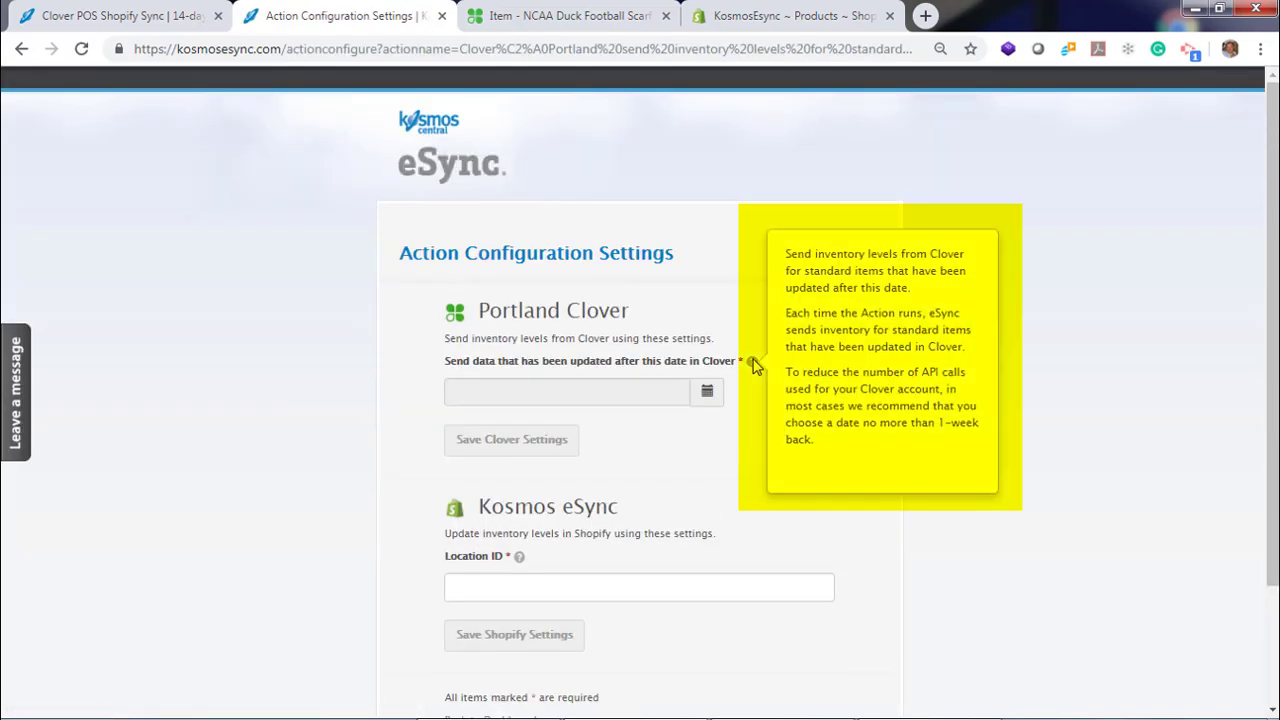
mouse_move(710, 441)
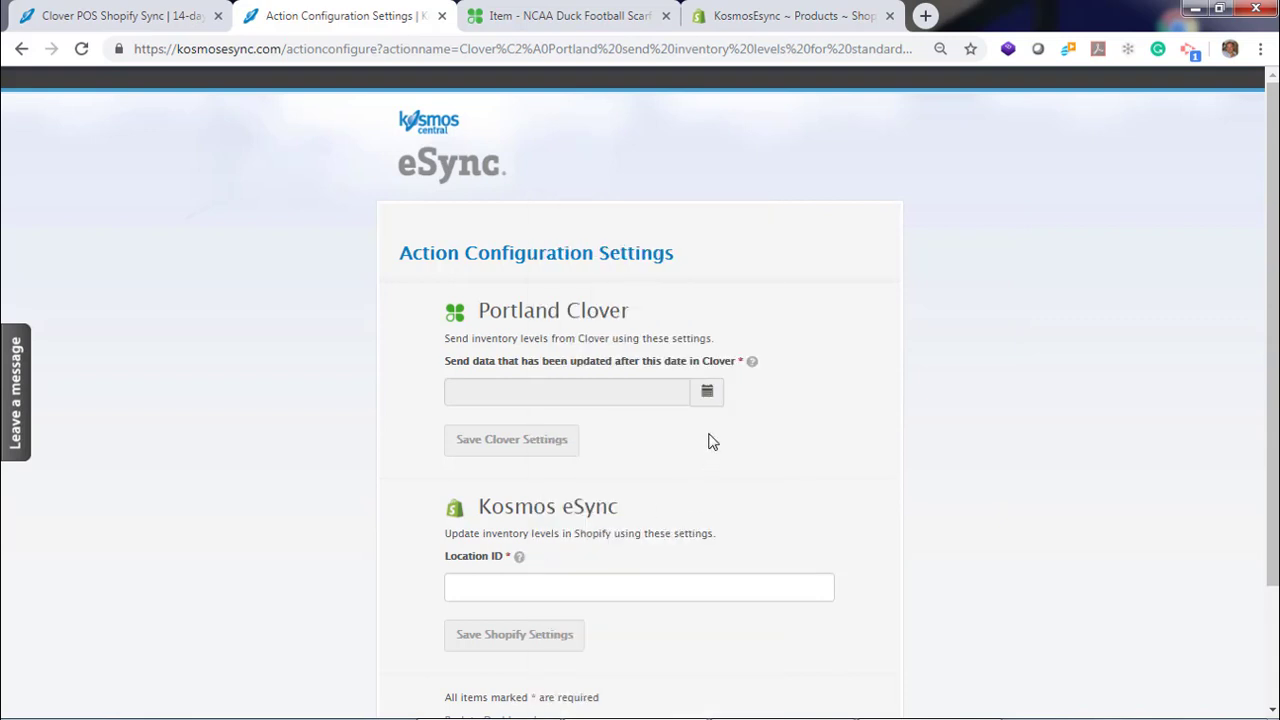
click(706, 392)
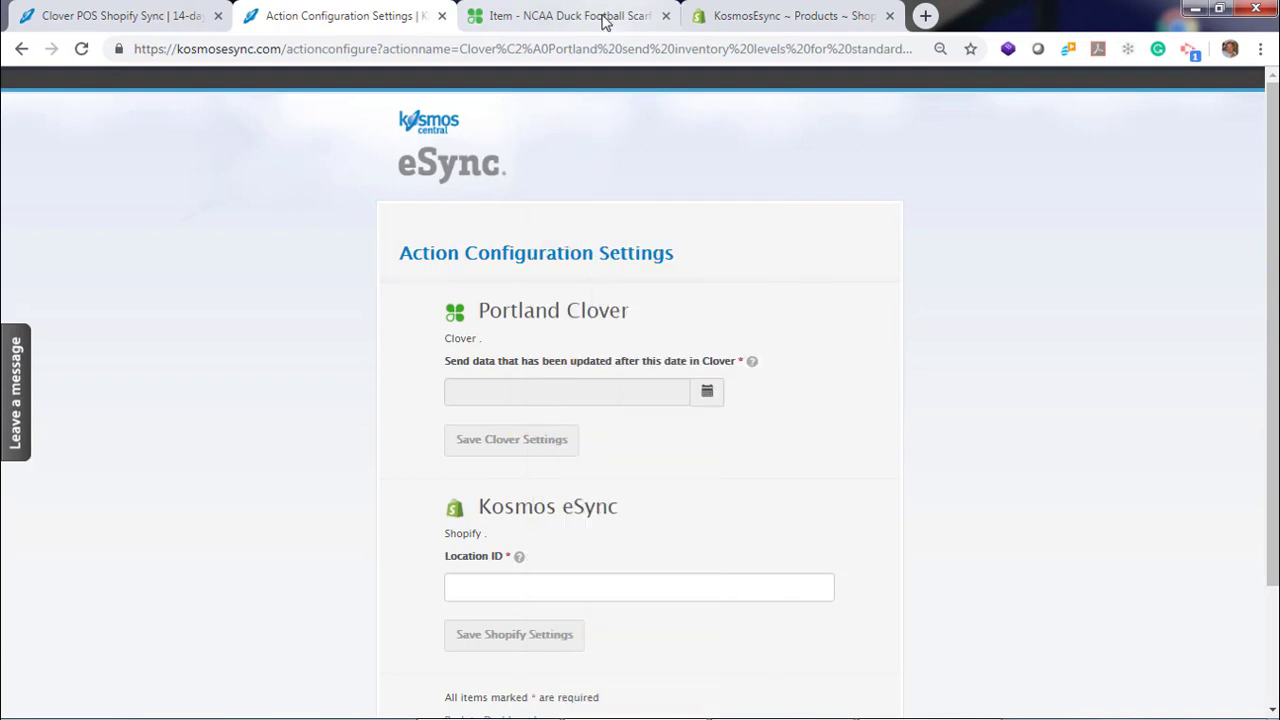
click(790, 17)
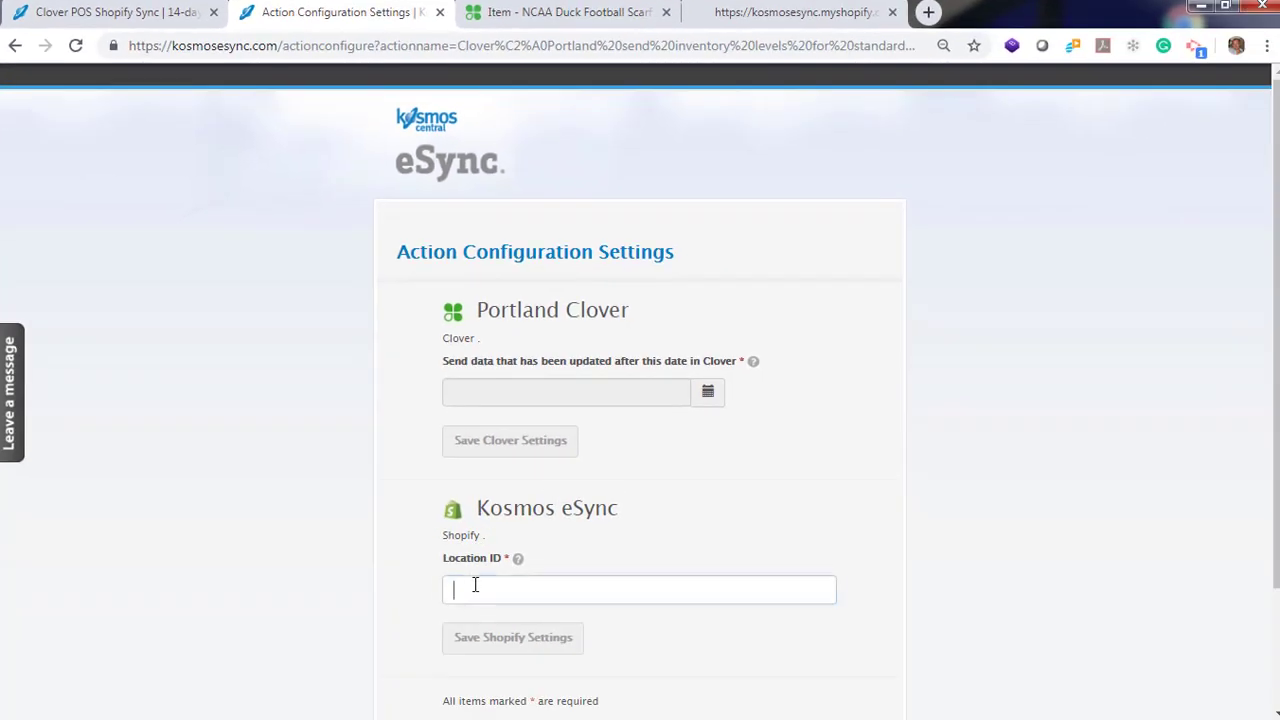
text(45496650)
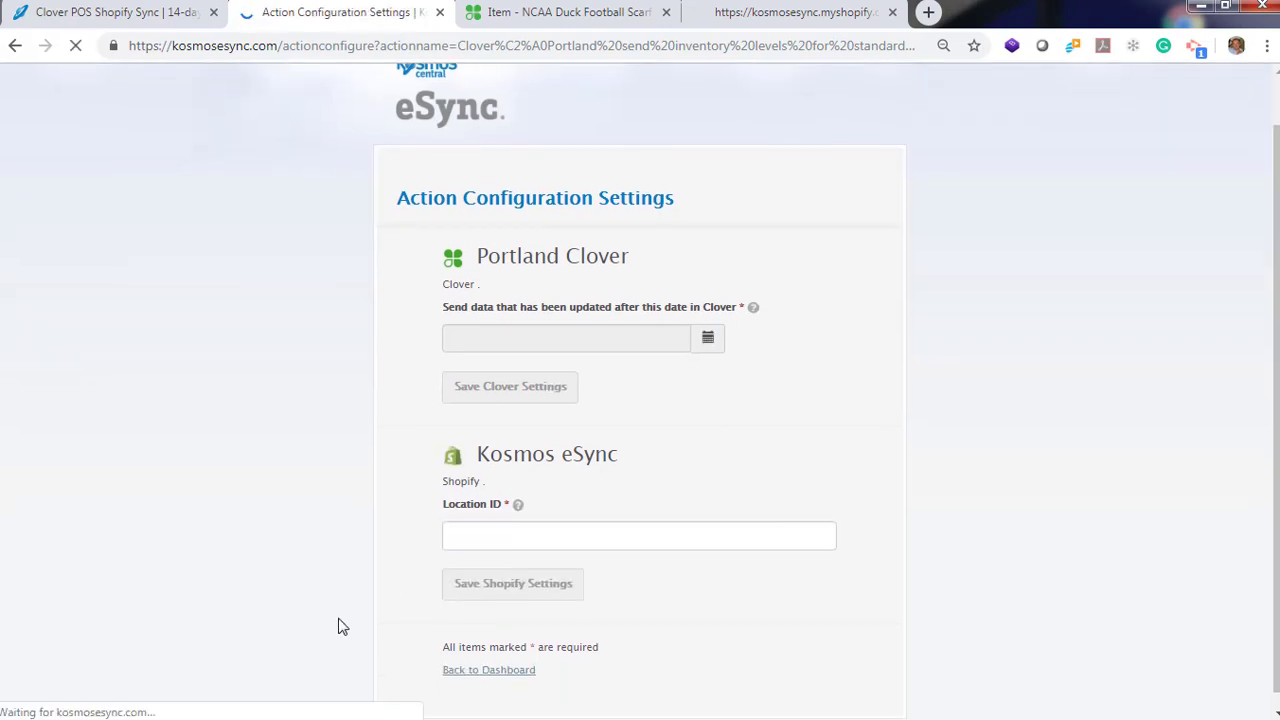
click(491, 670)
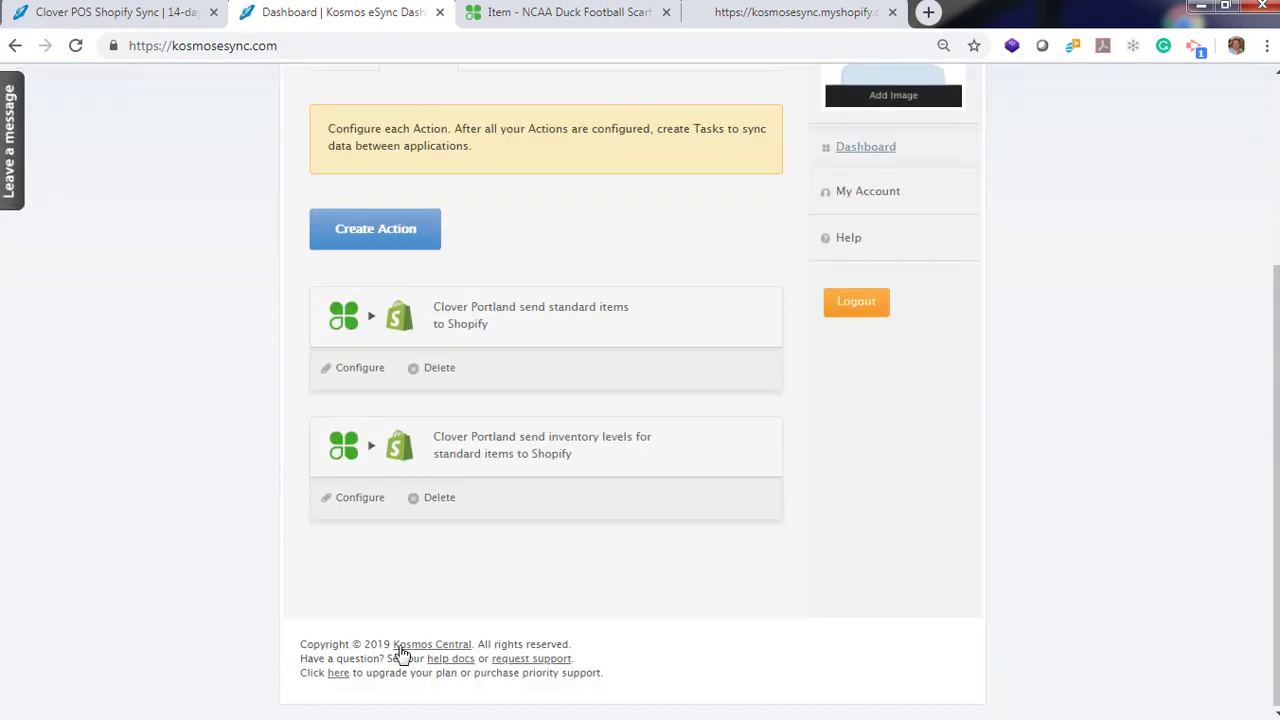
click(359, 497)
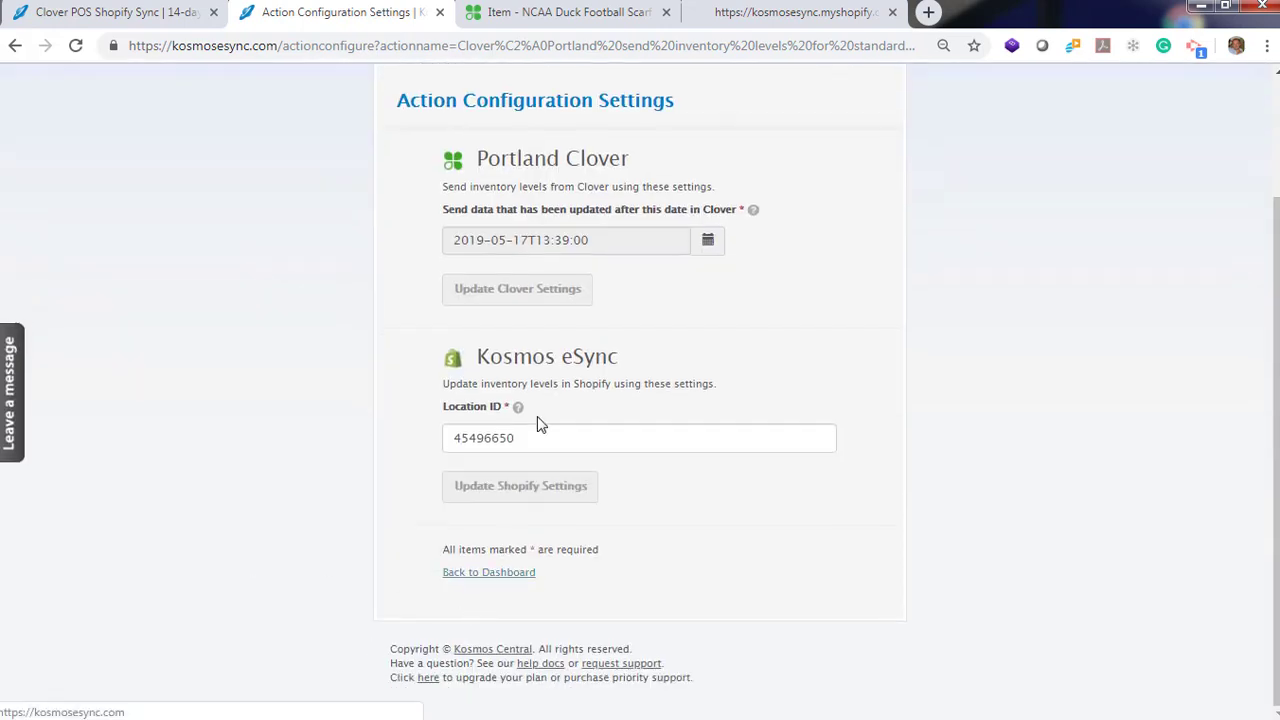
mouse_move(489, 579)
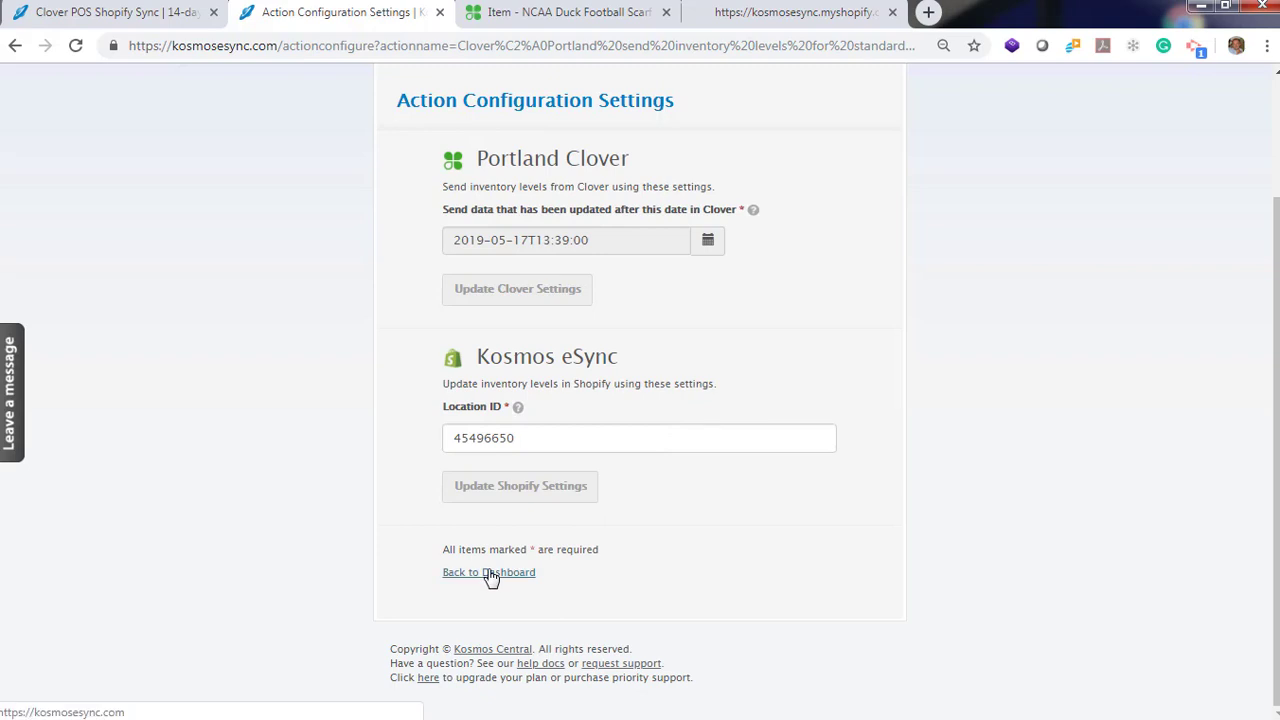
- Create and save task 'Clover Portland Create Products' containing the standard items action
click(488, 572)
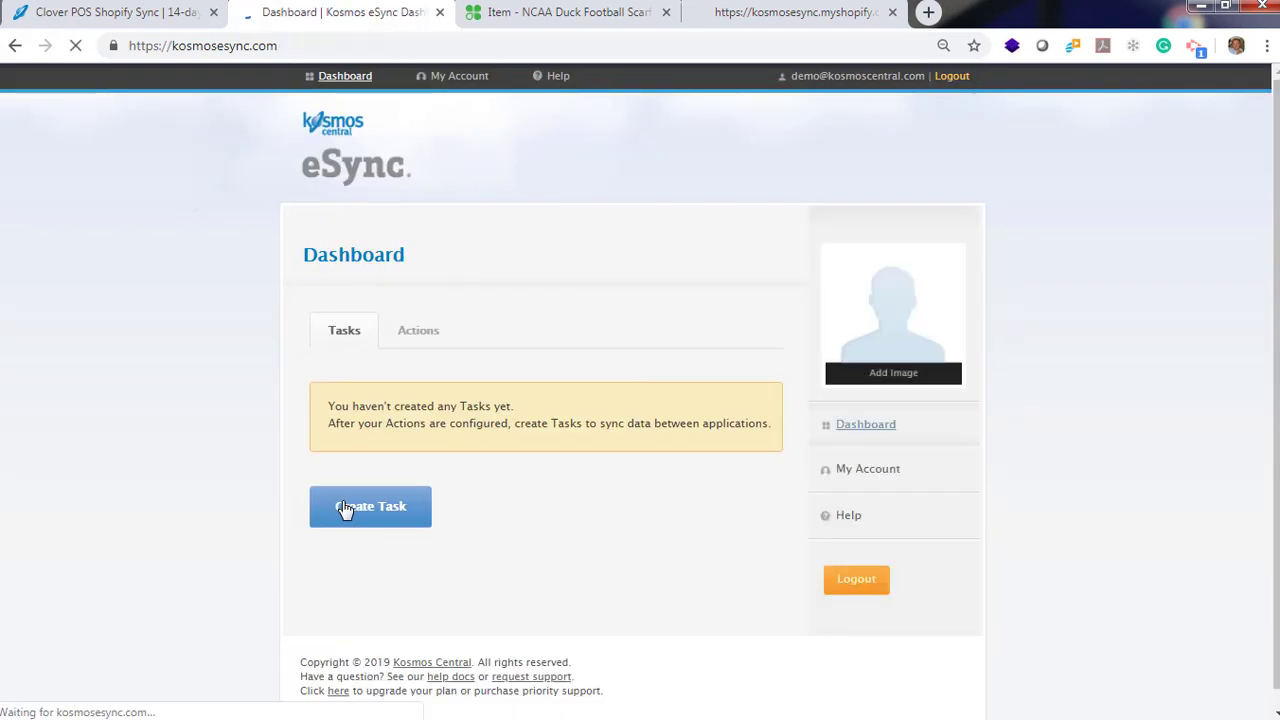
click(370, 507)
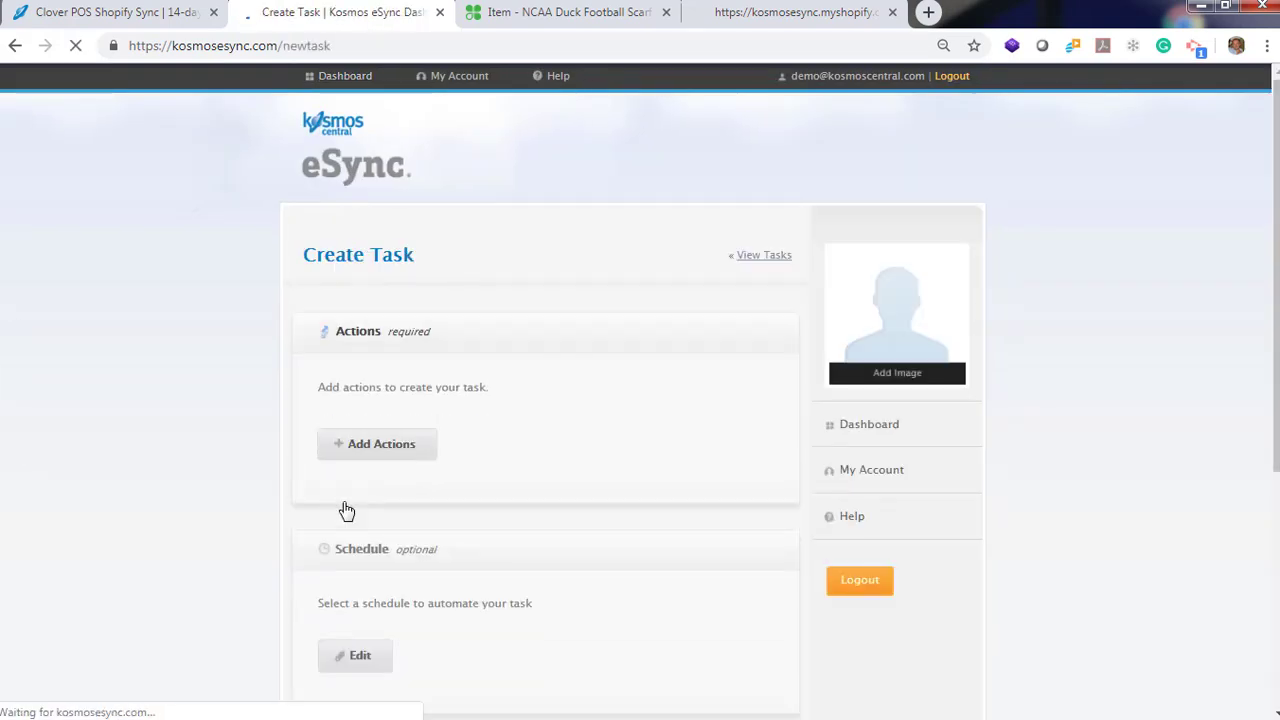
click(377, 444)
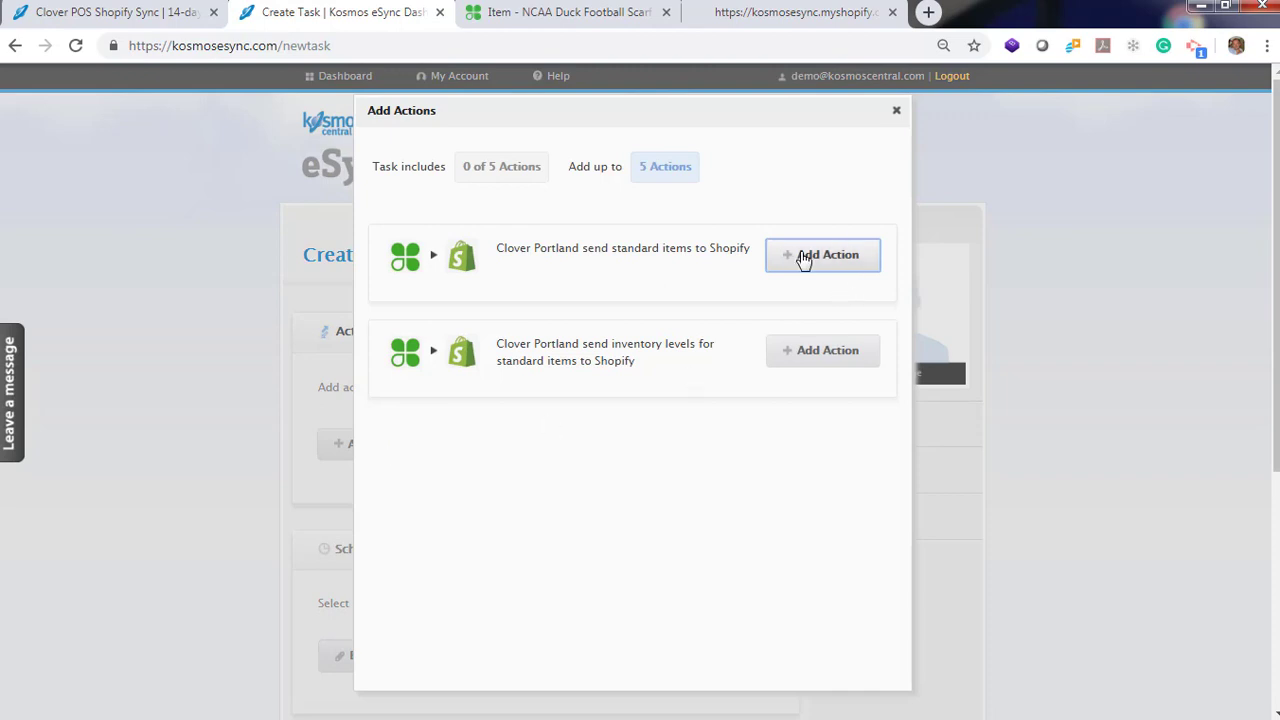
click(822, 255)
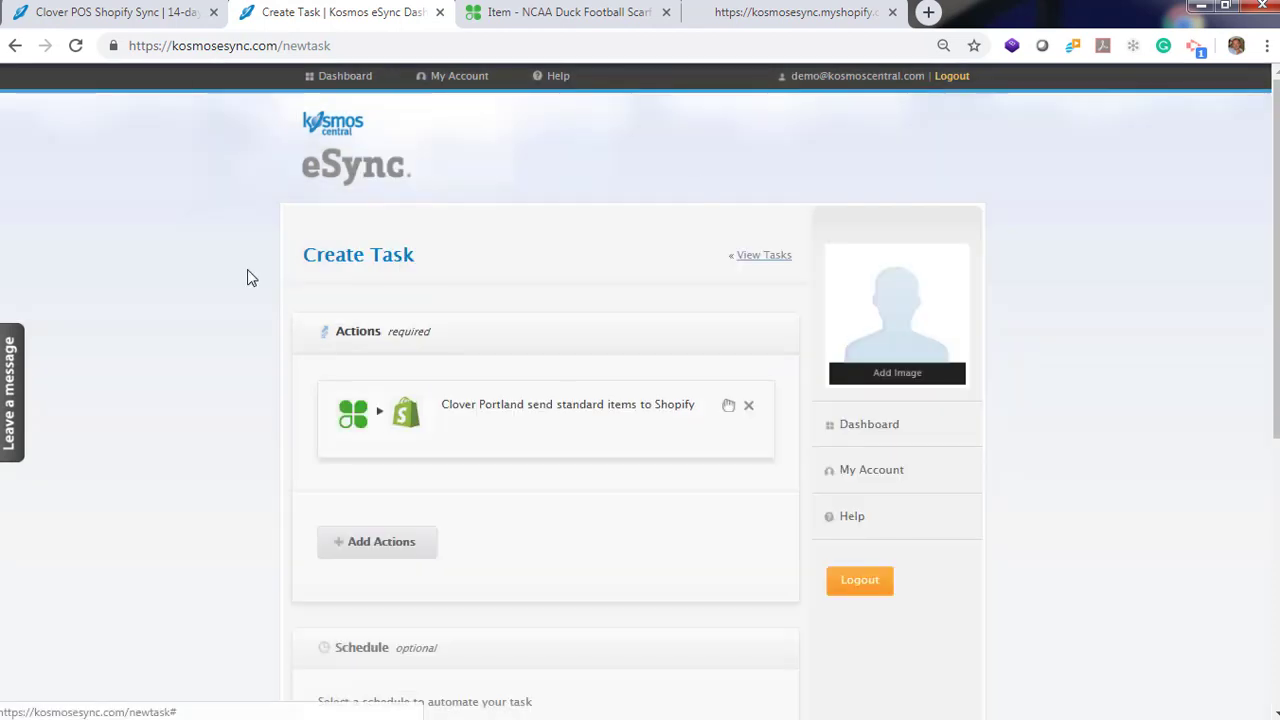
scroll(down, 3)
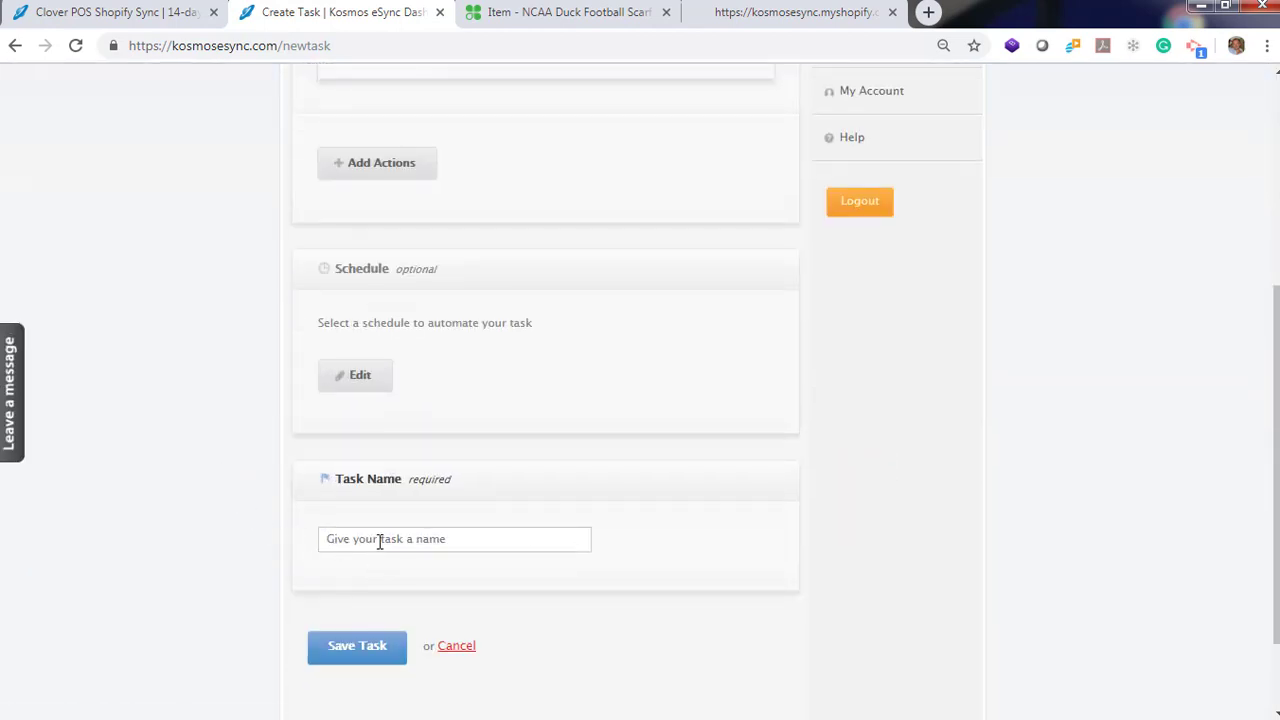
text(Clover Portland Create Products)
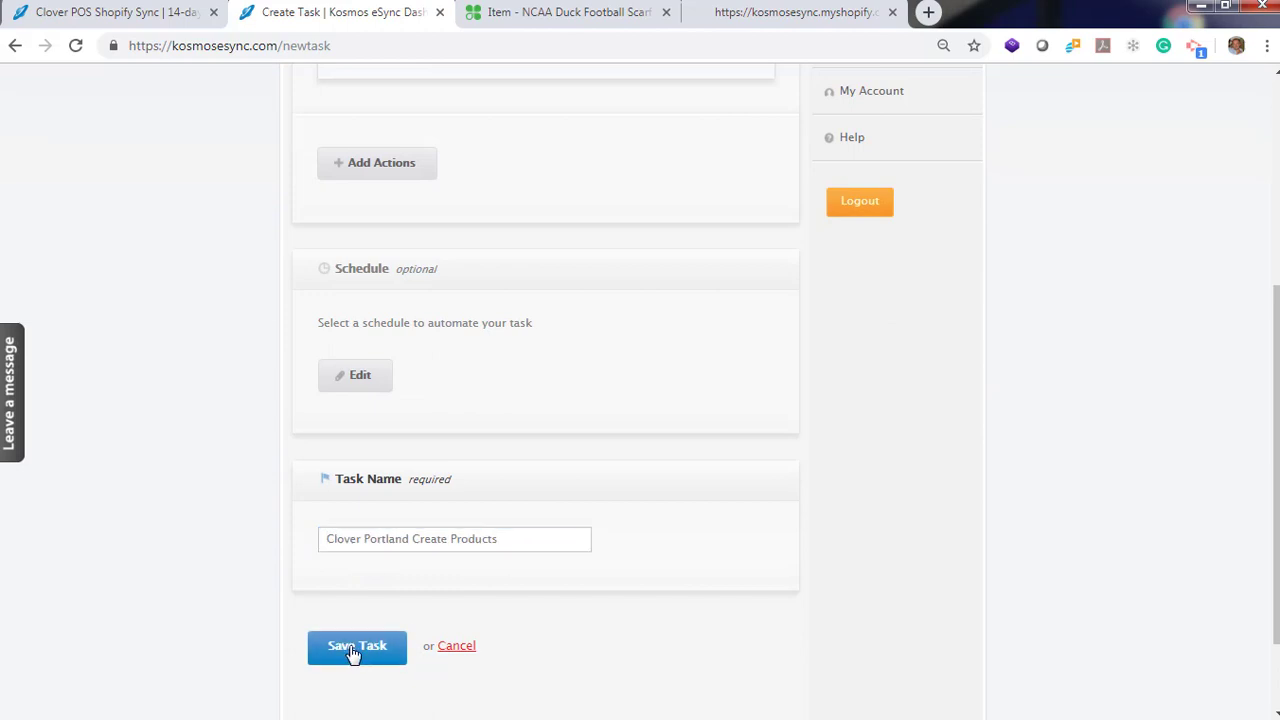
click(357, 646)
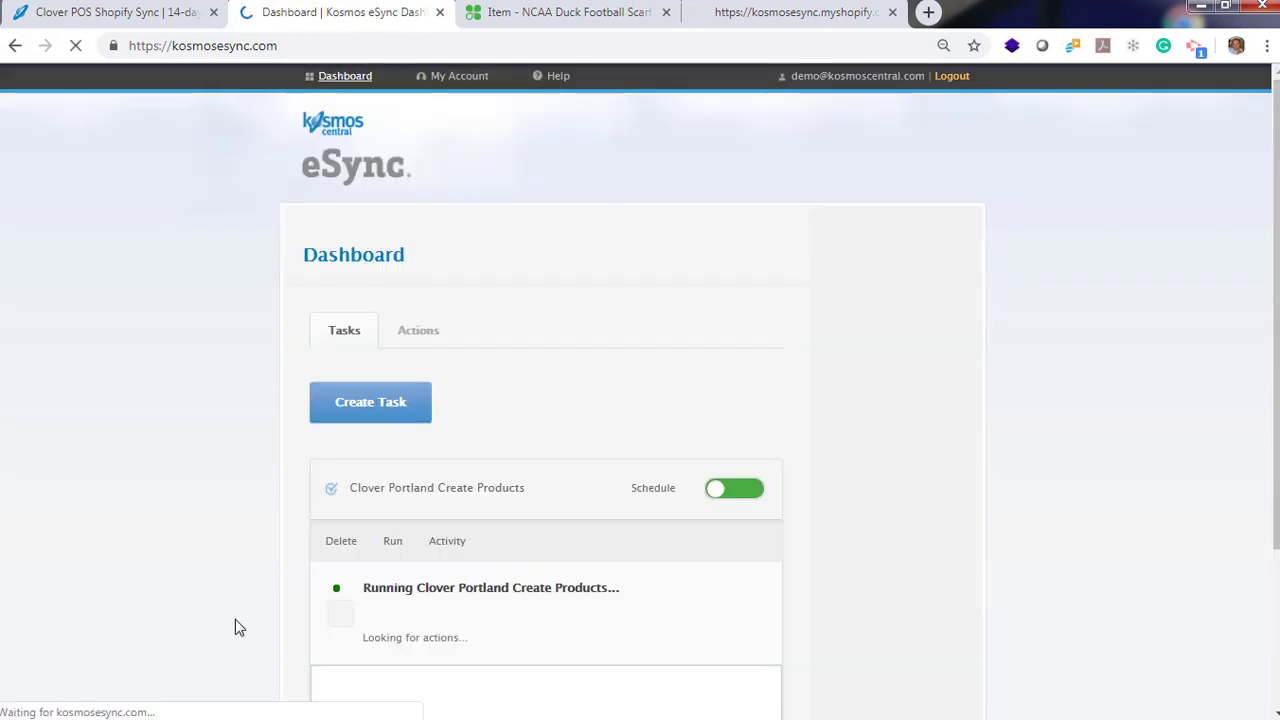
- Create and save task 'Clover Portland Inventory Sync' containing the inventory levels action
click(370, 402)
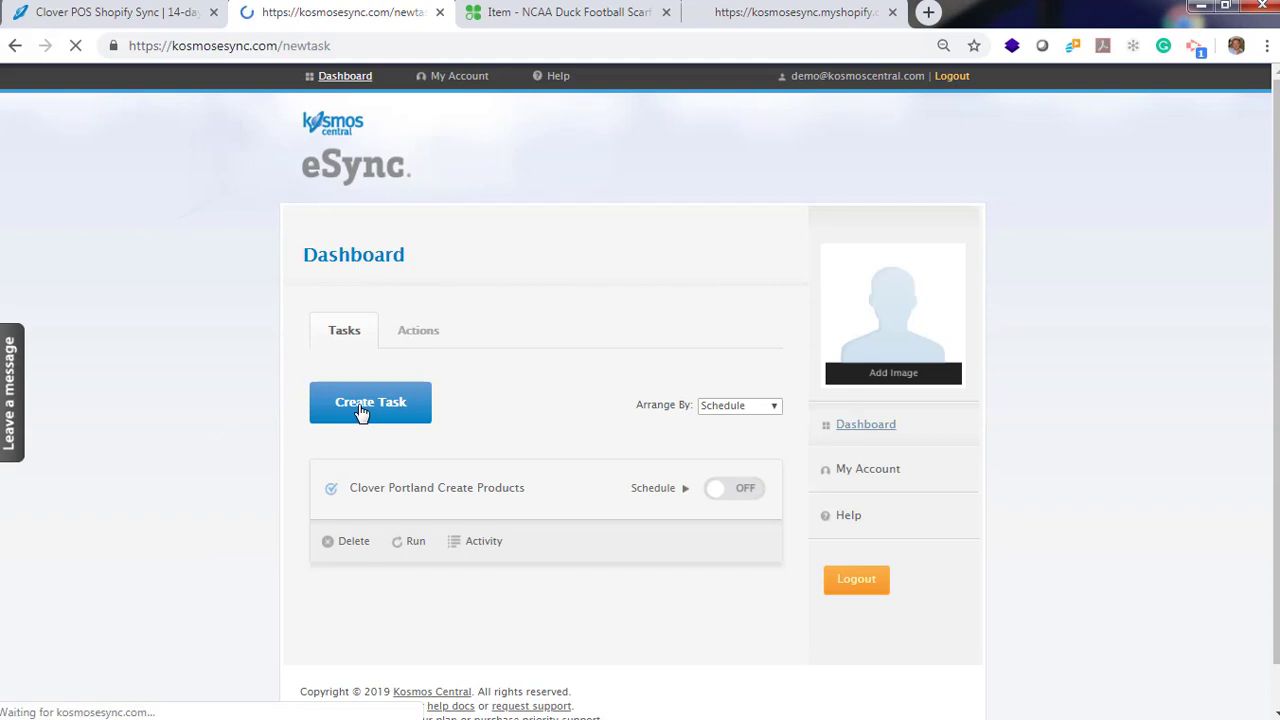
click(370, 402)
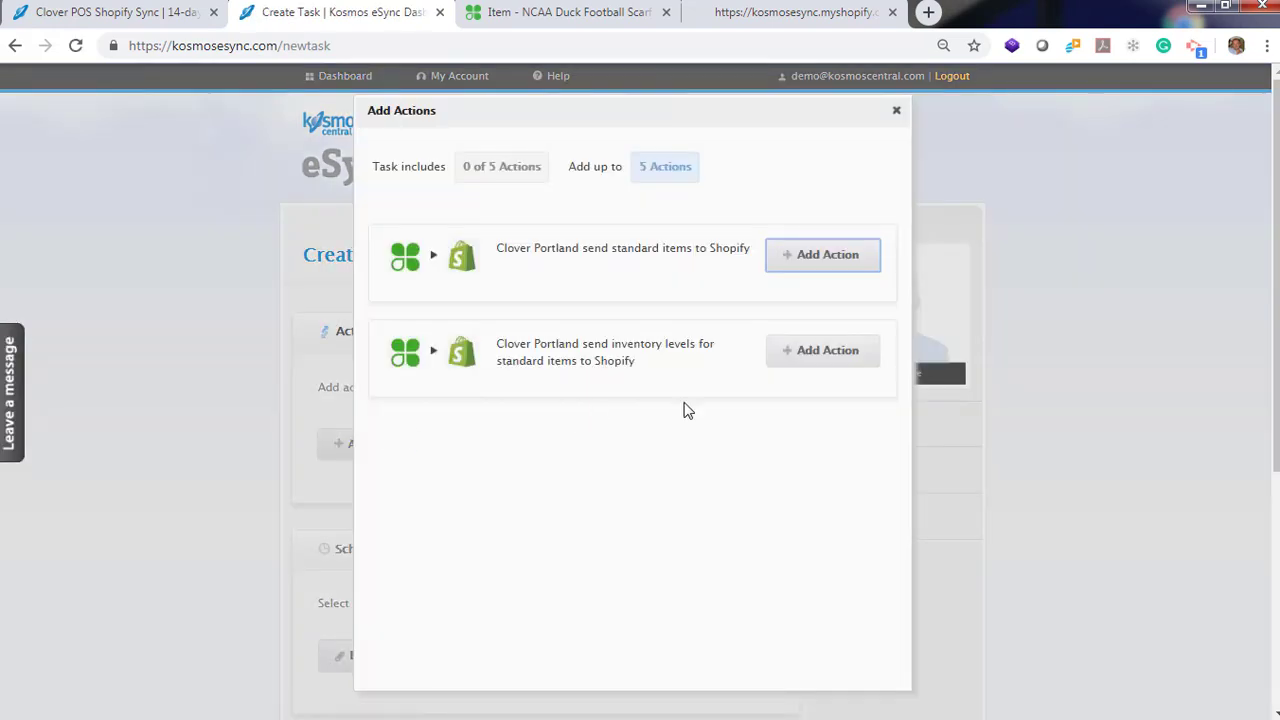
click(822, 350)
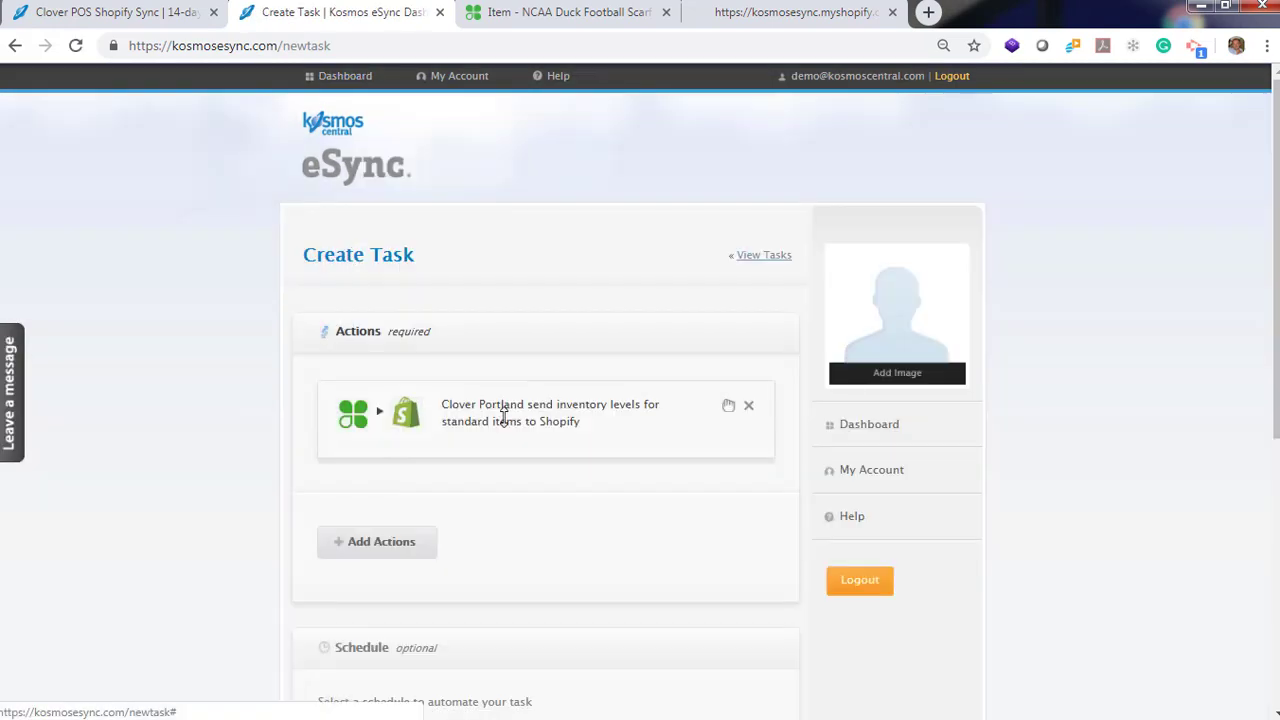
scroll(down, 3)
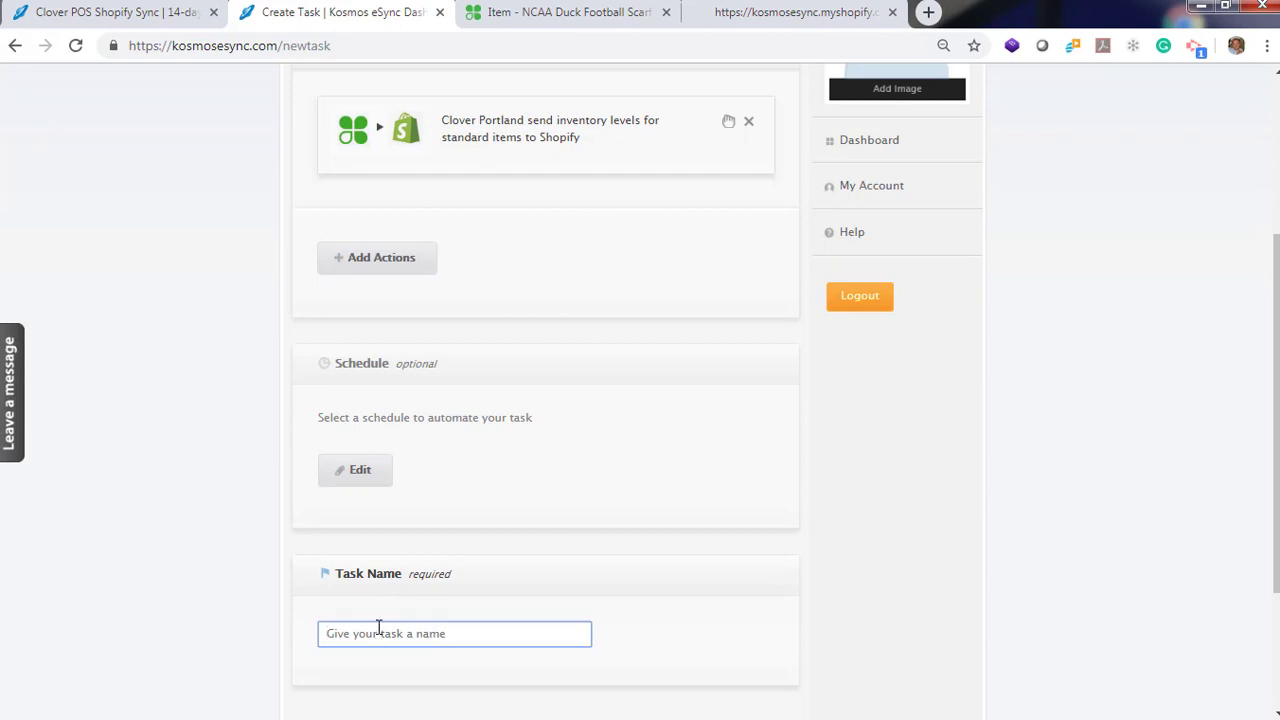
text(Clover Portland Inventory Sync)
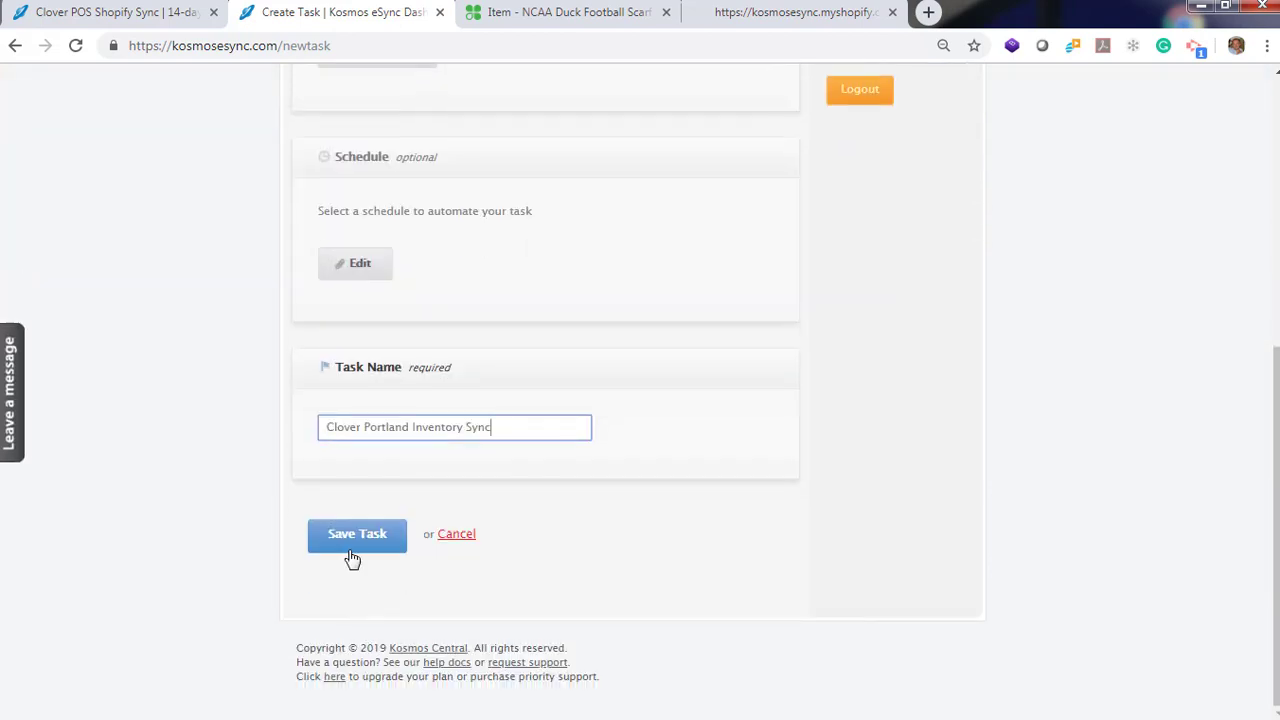
click(357, 534)
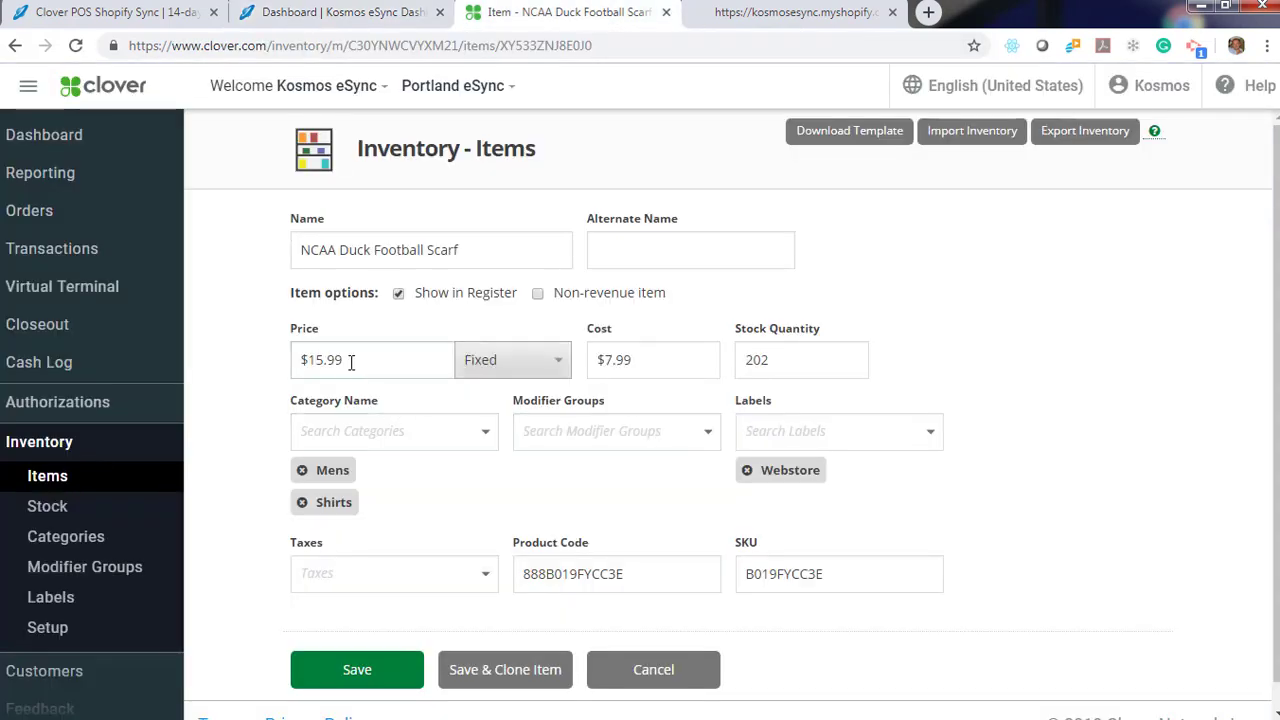
- Change the NCAA Duck Football Scarf price to $17.99 and save the item
click(351, 360)
text(7)
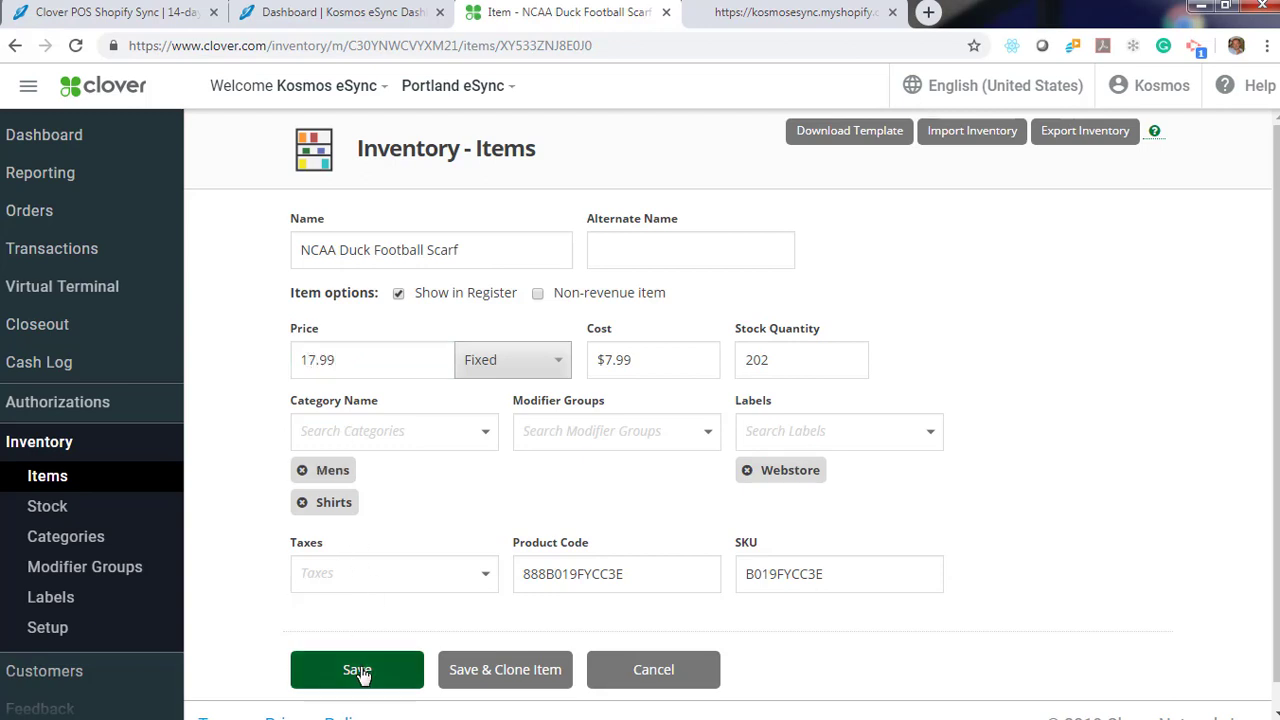
click(357, 669)
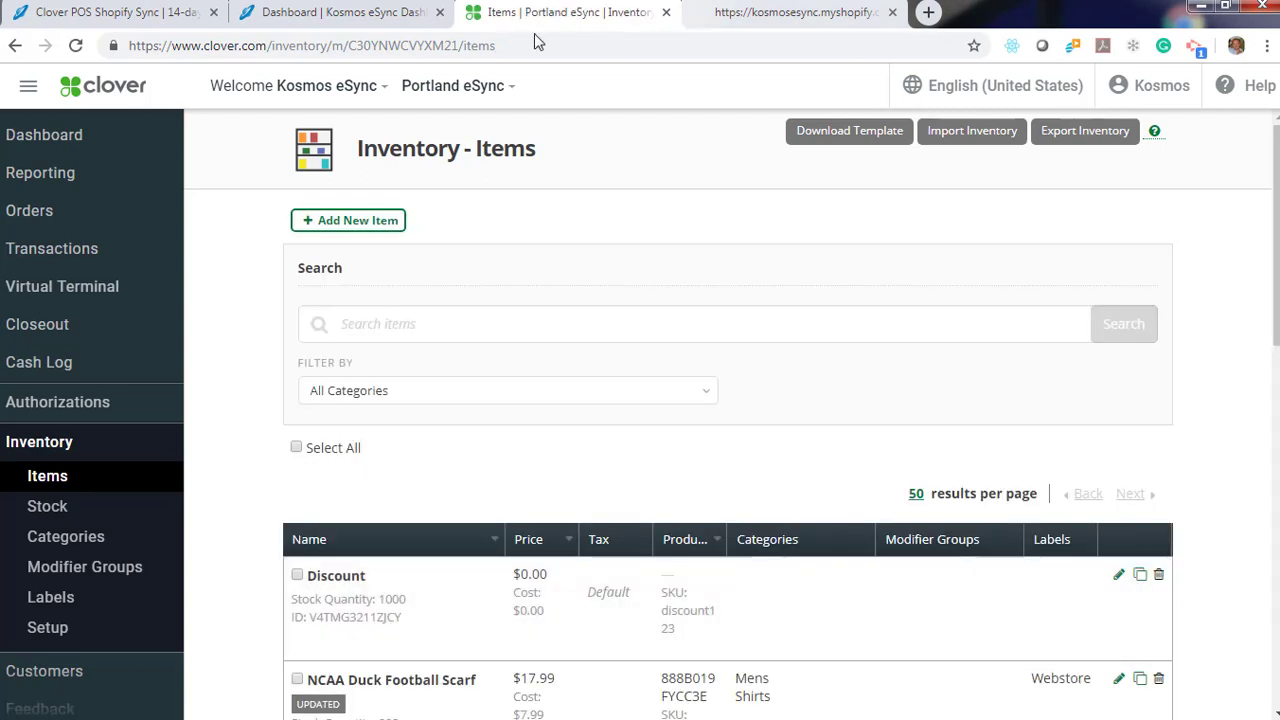
- Run the Clover Portland Create Products task from the eSync dashboard until it completes
click(345, 12)
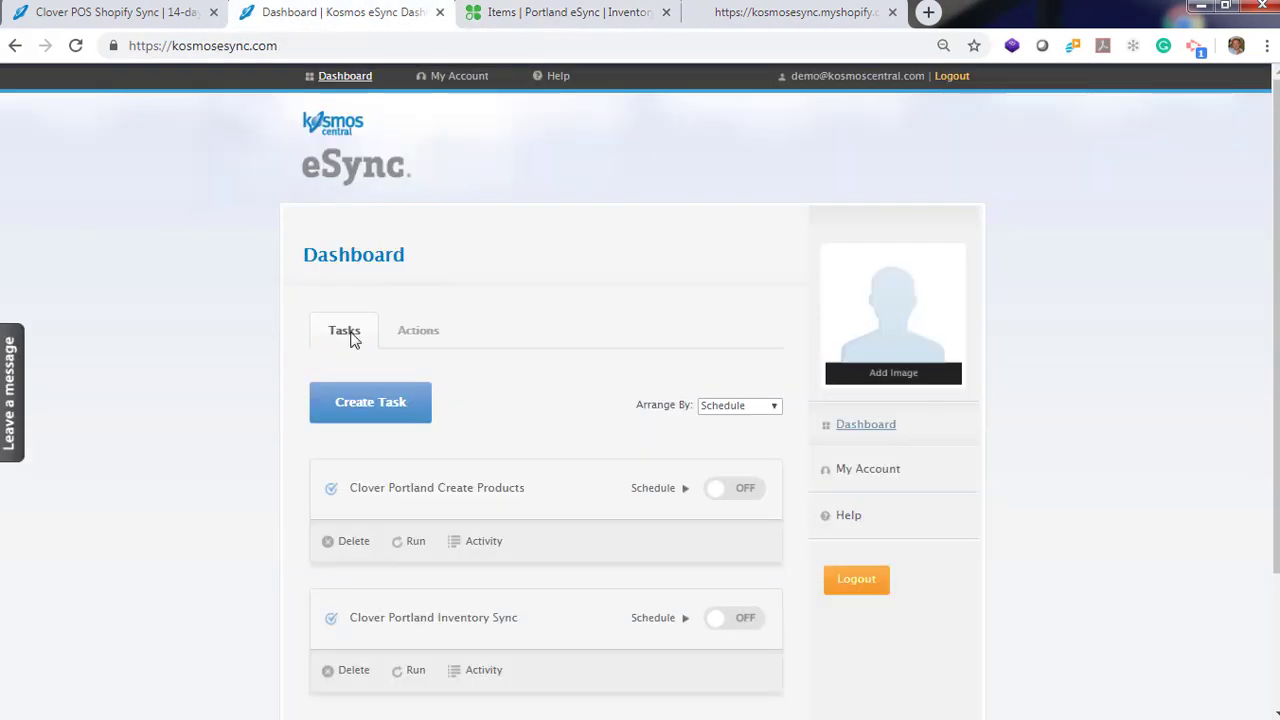
click(414, 541)
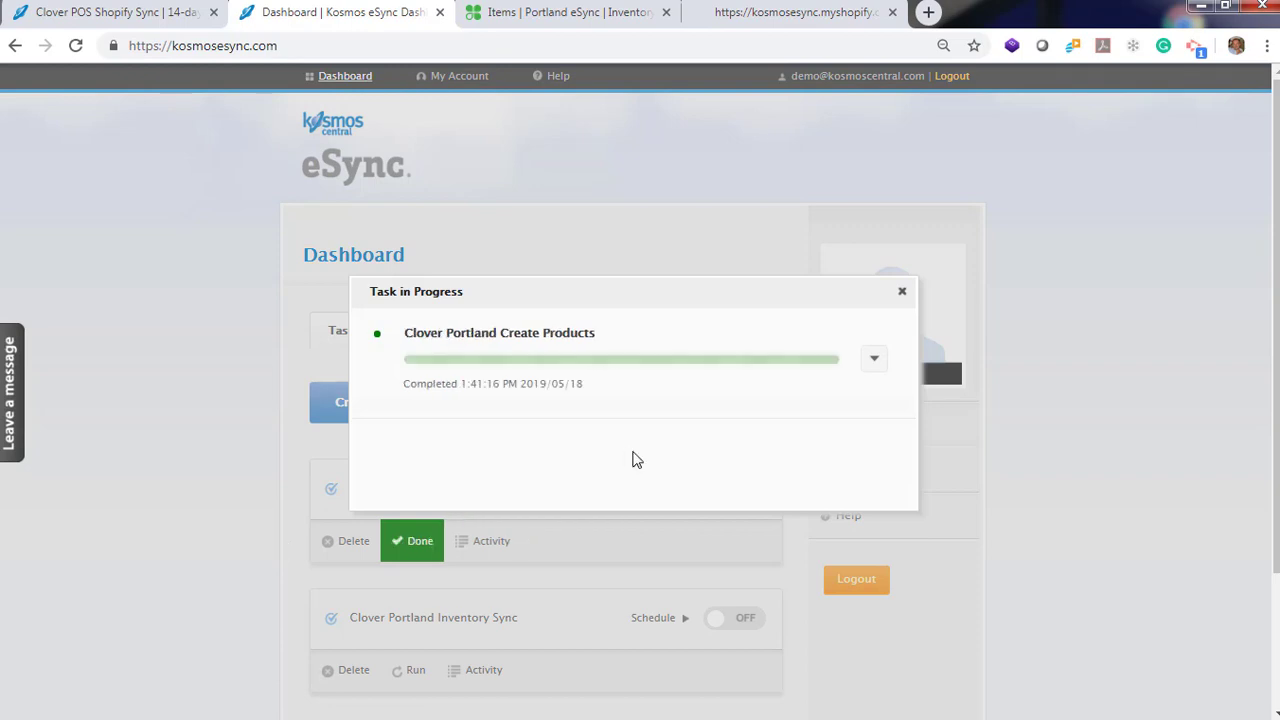
click(825, 15)
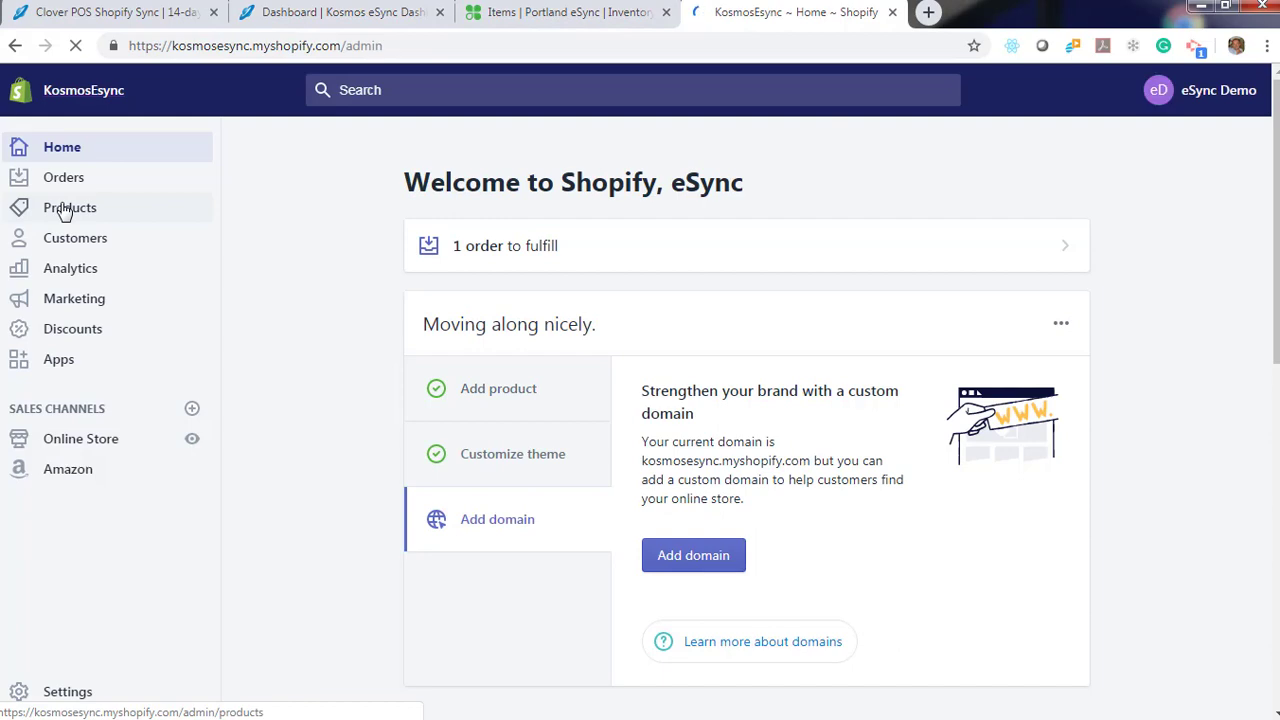
- Open NCAA Duck Football Scarf in Shopify; check the $17.99 price and zero stock
click(69, 207)
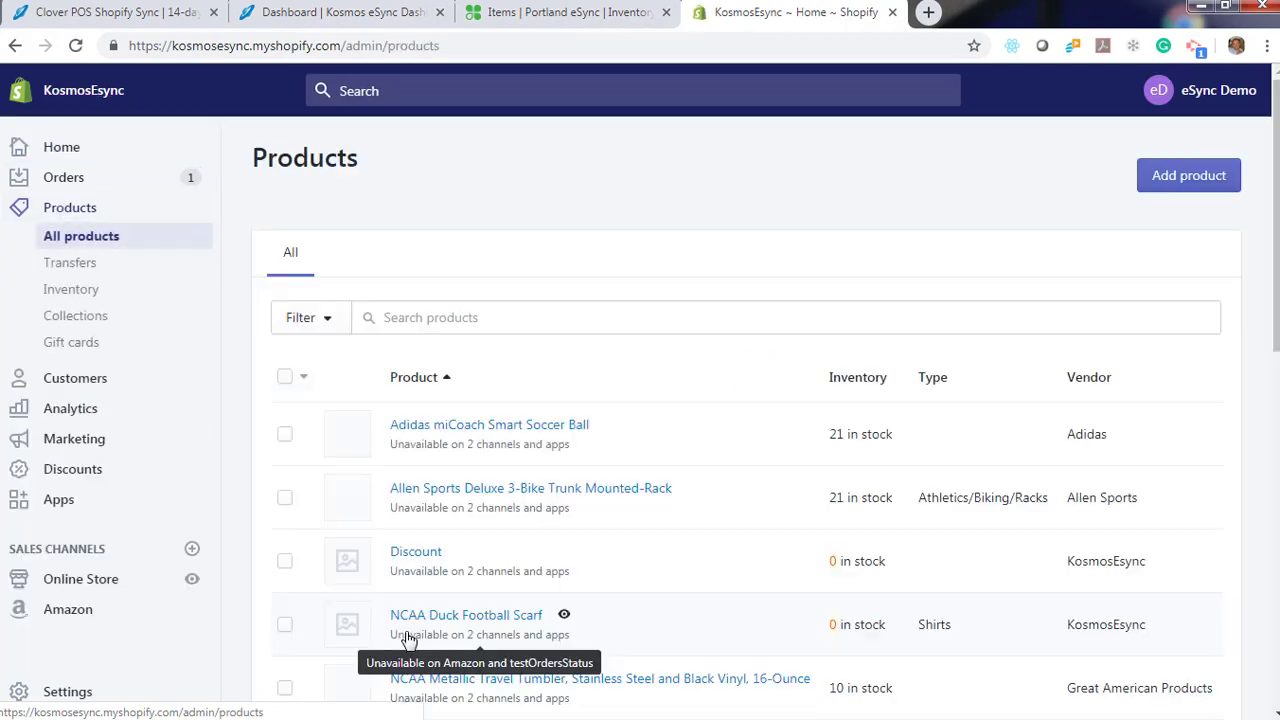
scroll(down, 3)
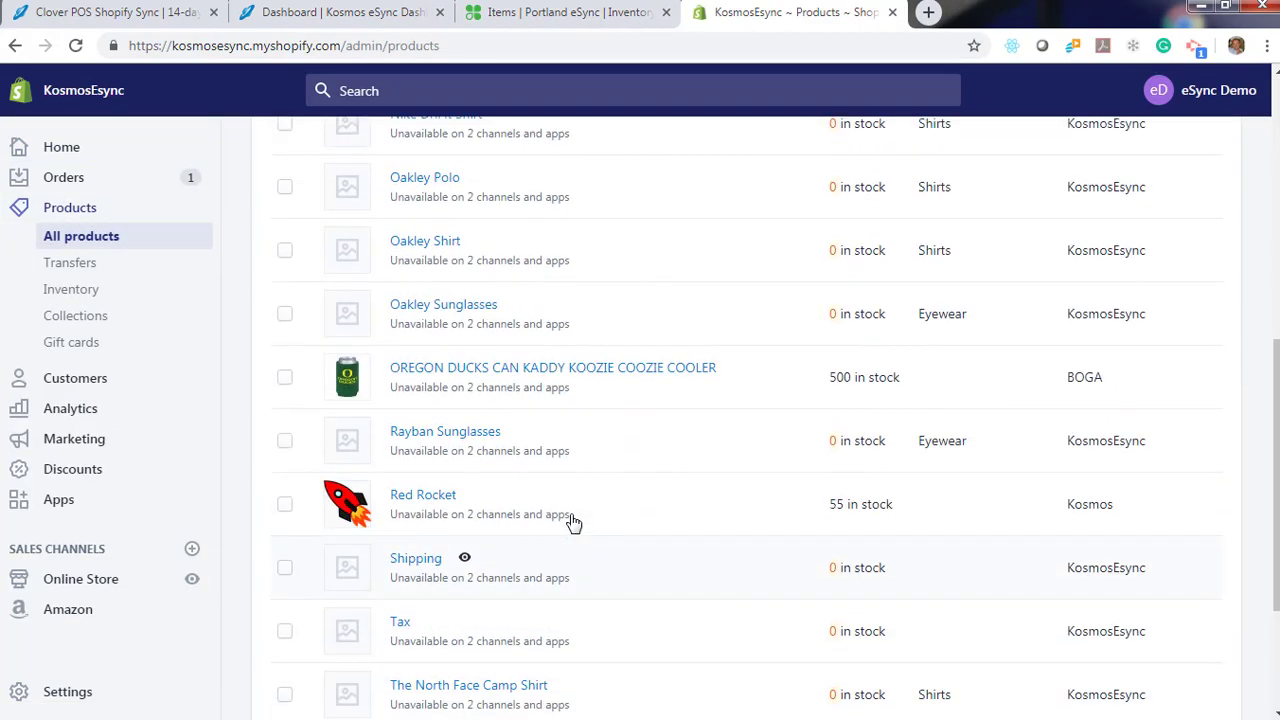
scroll(up, 3)
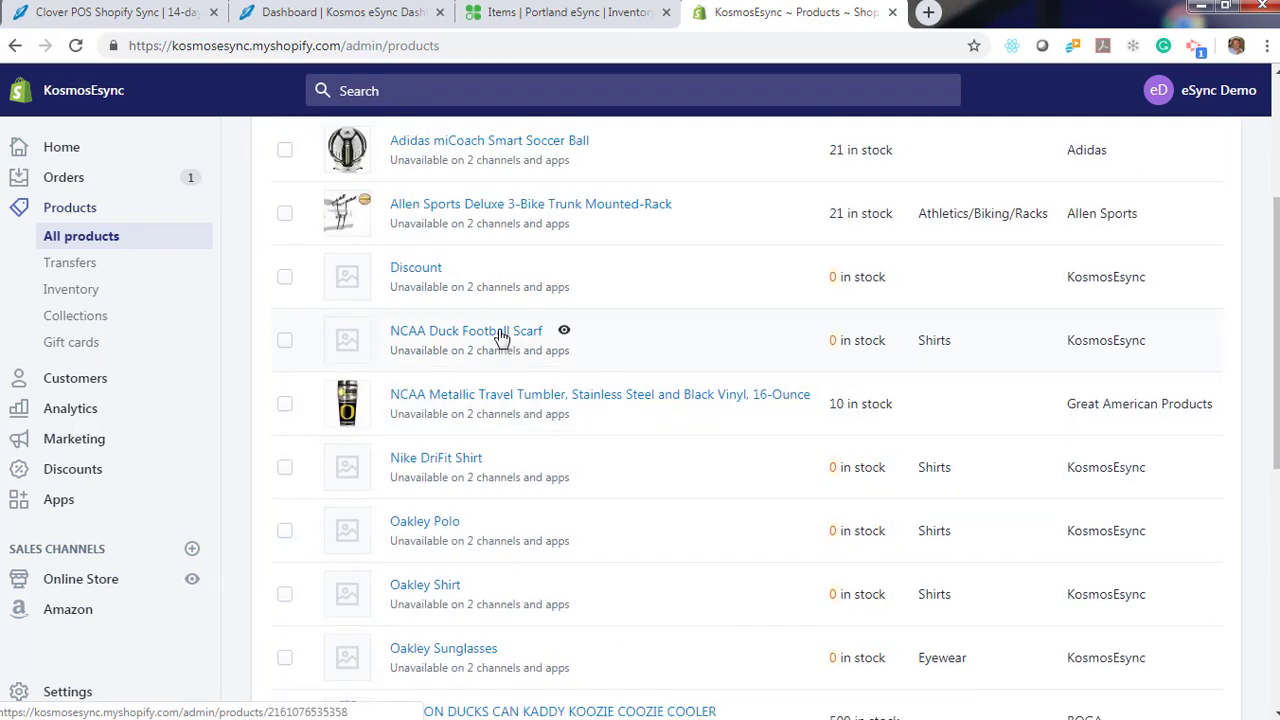
click(466, 330)
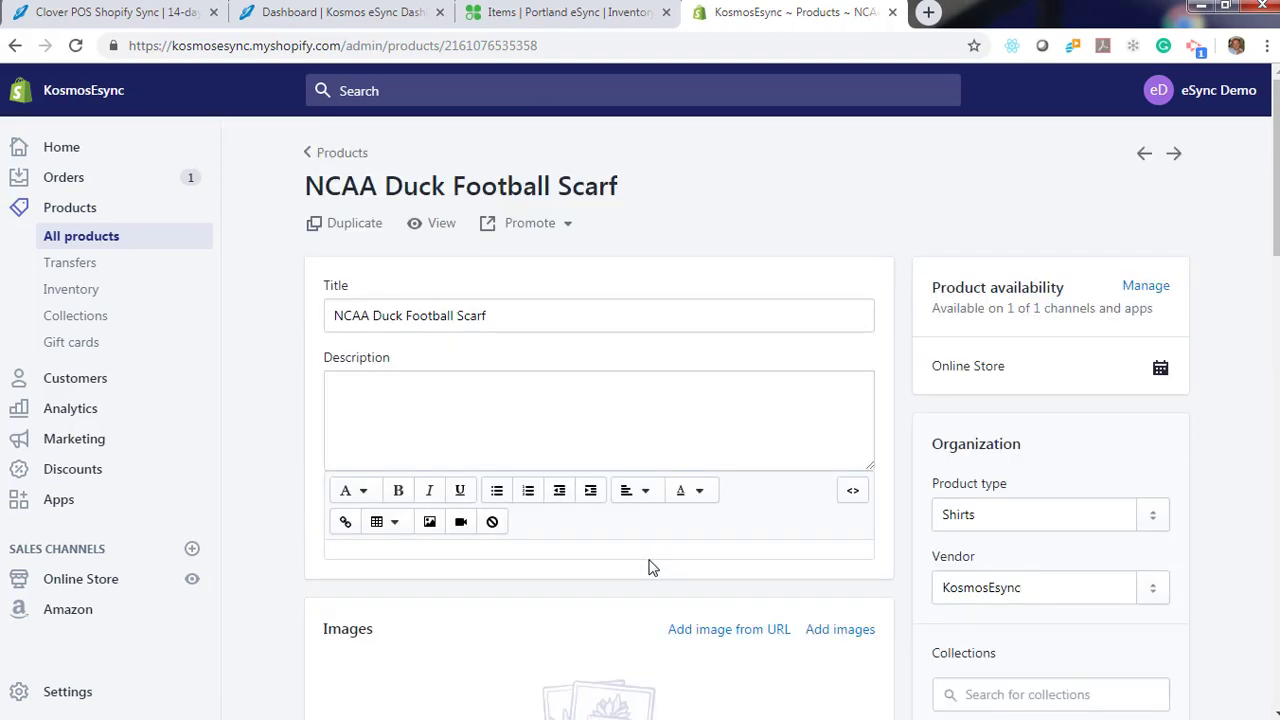
scroll(down, 3)
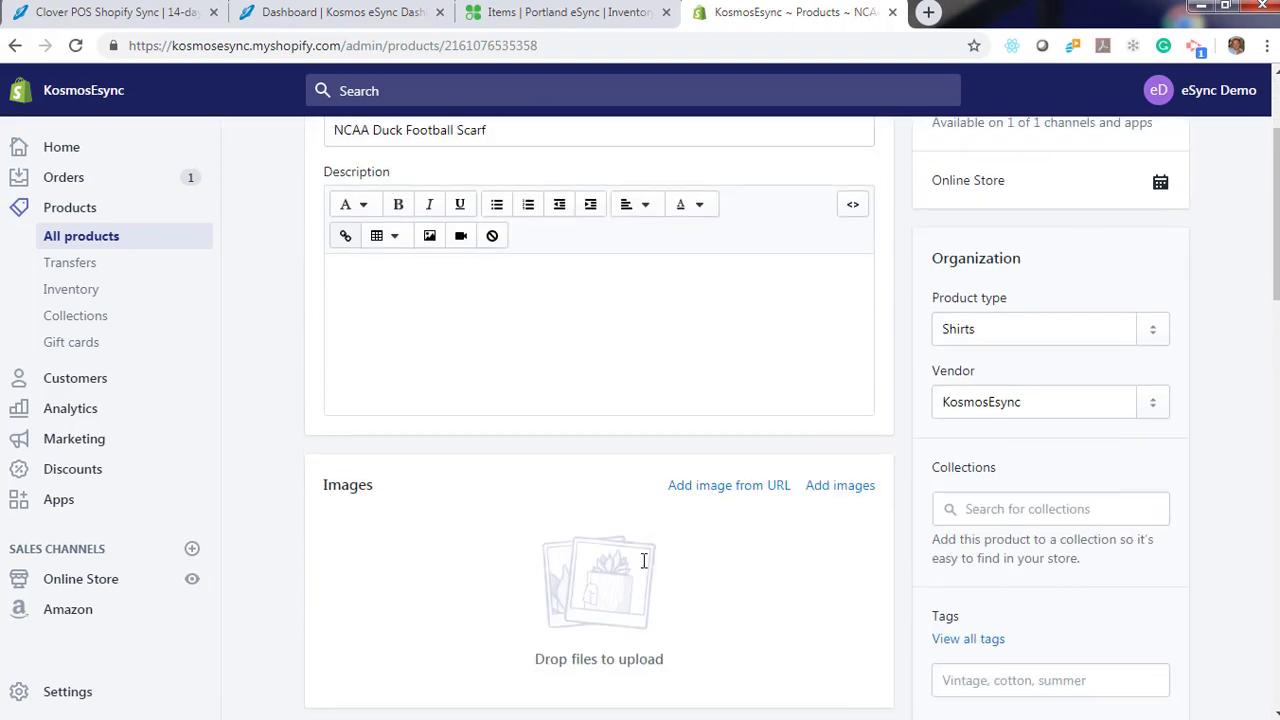
scroll(down, 3)
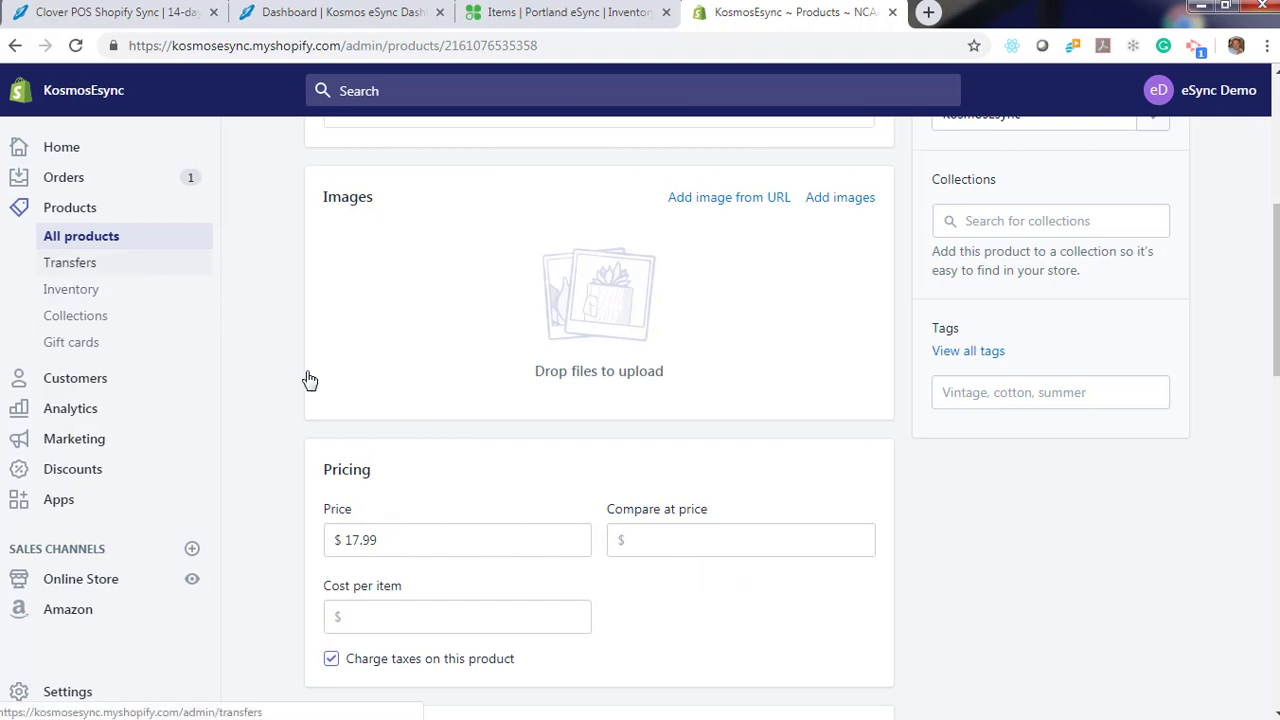
scroll(down, 3)
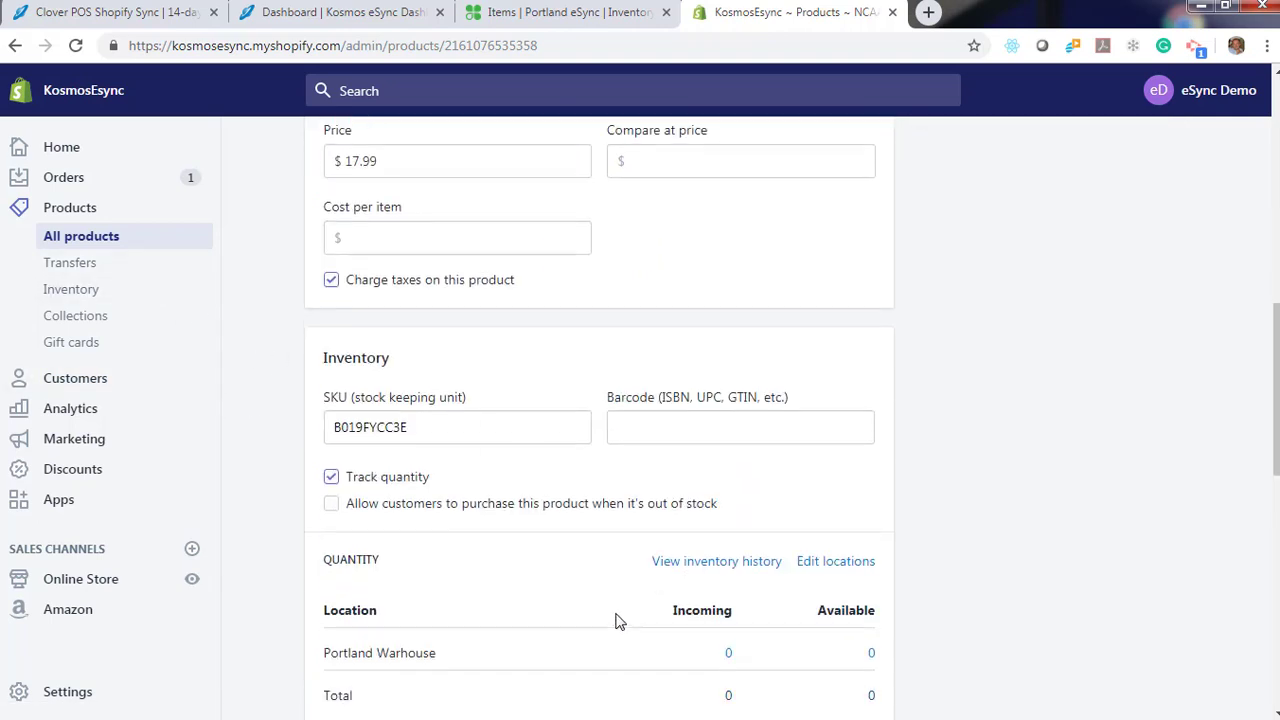
scroll(down, 3)
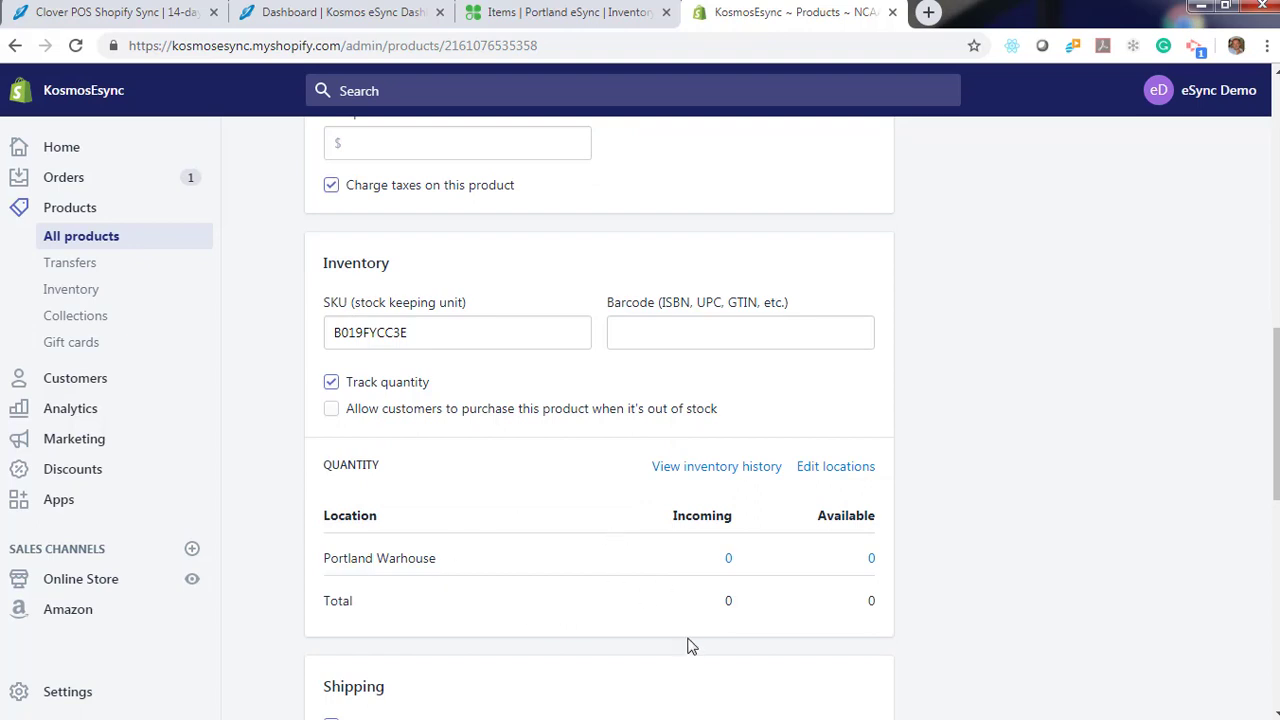
click(340, 15)
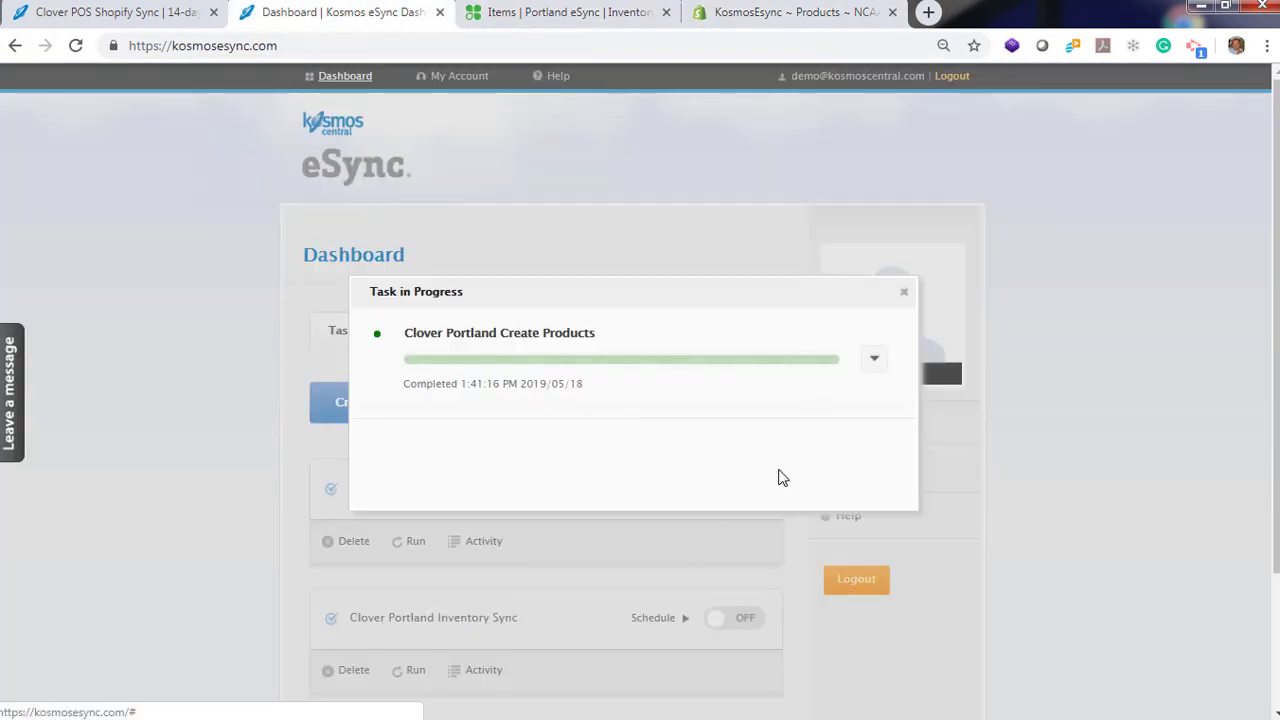
- Run Clover Portland Inventory Sync, dismissing the progress windows before and after
click(904, 291)
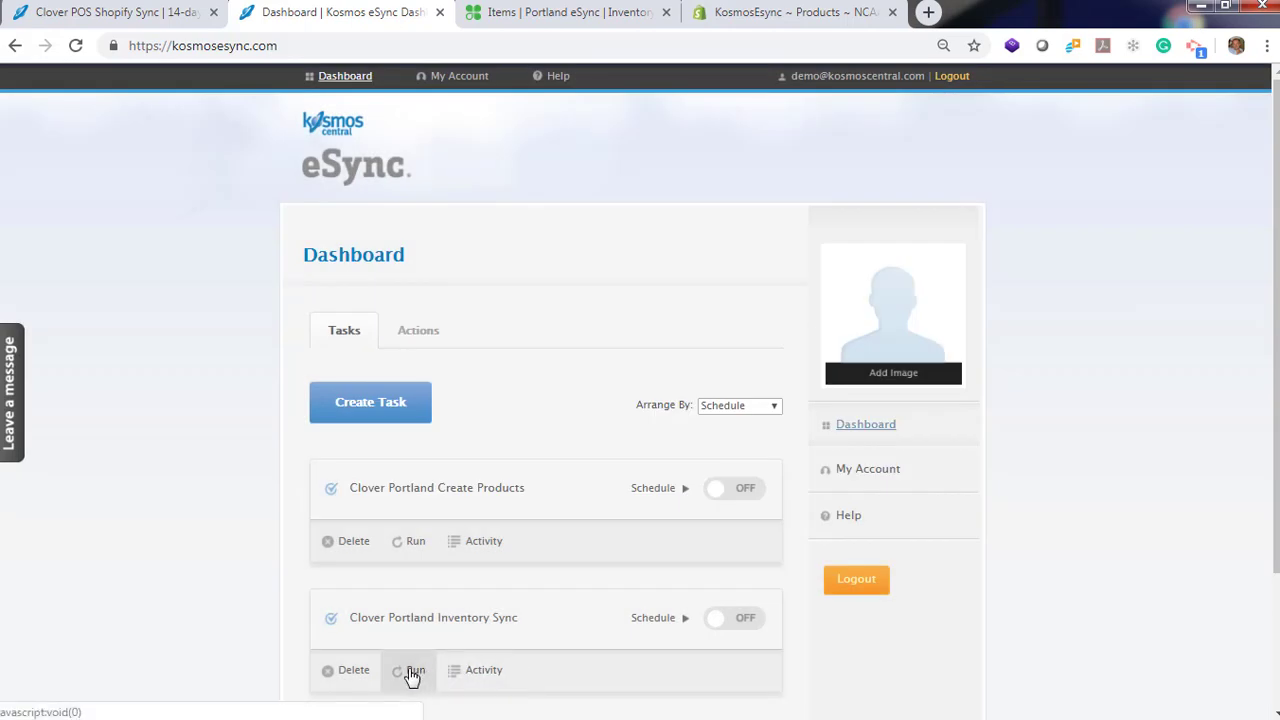
click(413, 670)
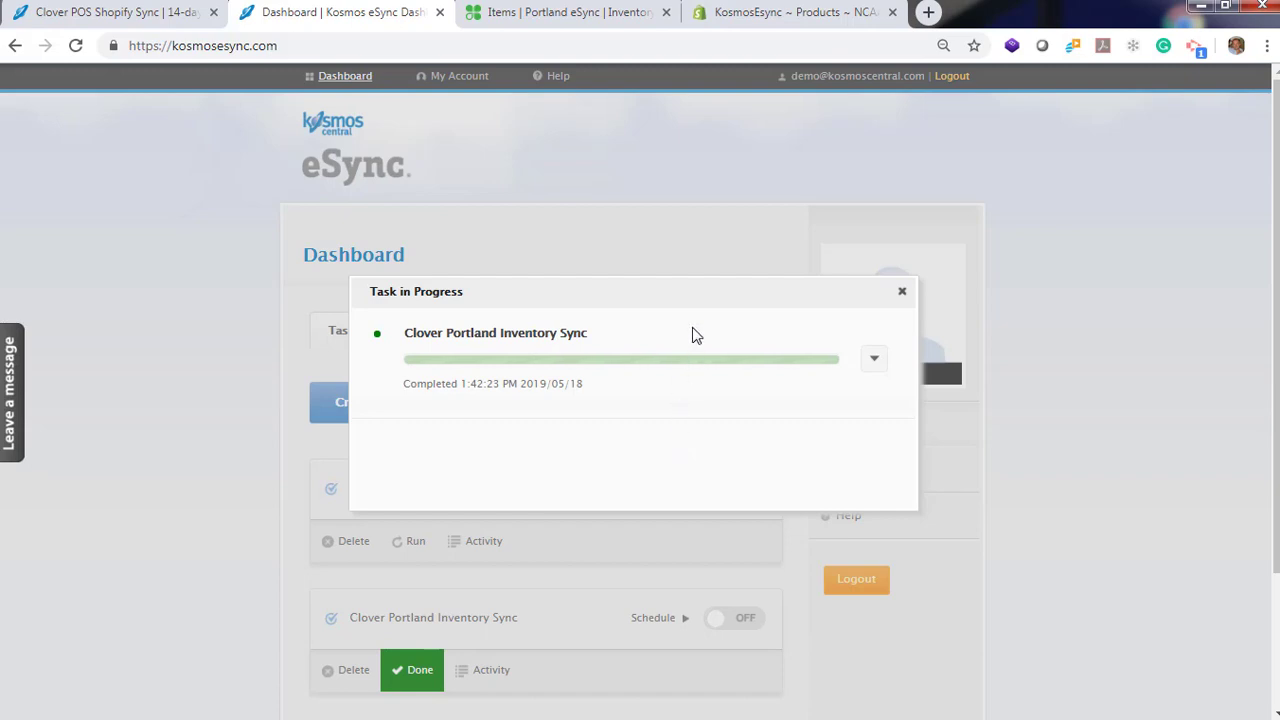
click(805, 12)
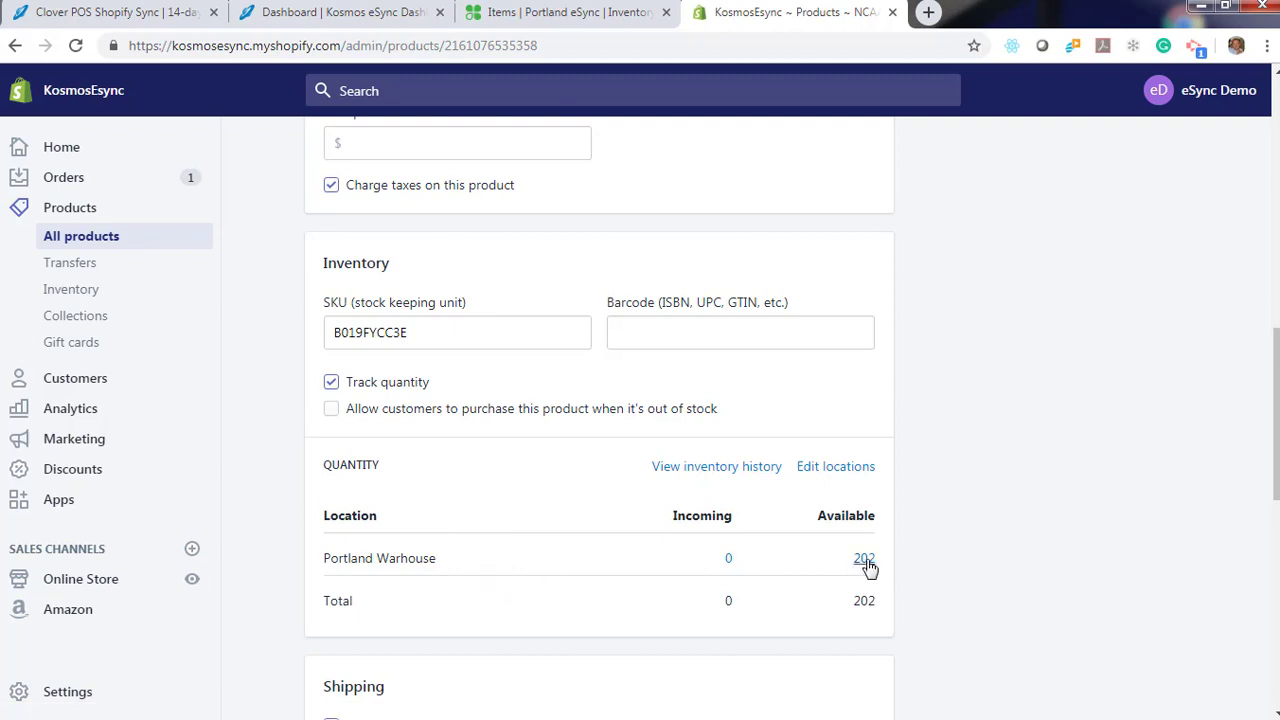
mouse_move(731, 660)
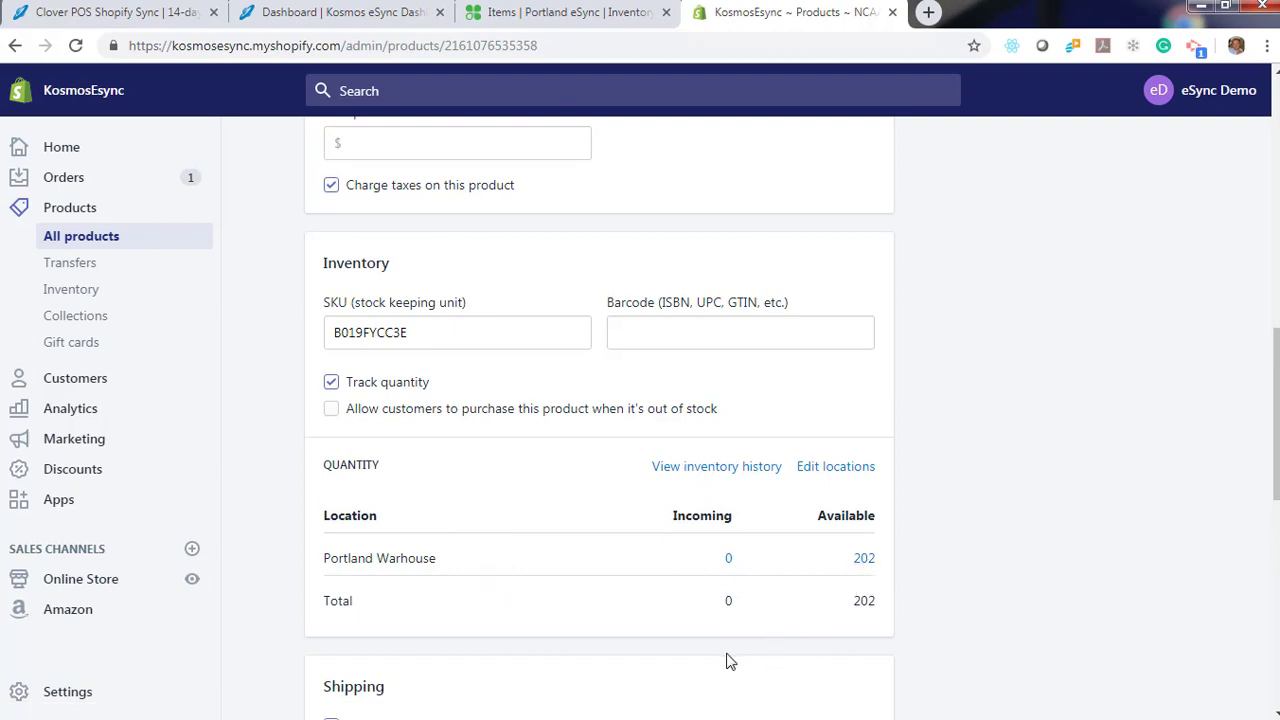
- Check the scarf's 202 available at Portland Warhouse, then return to Clover
click(557, 12)
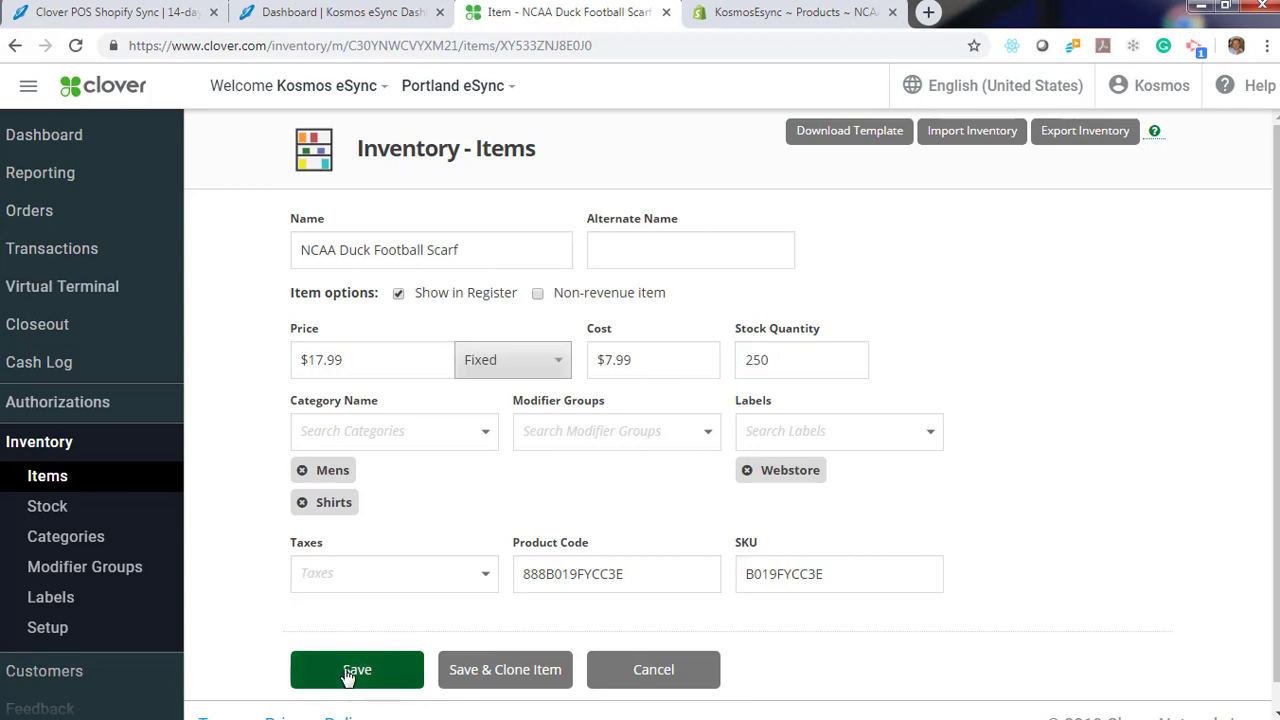
- Save the scarf's Clover stock quantity of 250
click(357, 669)
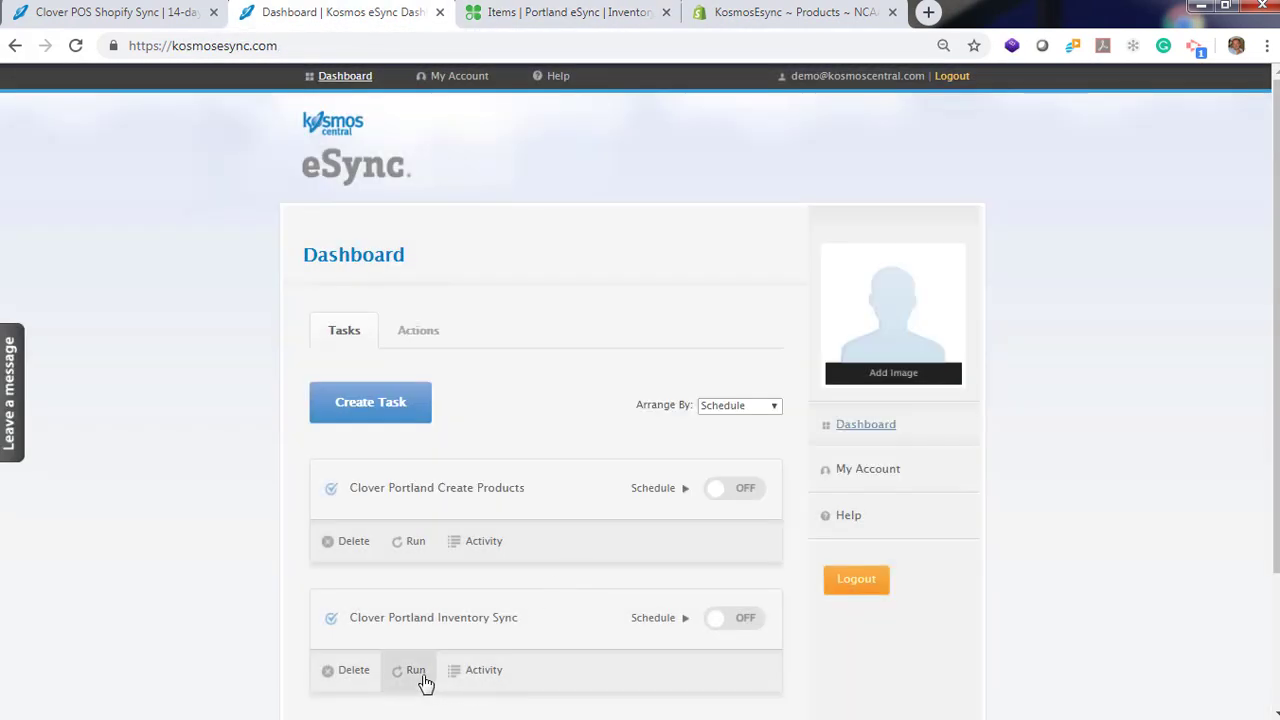
- Rerun Clover Portland Inventory Sync and return to the Shopify scarf product
click(415, 670)
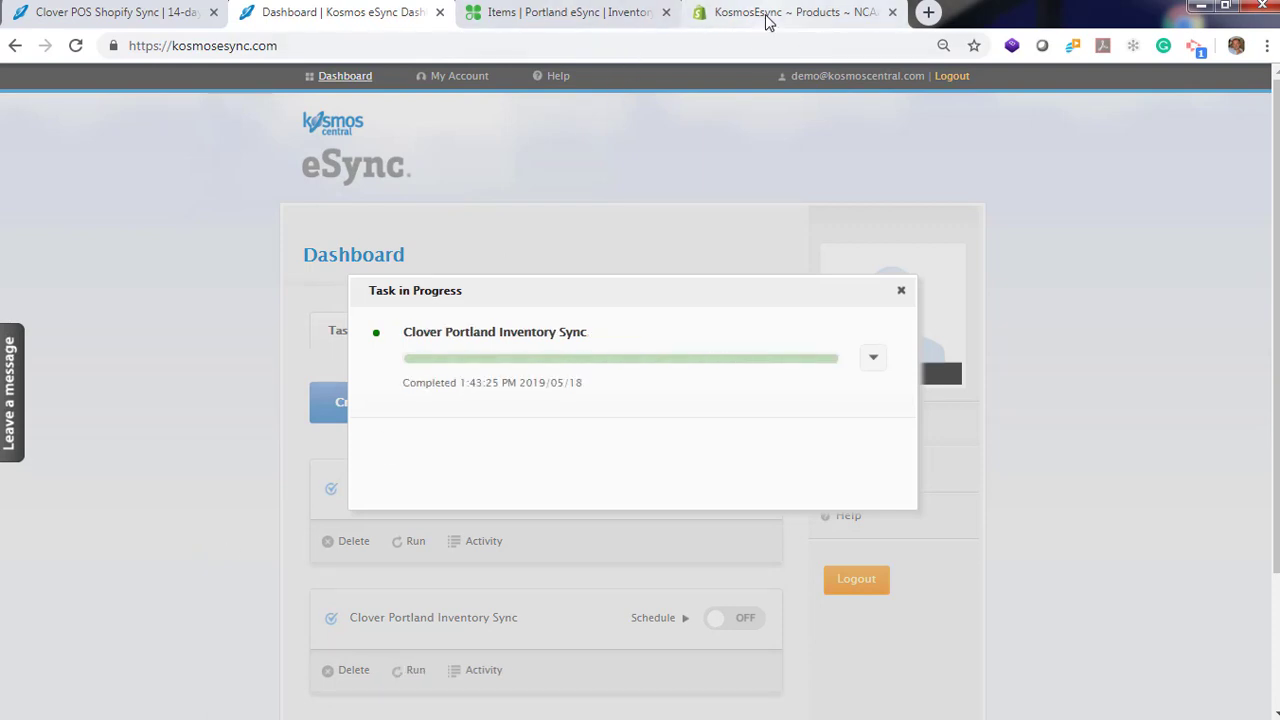
click(785, 12)
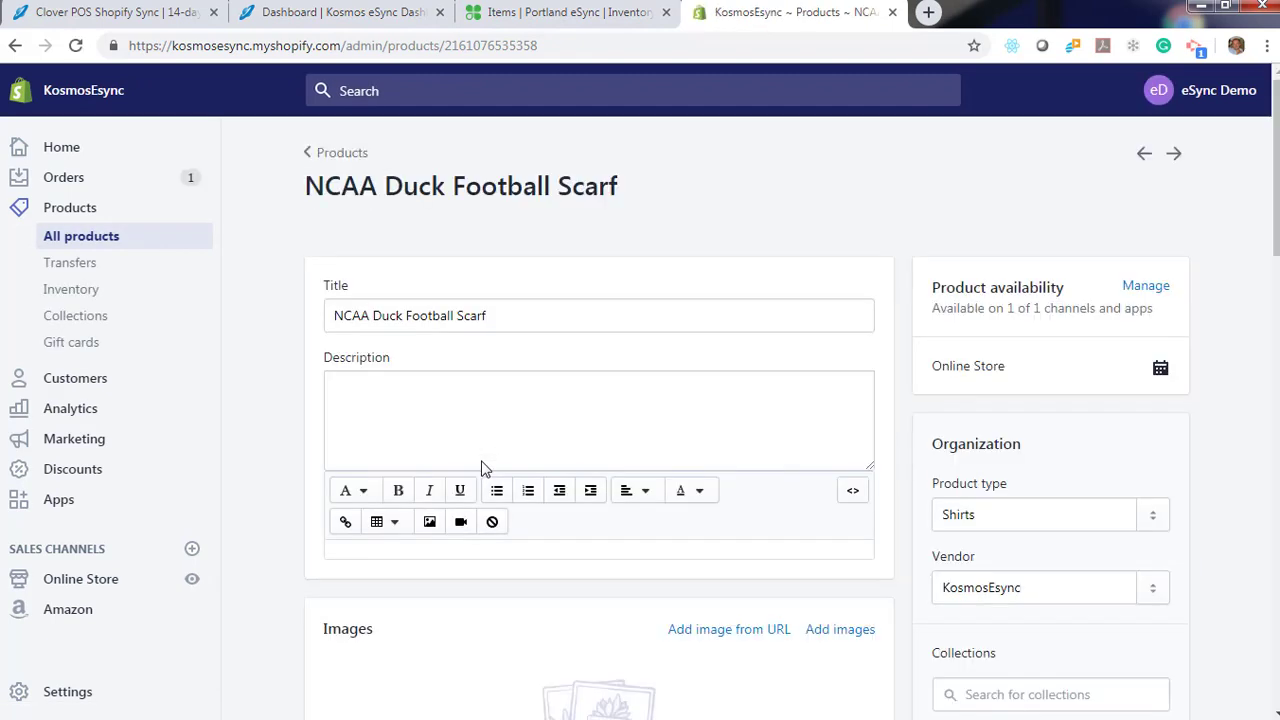
- Scroll to the scarf's Inventory table showing 250 available at Portland Warhouse
scroll(down, 3)
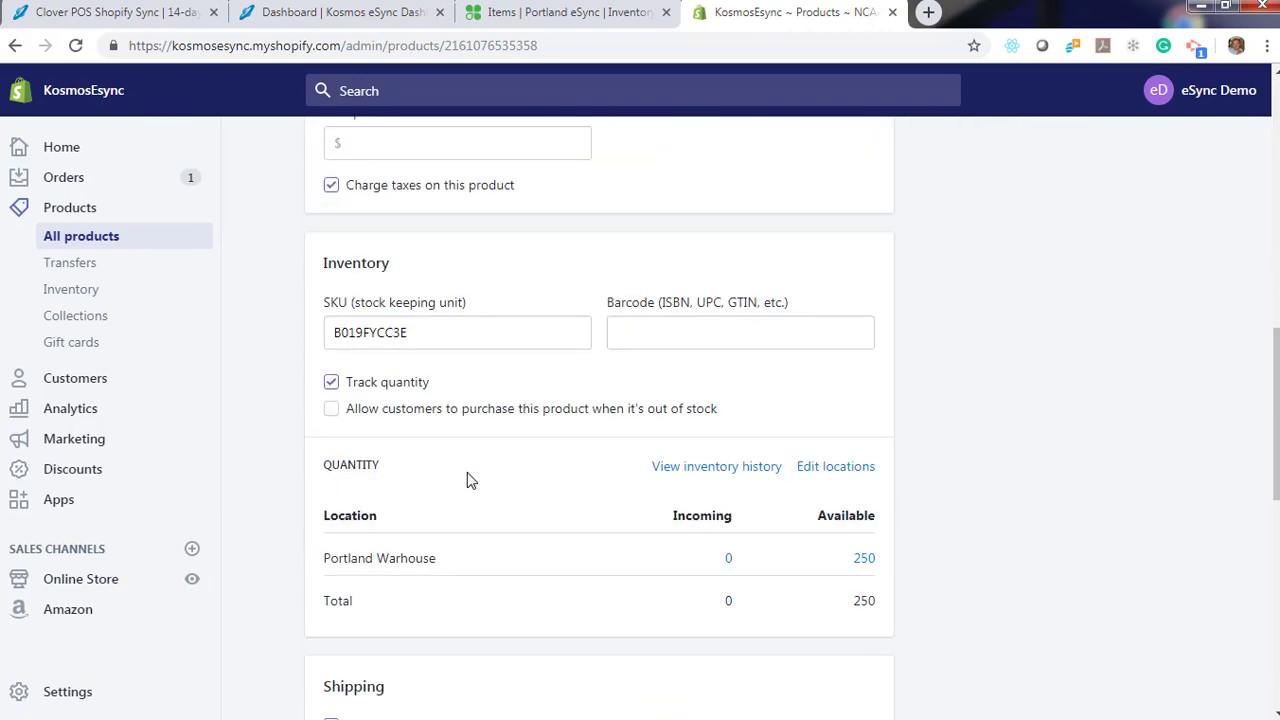
scroll(down, 3)
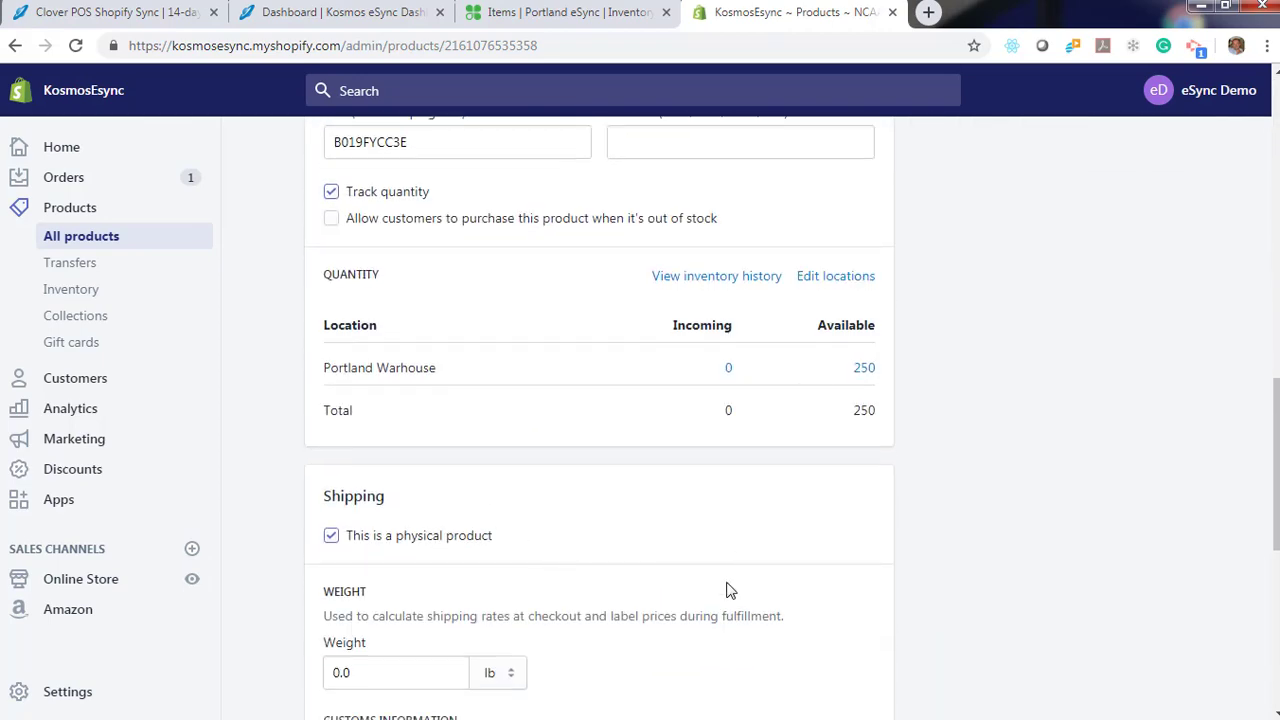